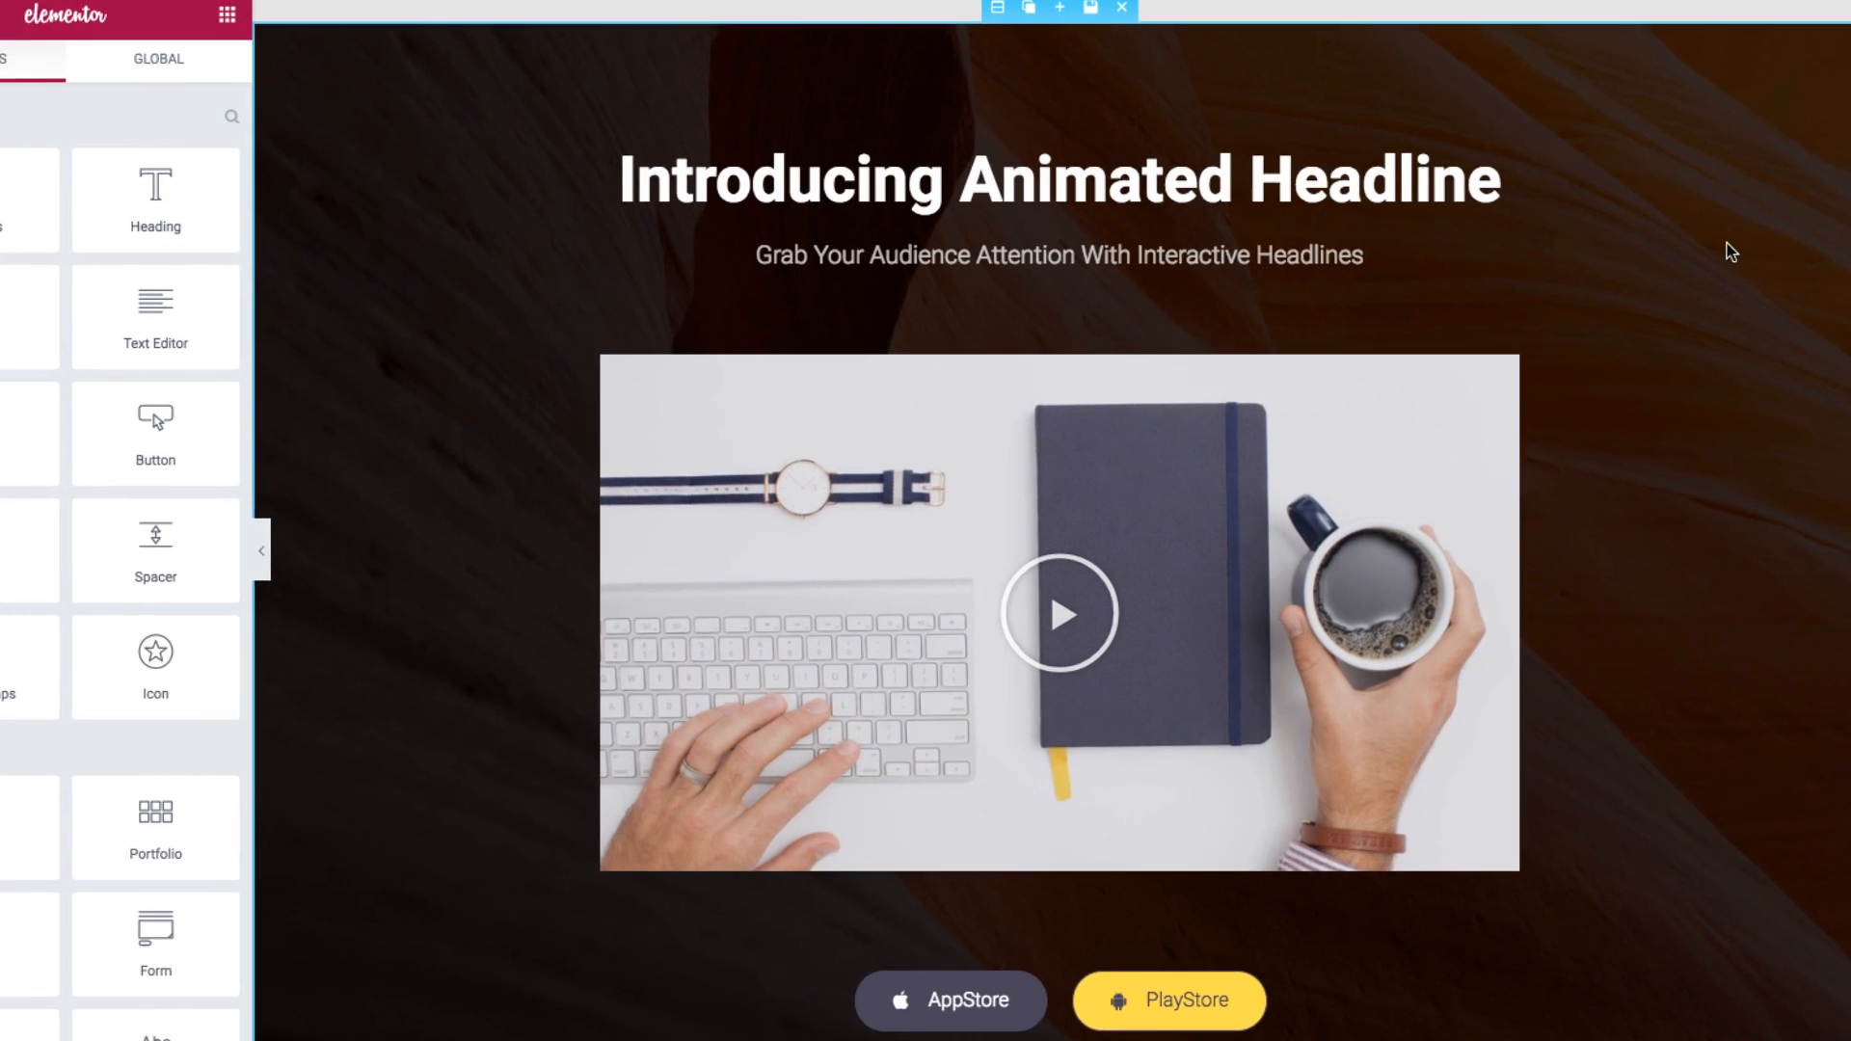
- Open the landing page headed 'Get Your Projects Sorted' in the Elementor editor
{"action": "left_click", "coordinate": [260, 550]}
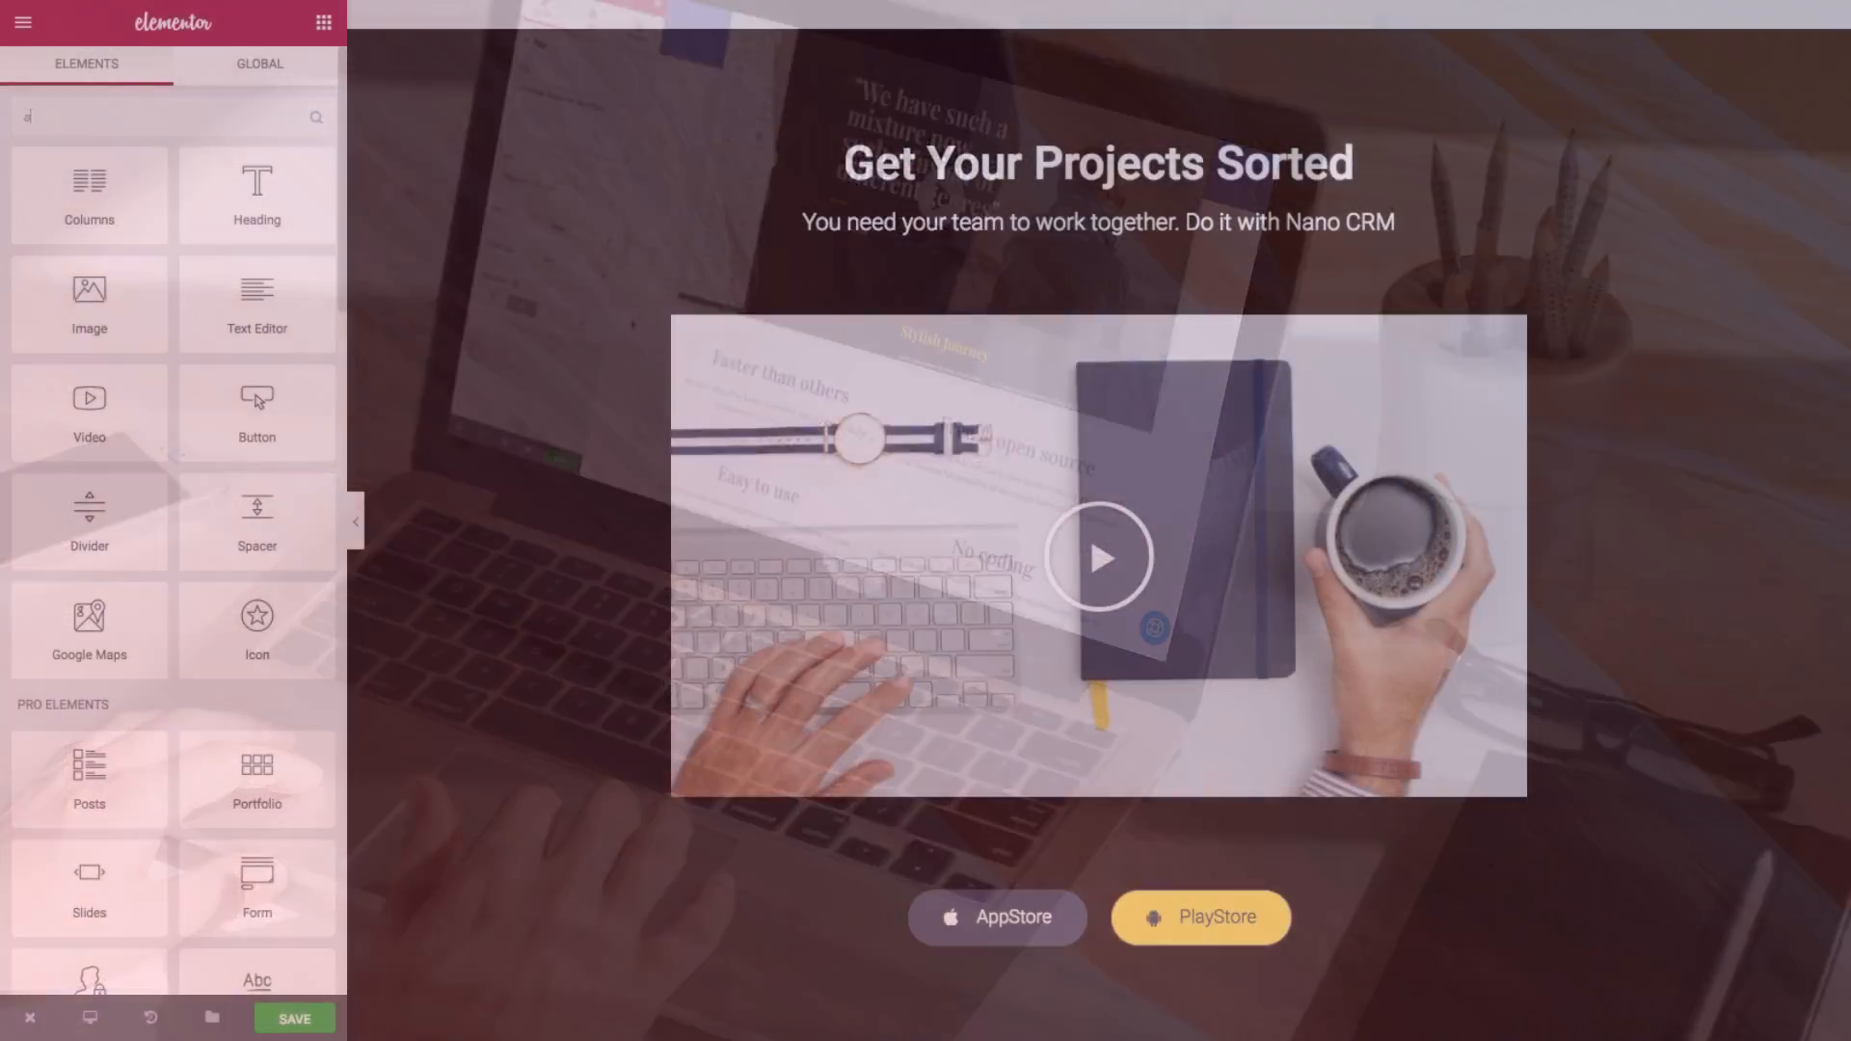
- Add an Animated Headline found via 'anima' and change its highlighted word Amazing to 'Sorted'
{"action": "type", "text": "anima"}
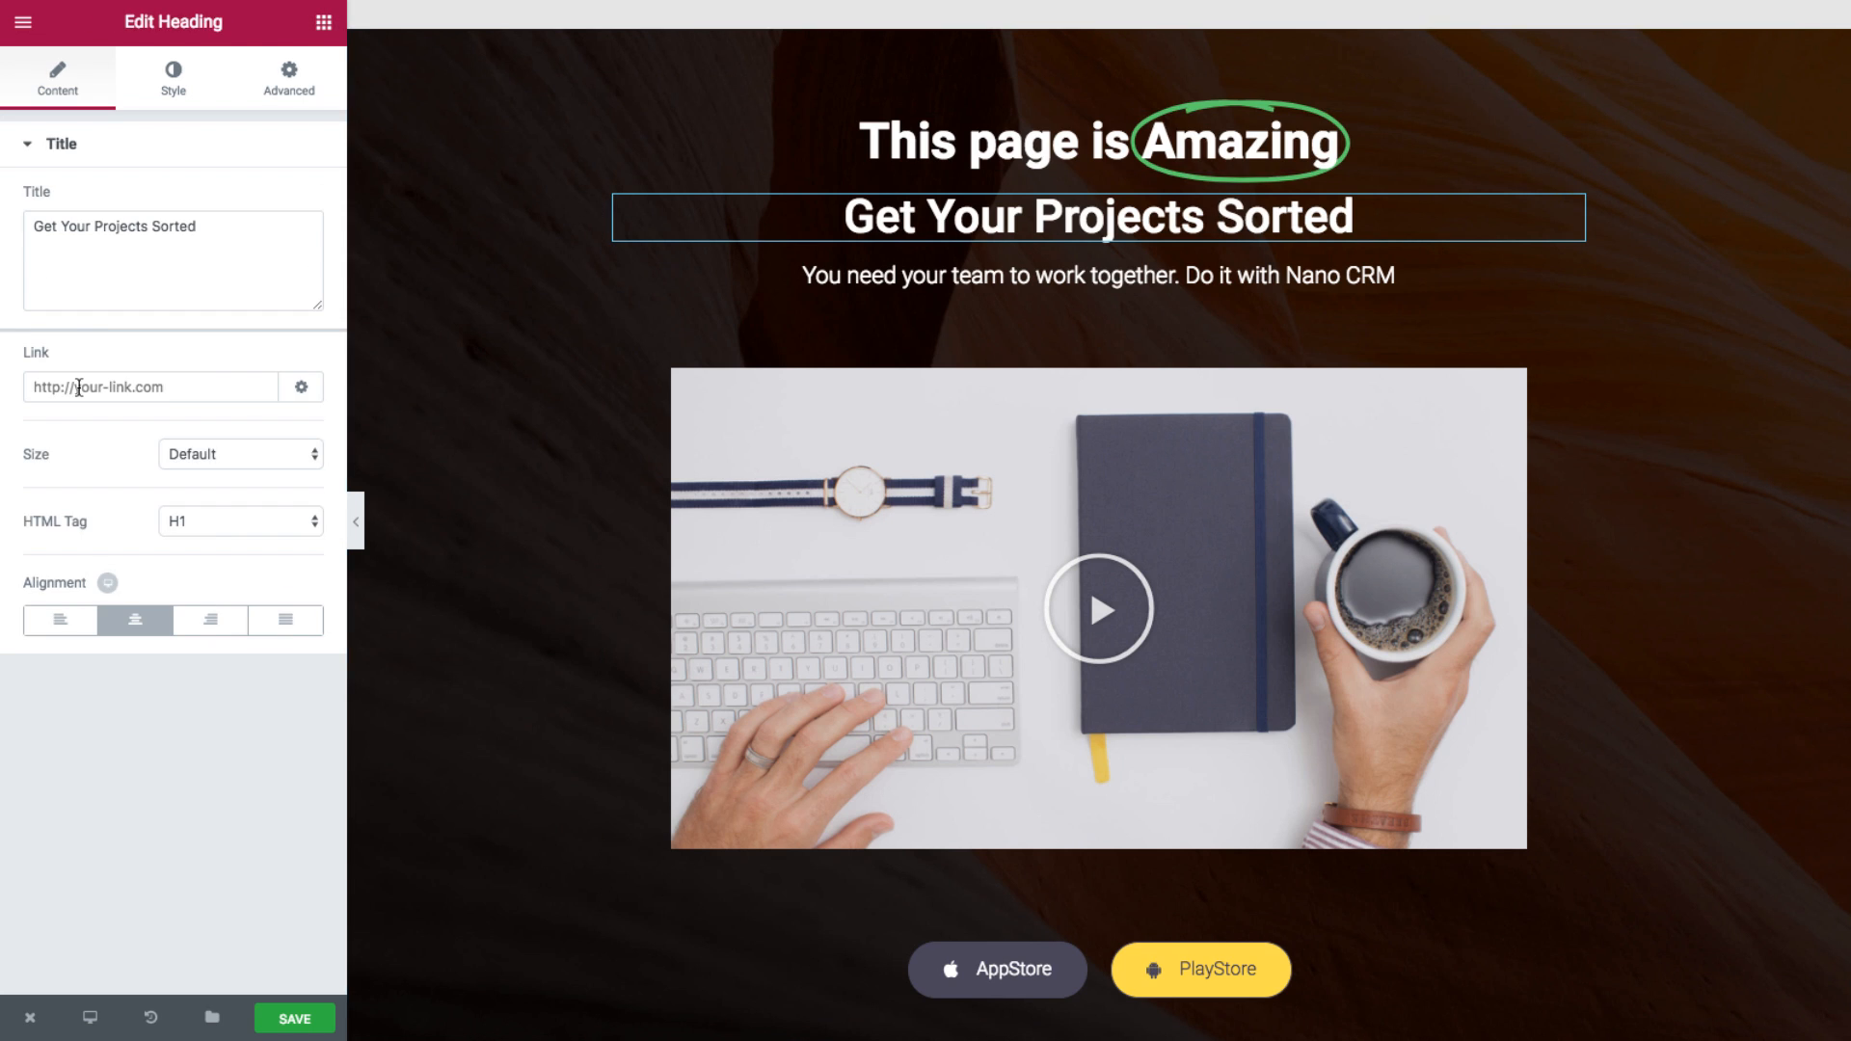
{"action": "double_click", "coordinate": [114, 228]}
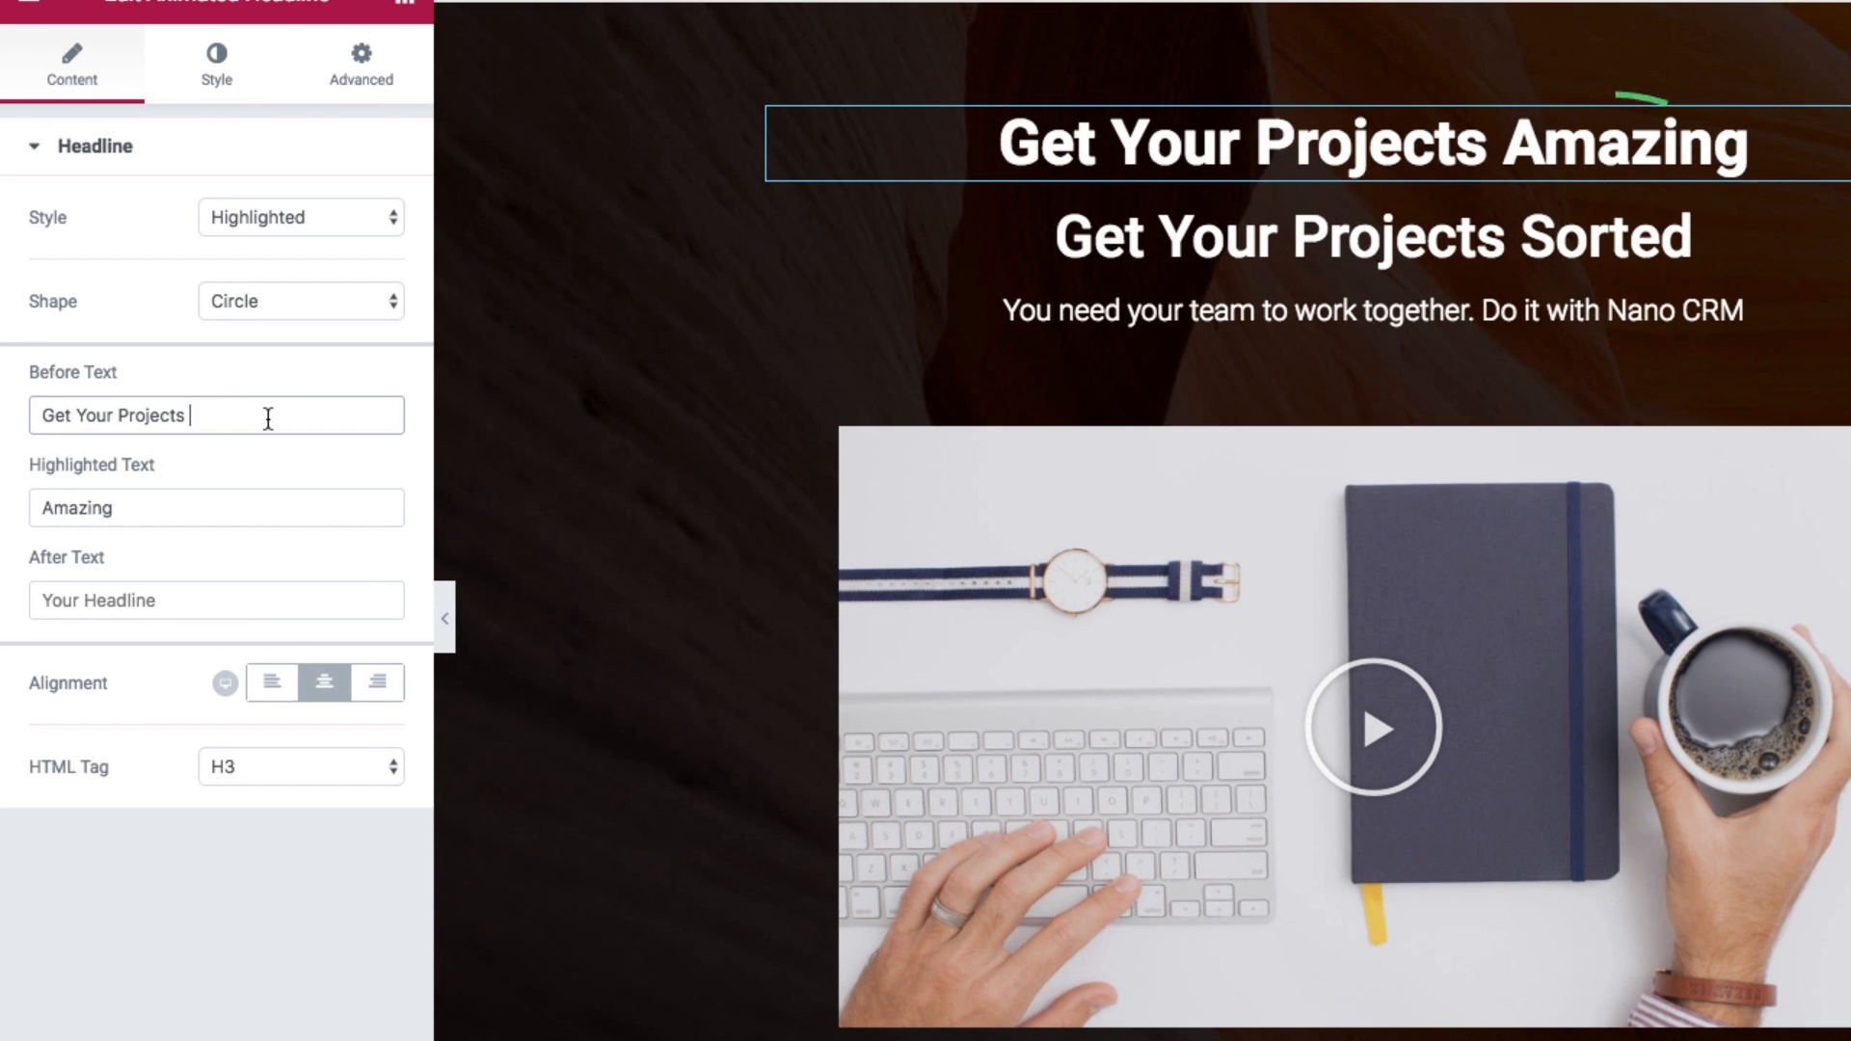
{"action": "double_click", "coordinate": [78, 507]}
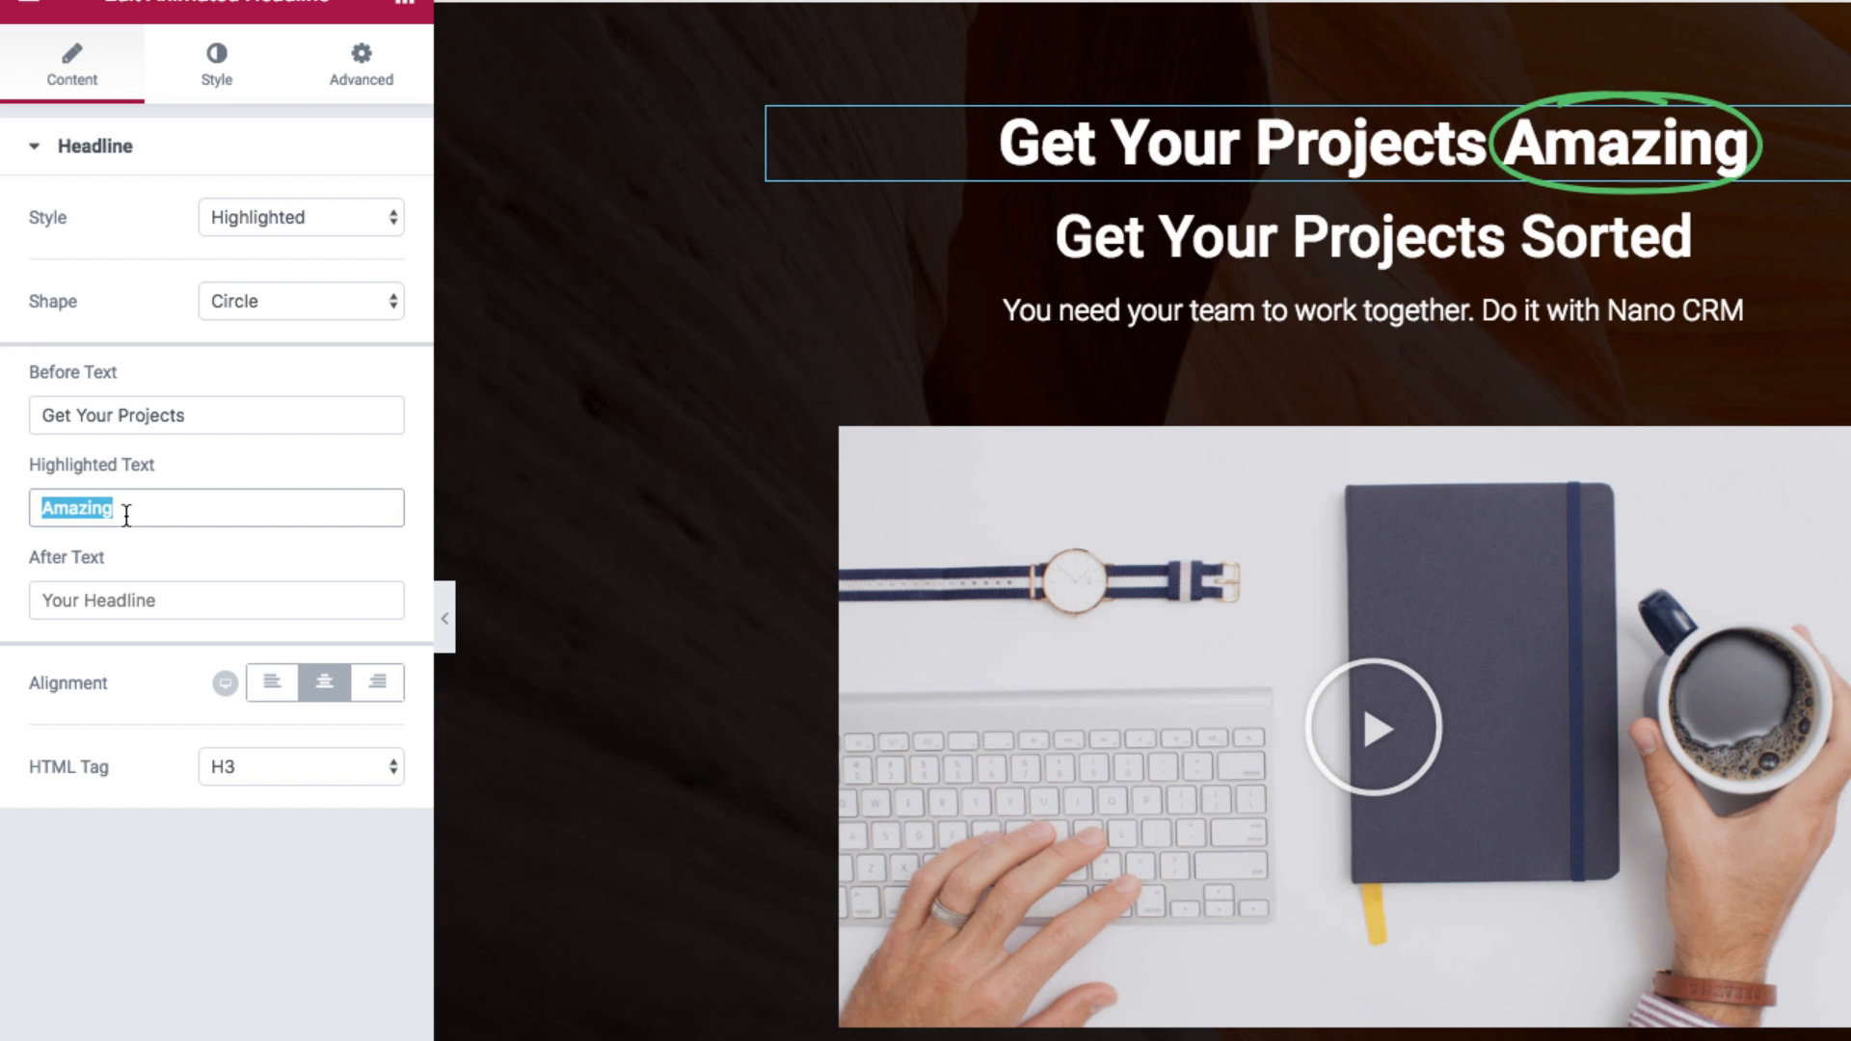
{"action": "type", "text": "Sorted"}
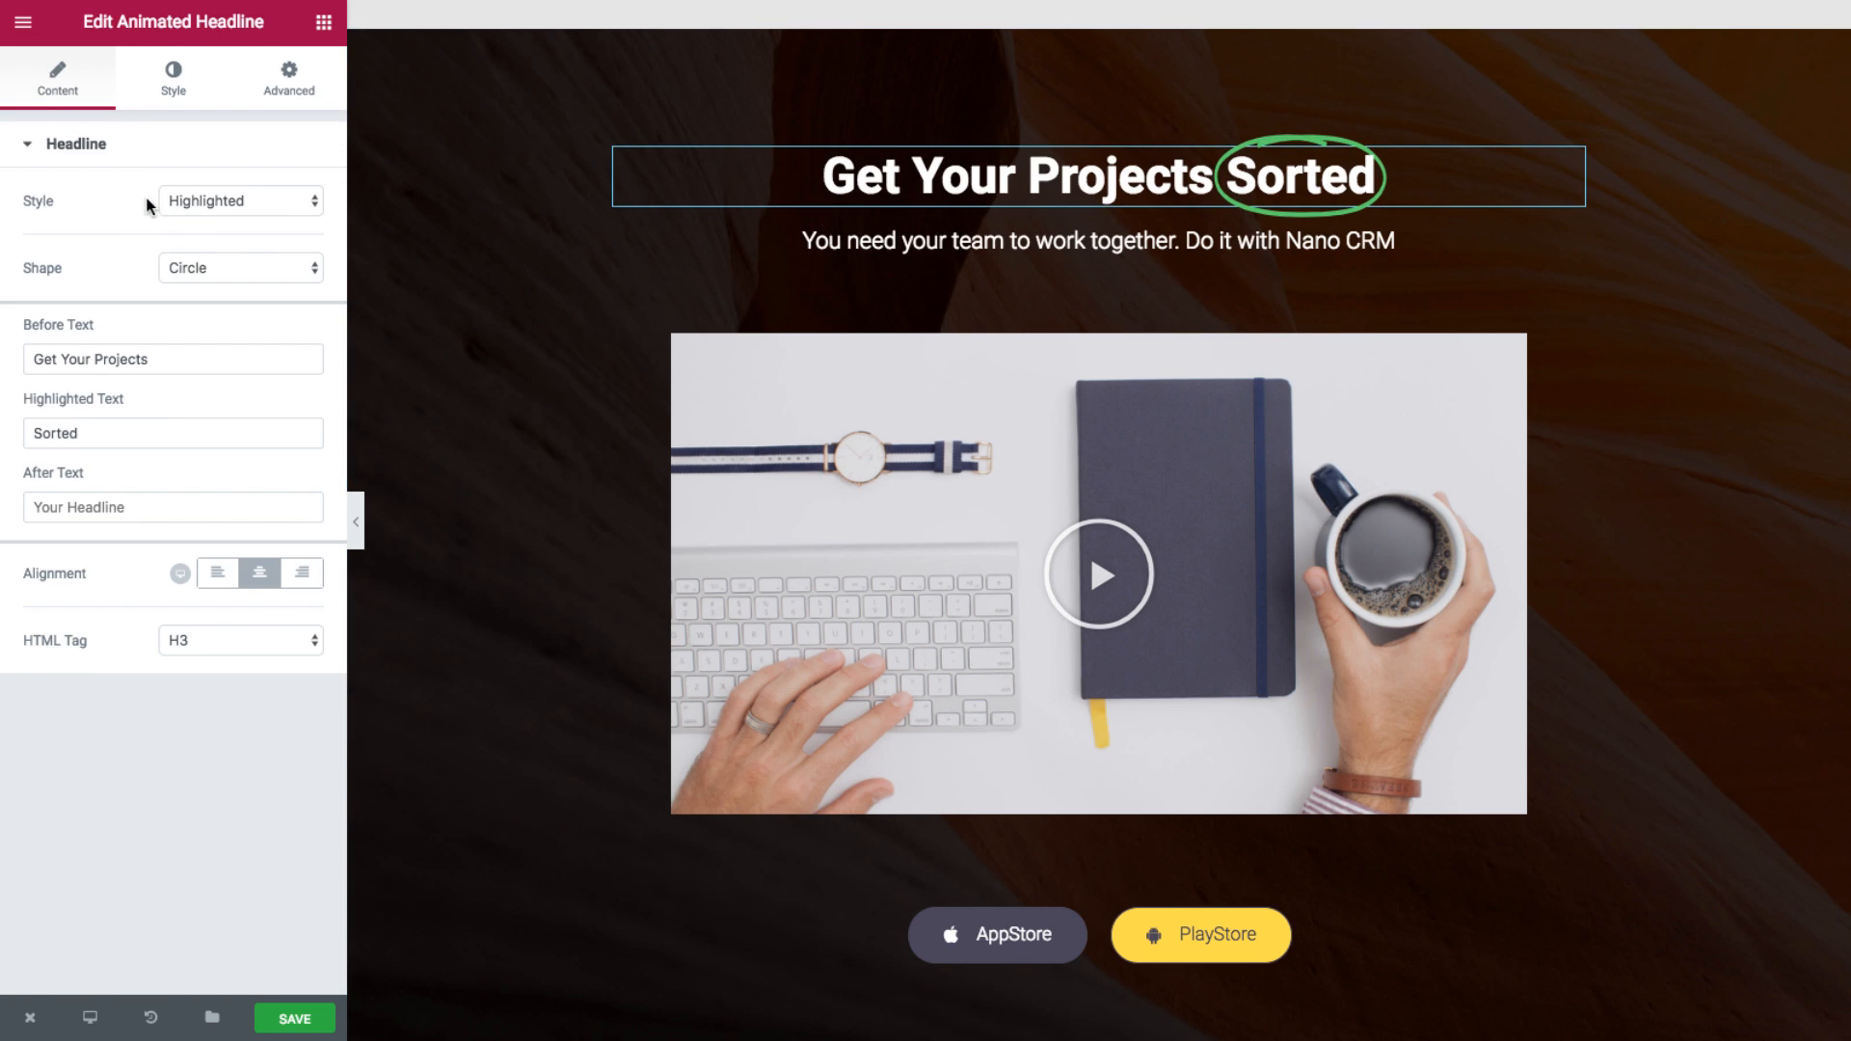
{"action": "left_click", "coordinate": [239, 199]}
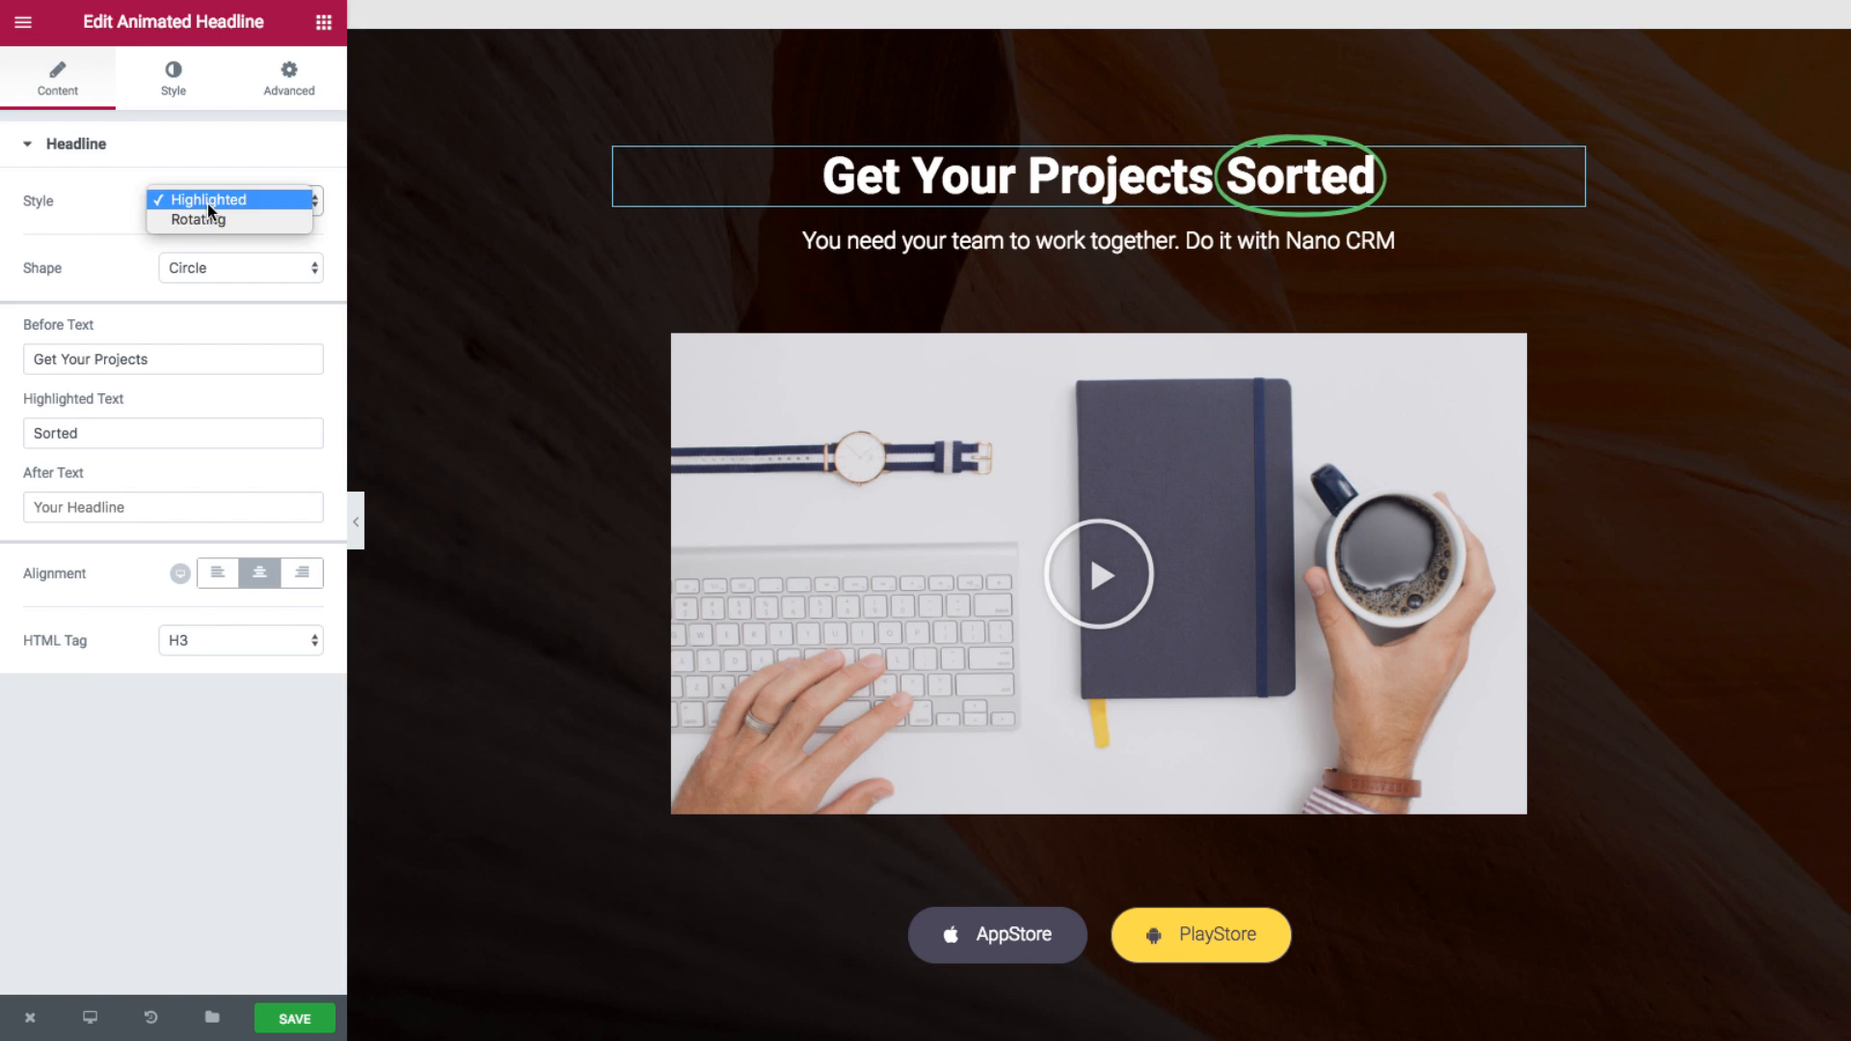
{"action": "left_click", "coordinate": [199, 219]}
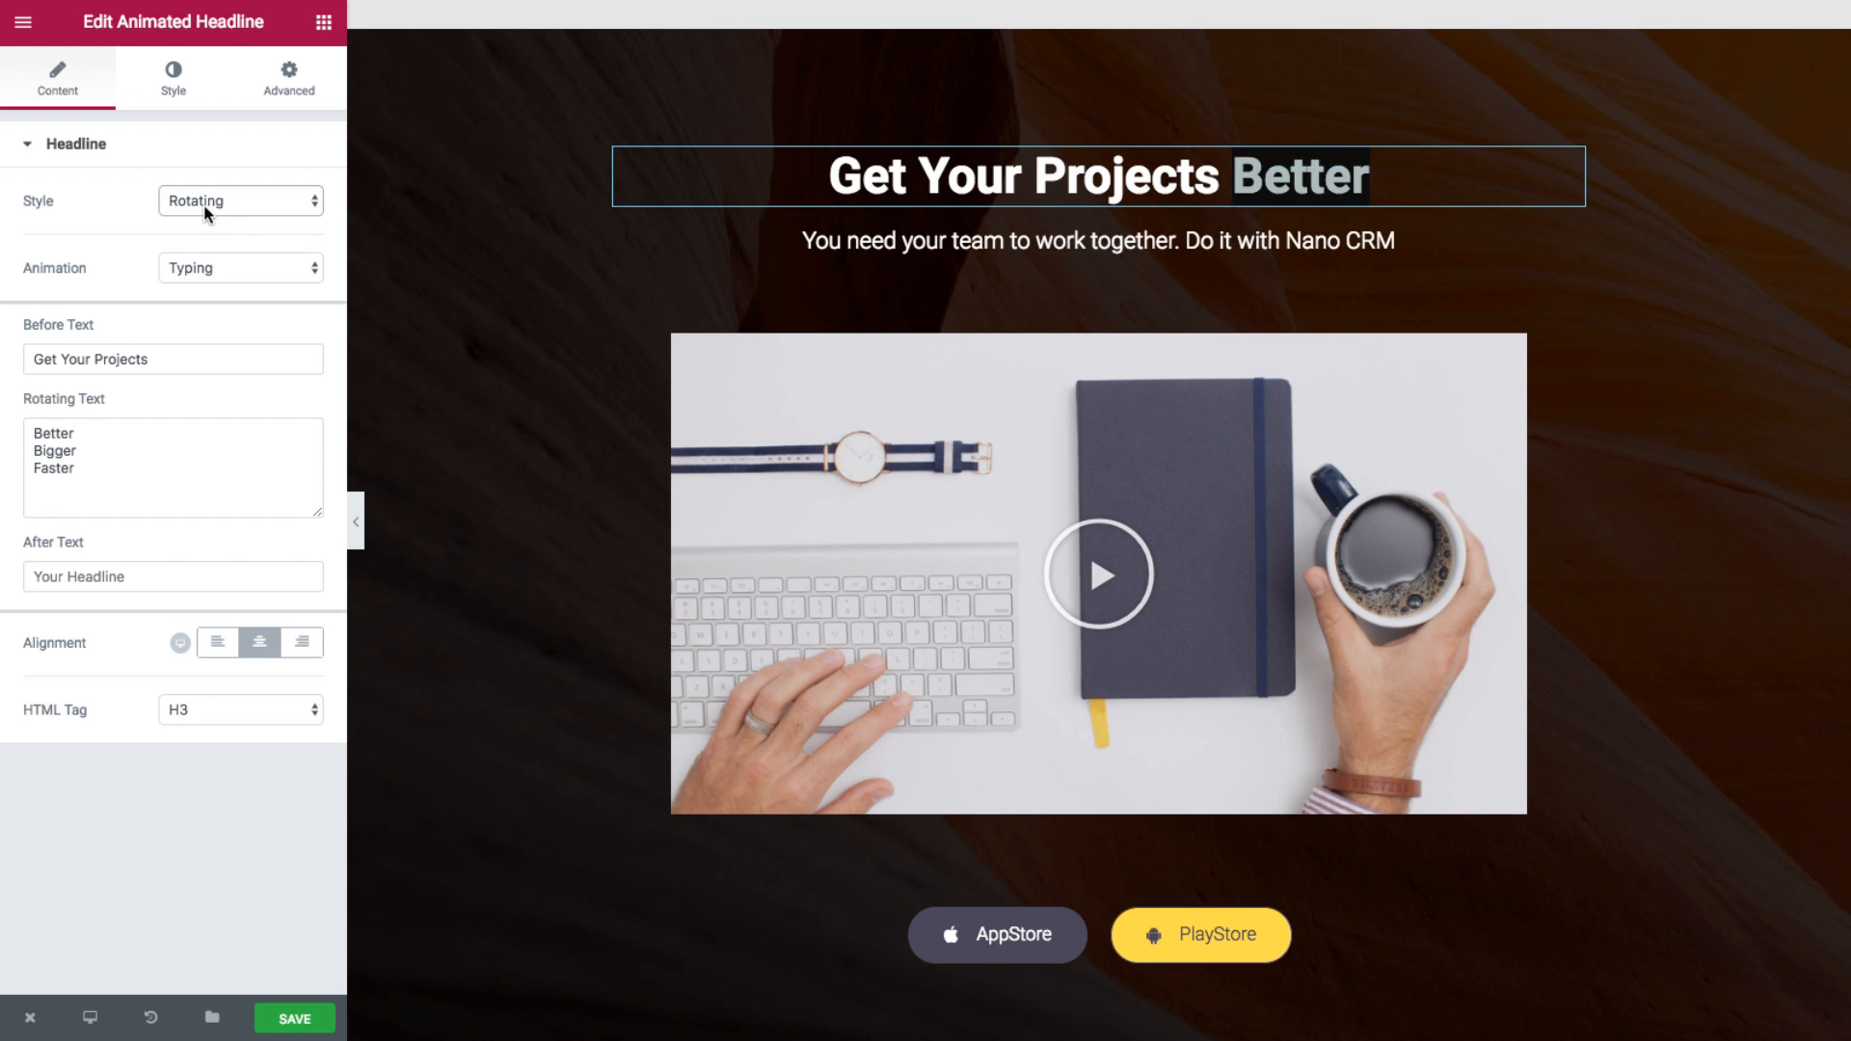
{"action": "left_click", "coordinate": [240, 198]}
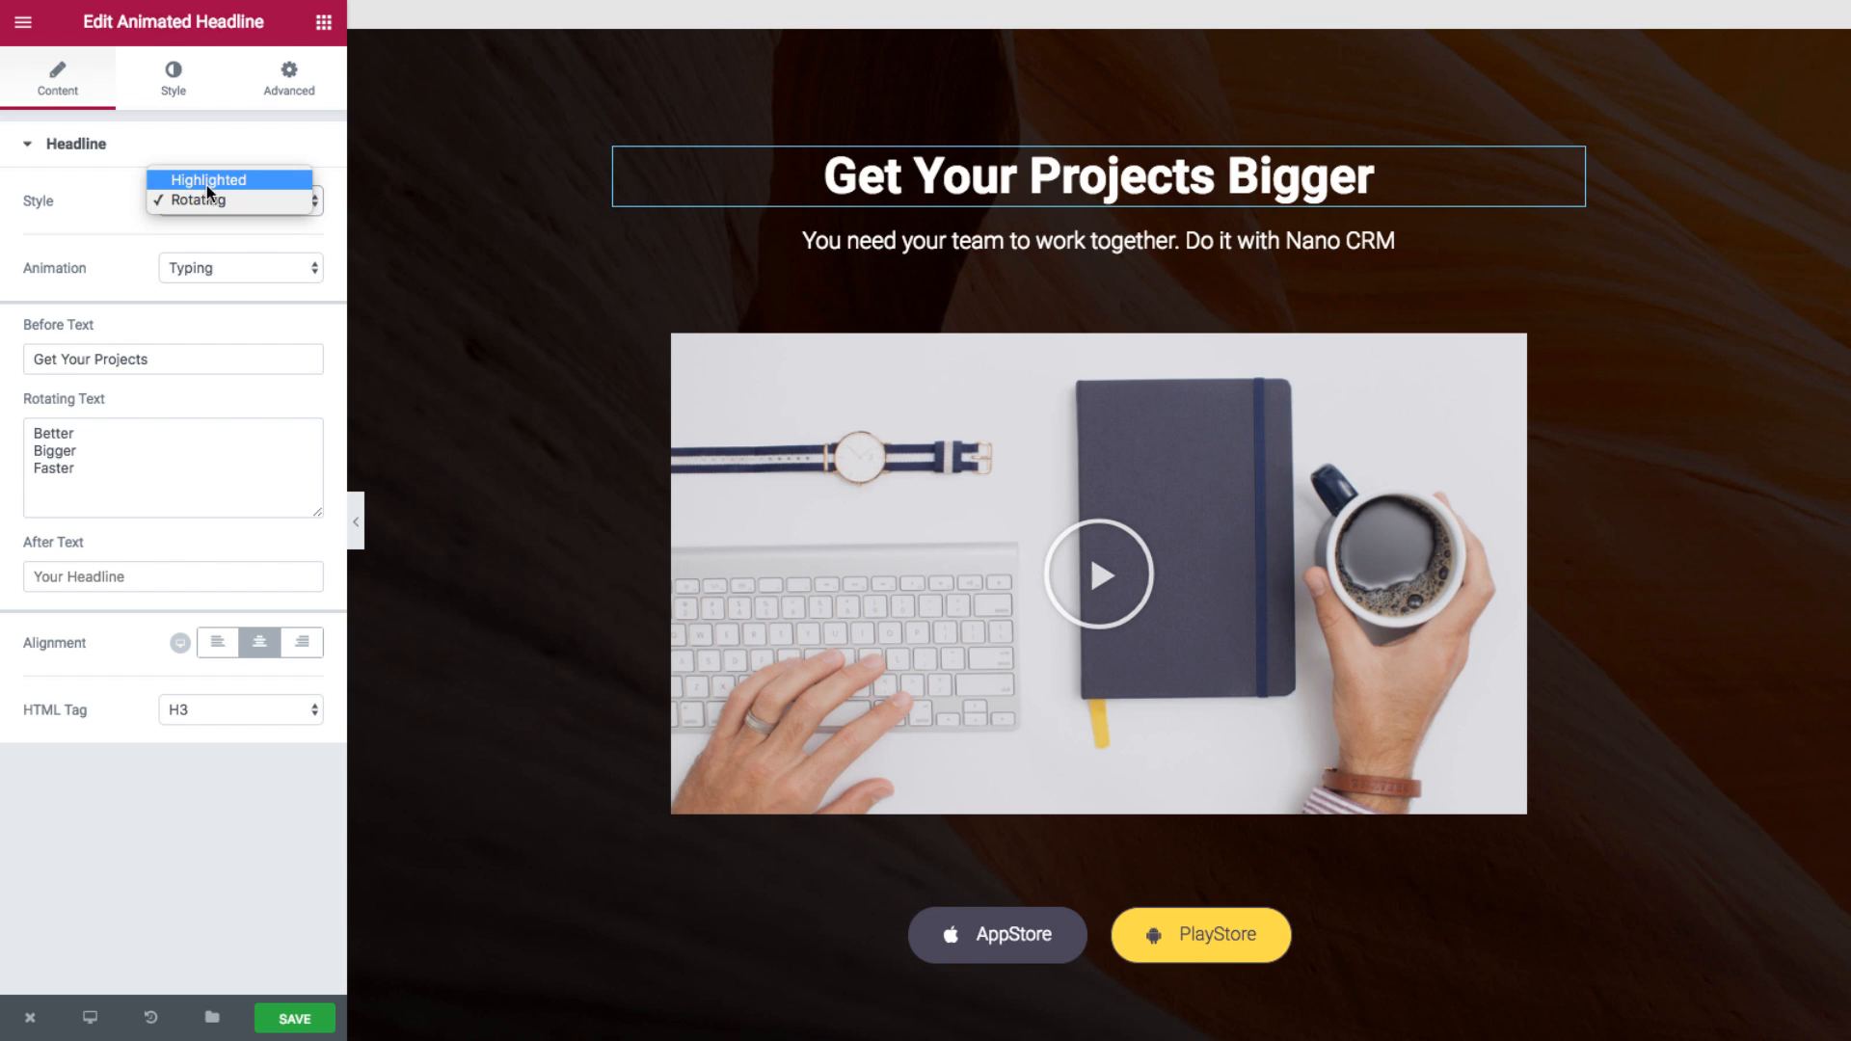
{"action": "left_click", "coordinate": [208, 180]}
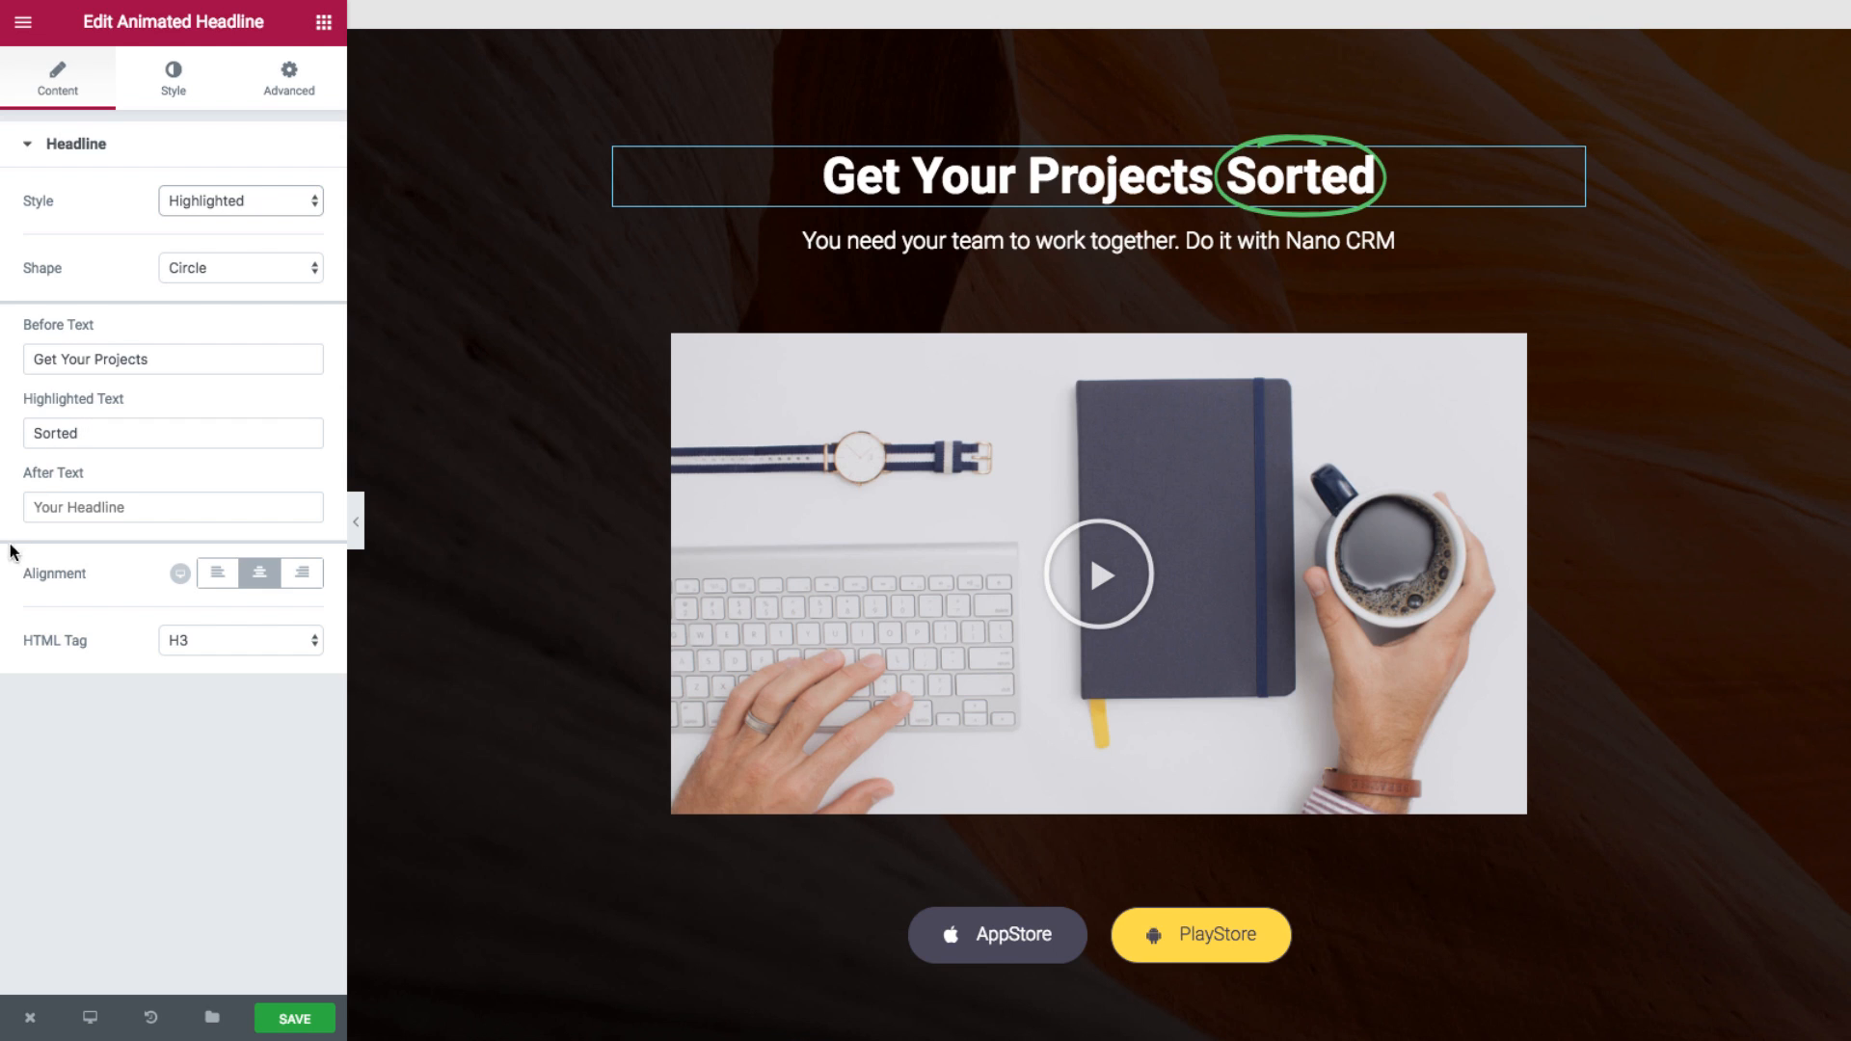
{"action": "type", "text": "Now"}
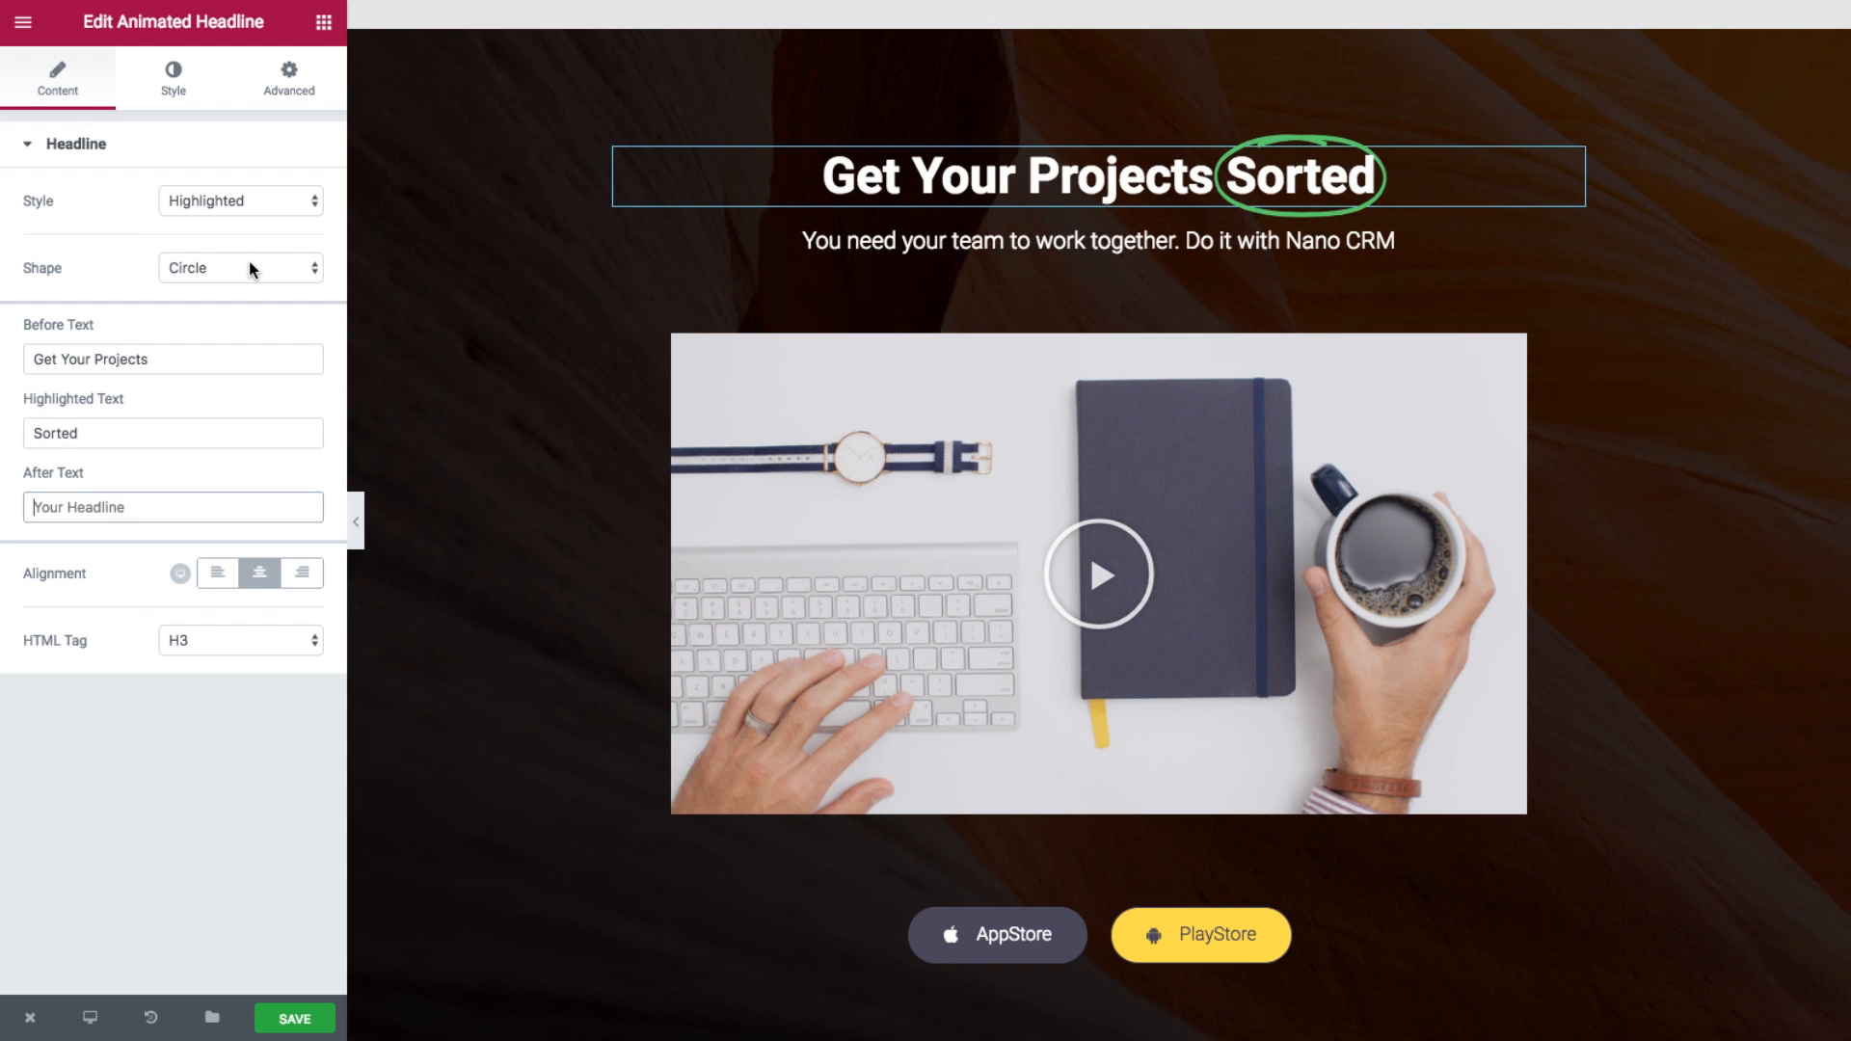
- Try the Curly, Underline, Double and Zigzag highlight shapes on 'Sorted'
{"action": "left_click", "coordinate": [239, 268]}
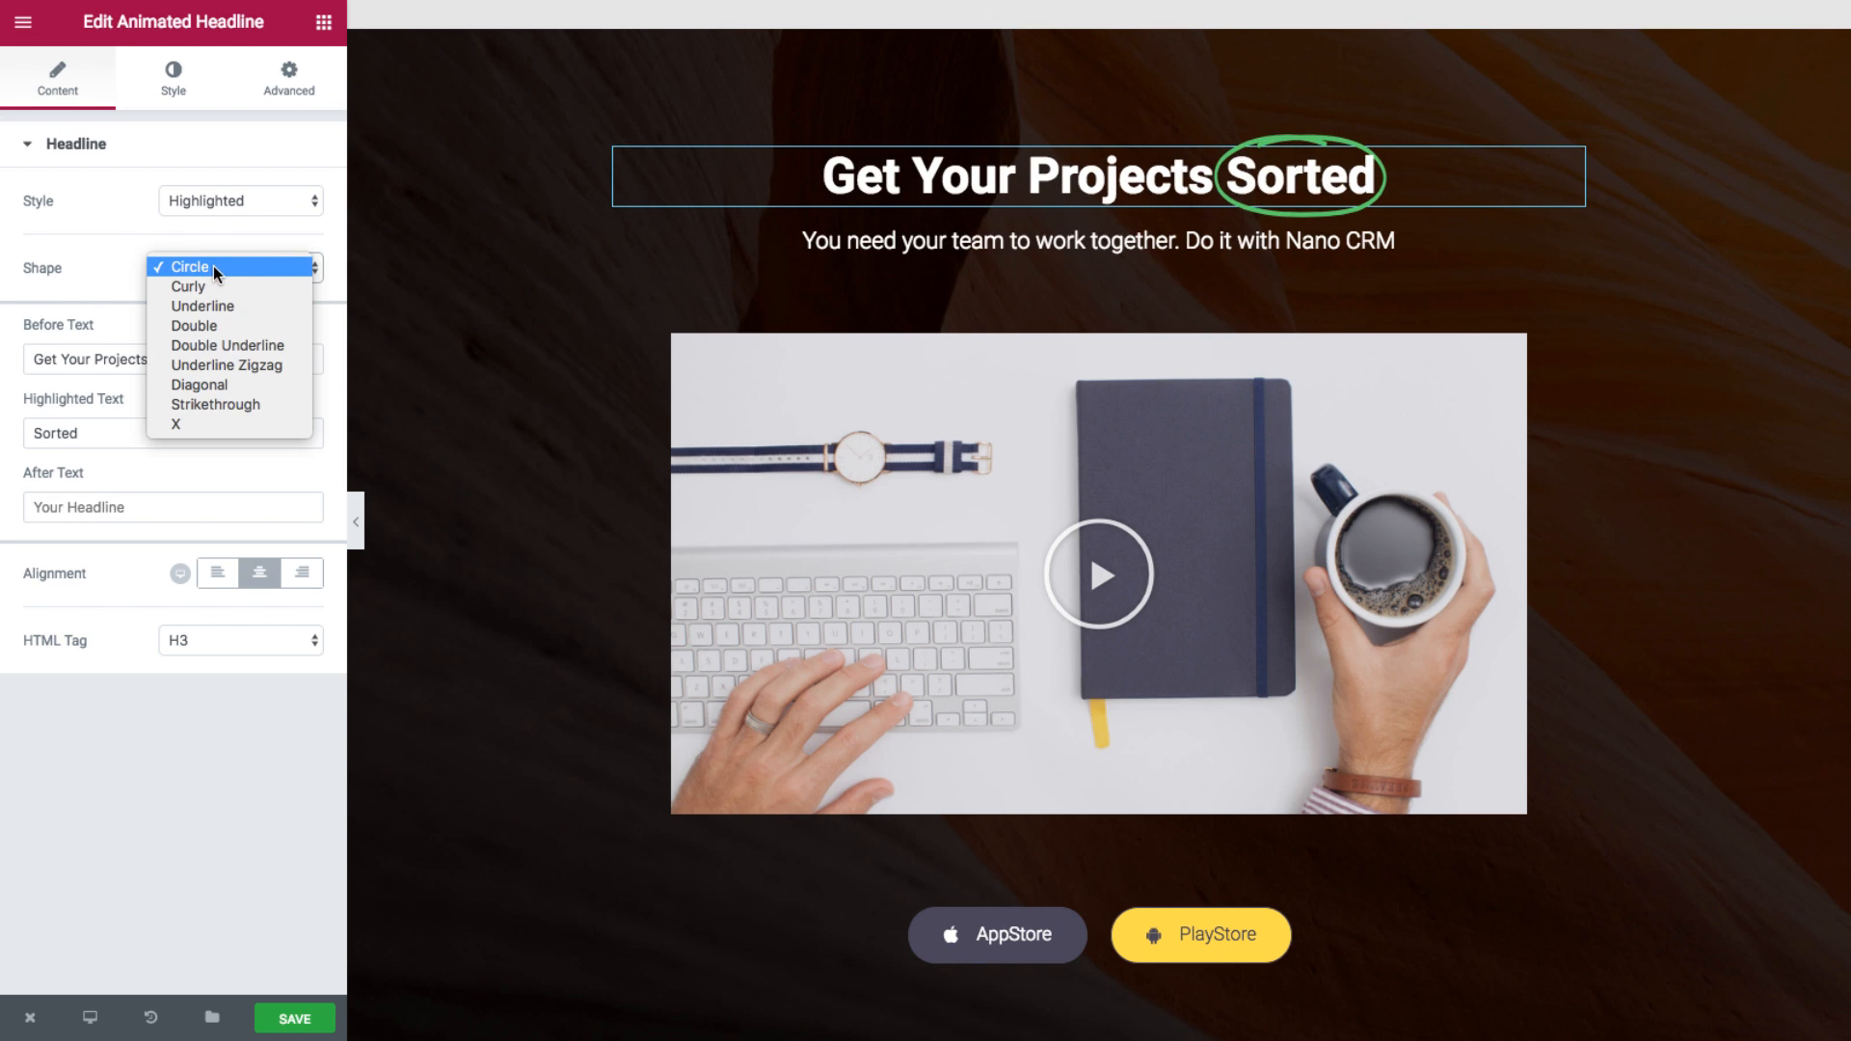
{"action": "left_click", "coordinate": [185, 288]}
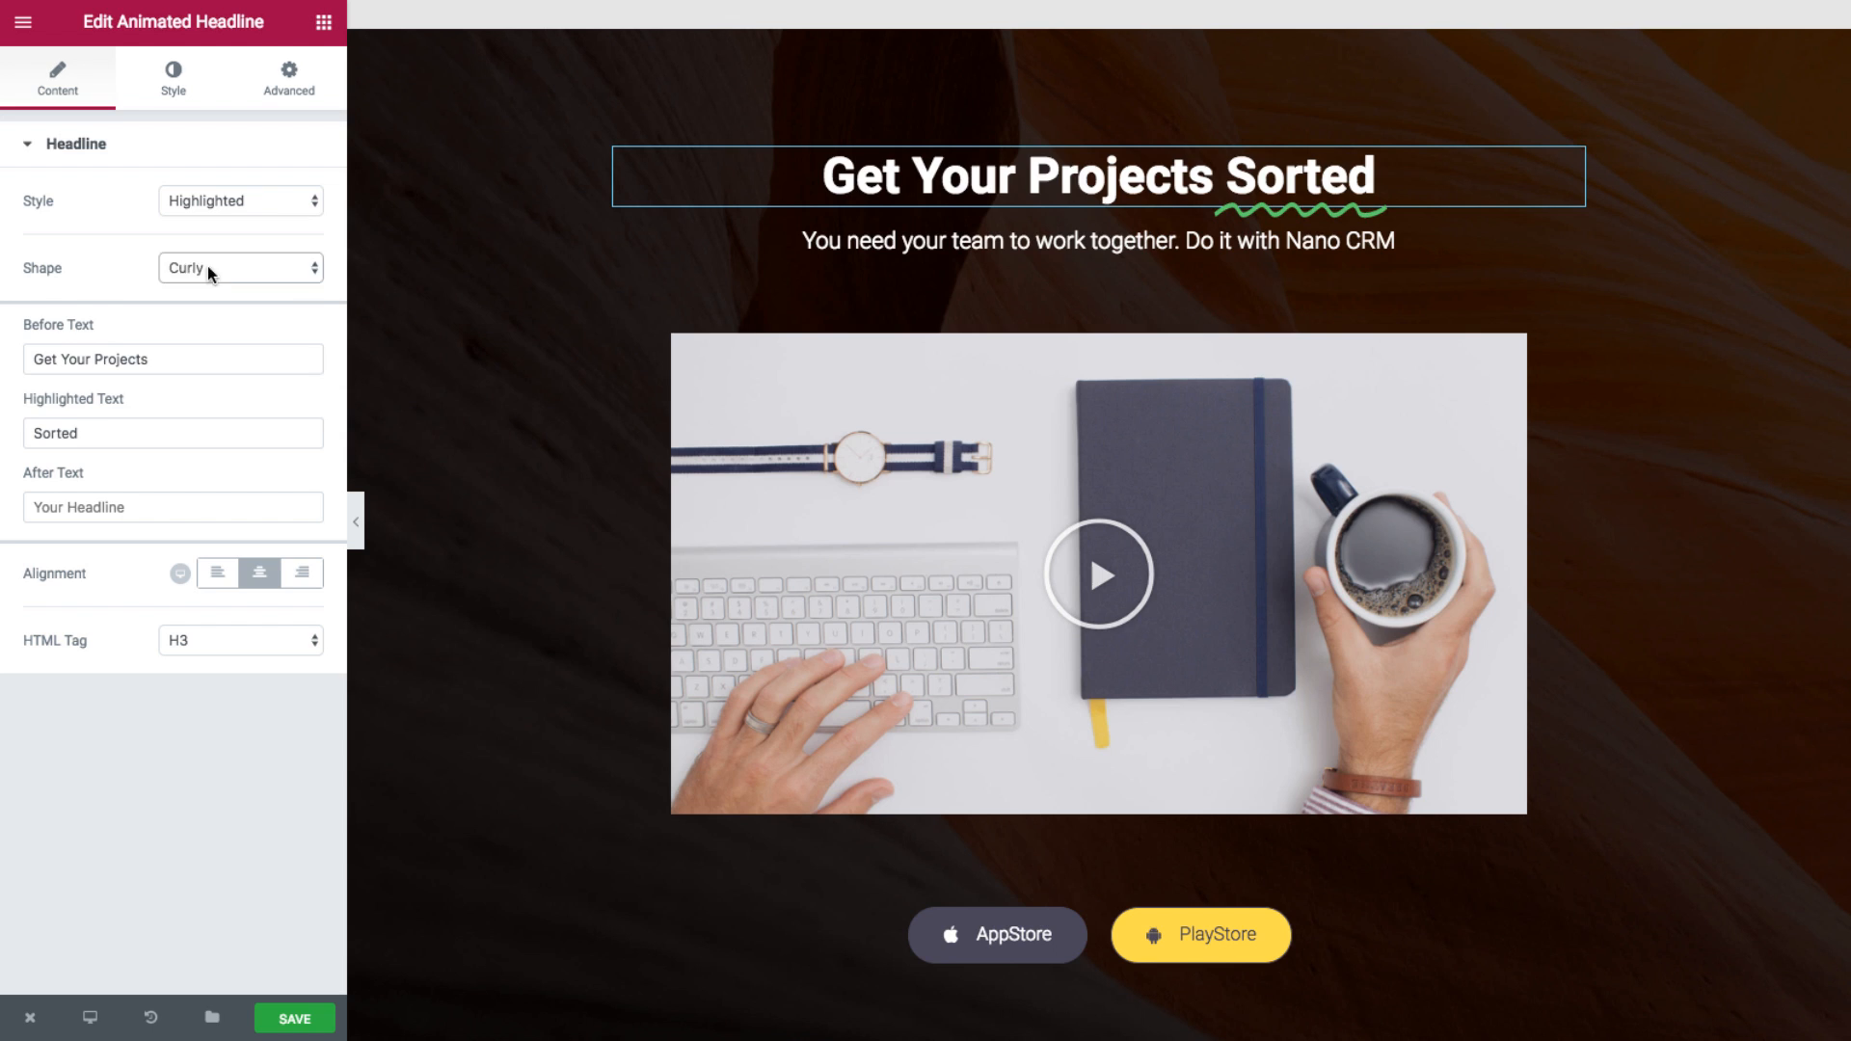
{"action": "left_click", "coordinate": [241, 268]}
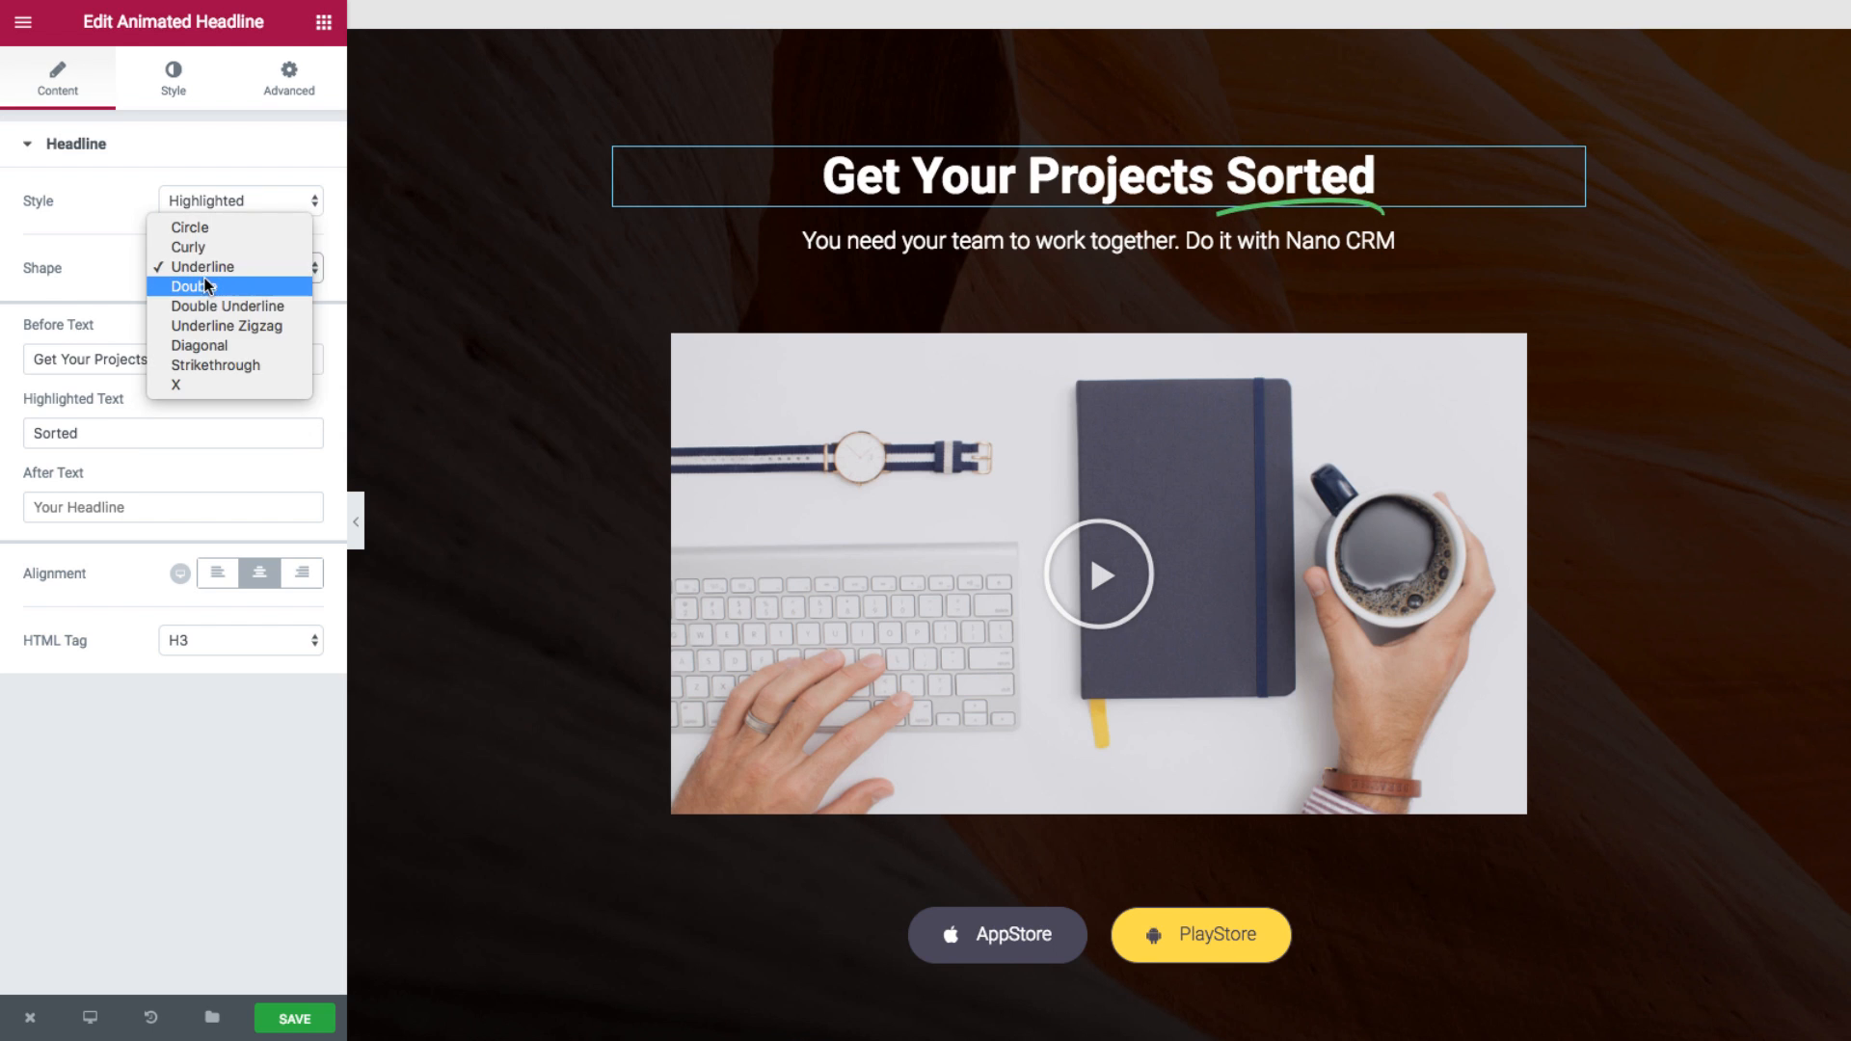
{"action": "left_click", "coordinate": [192, 266]}
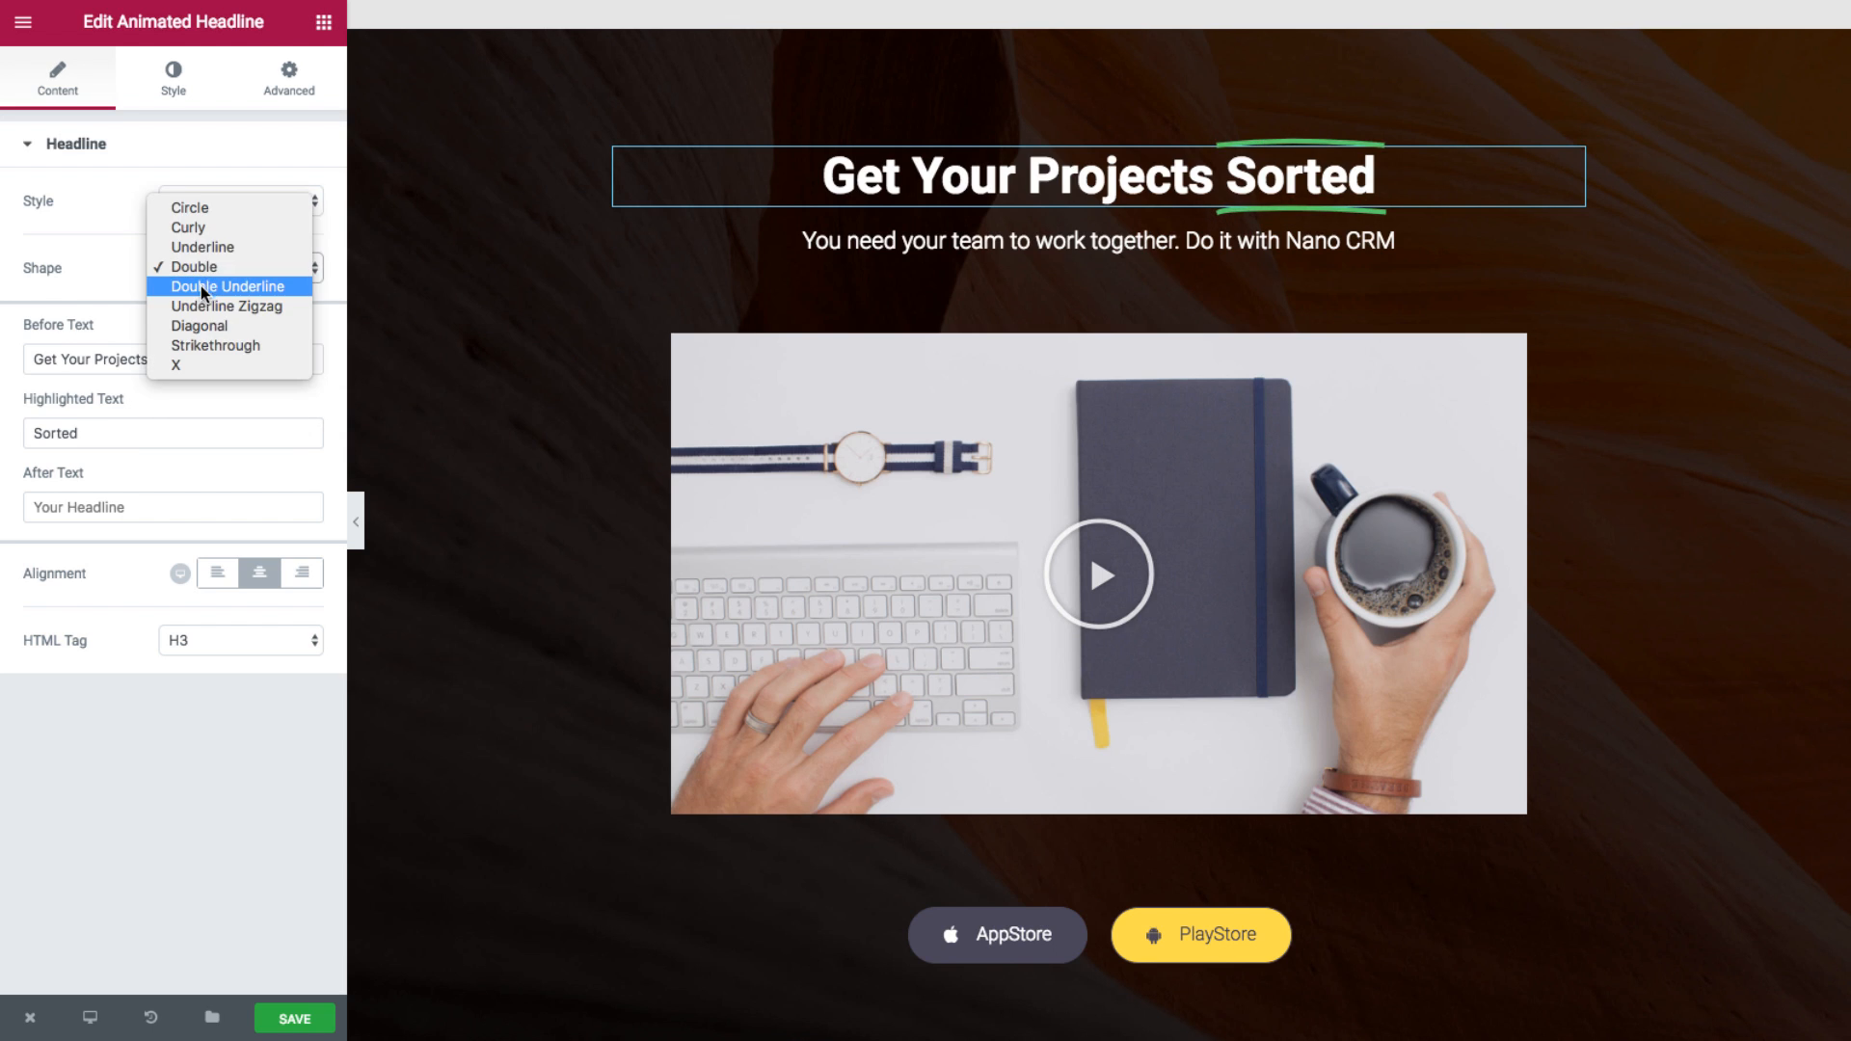
{"action": "left_click", "coordinate": [227, 285]}
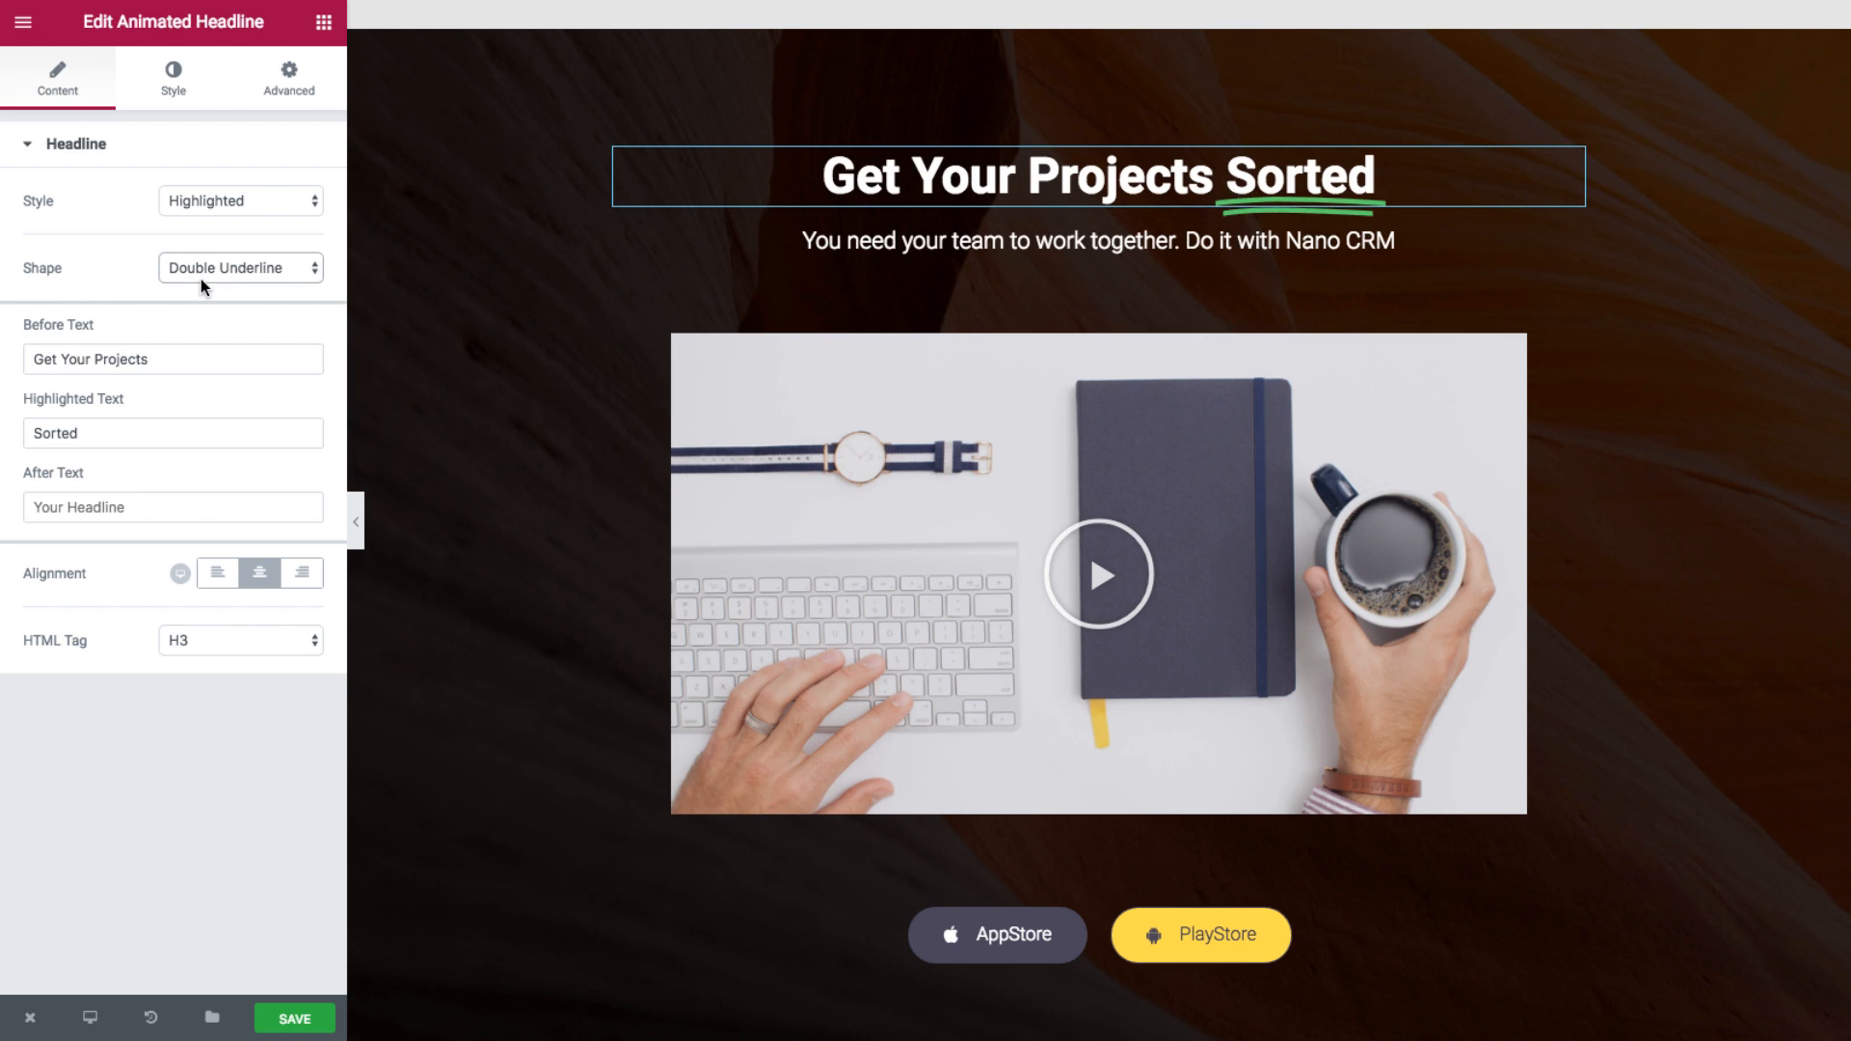
{"action": "left_click", "coordinate": [241, 272]}
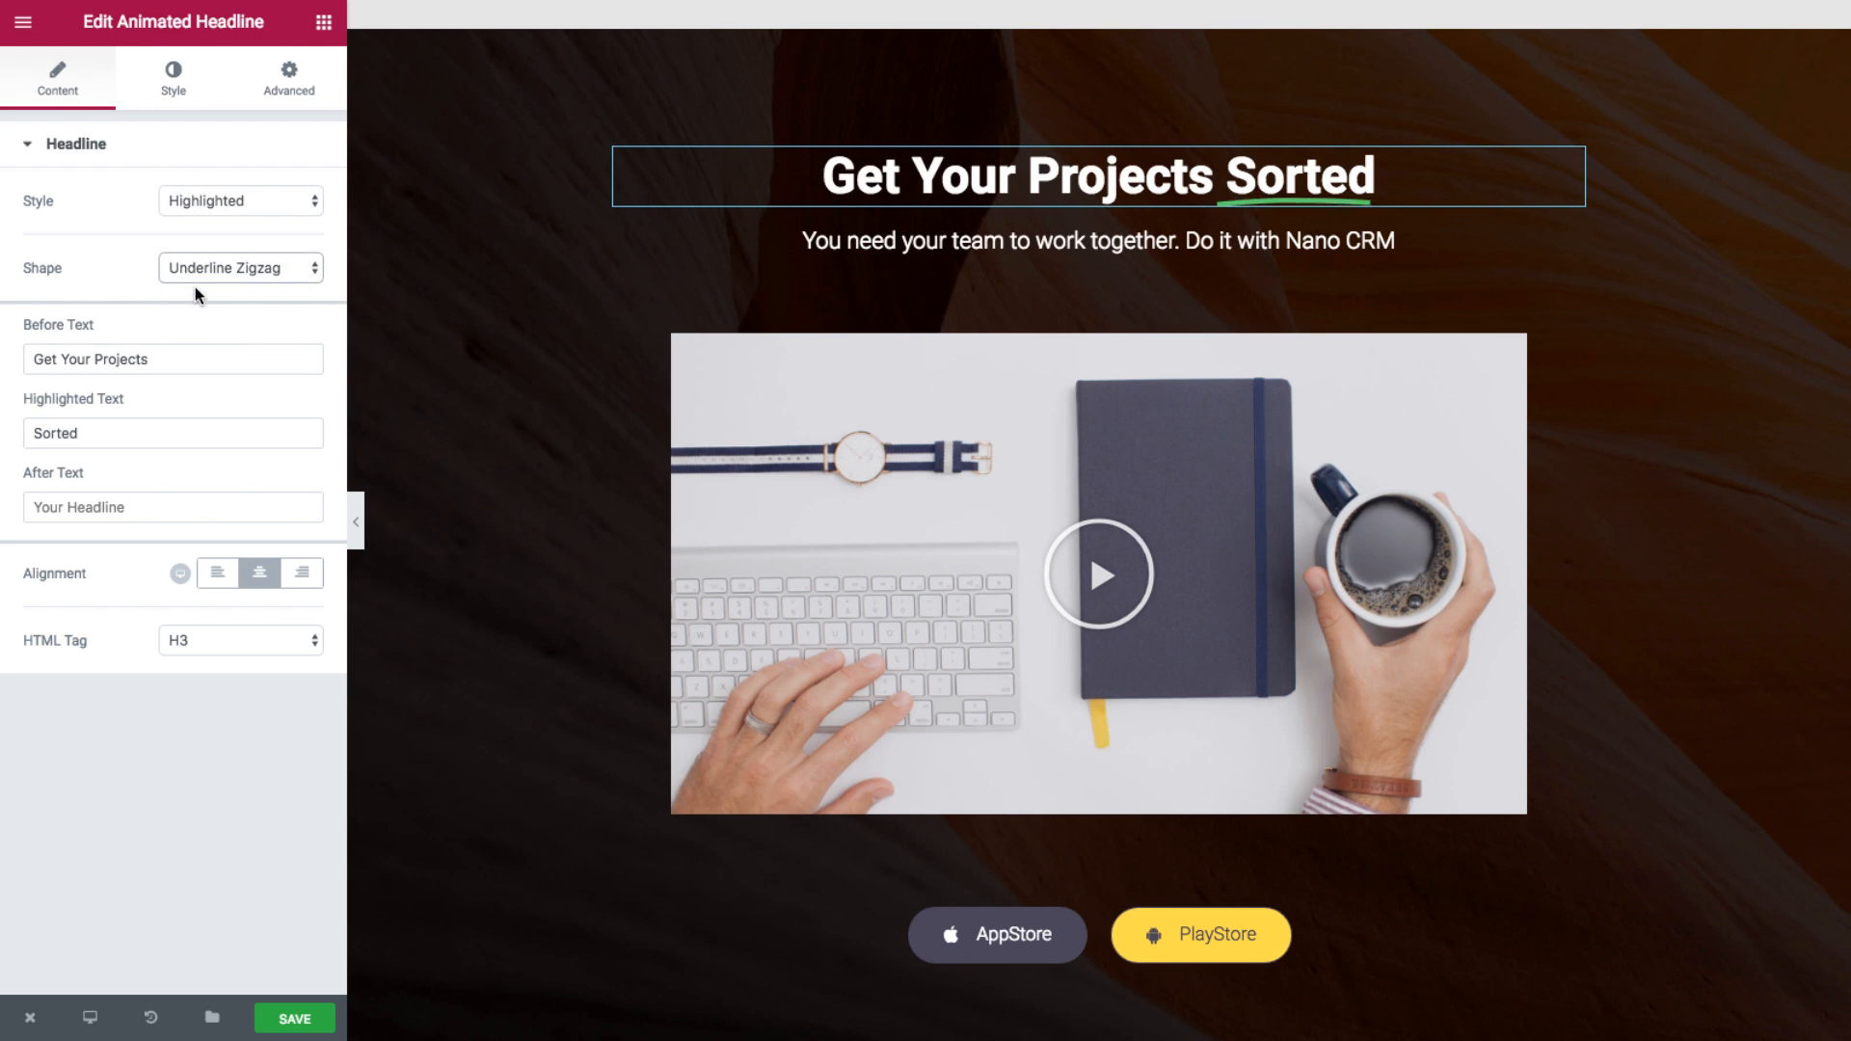
- Try Diagonal, Strikethrough and X shapes, settling on Strikethrough for 'Sorted'
{"action": "left_click", "coordinate": [239, 268]}
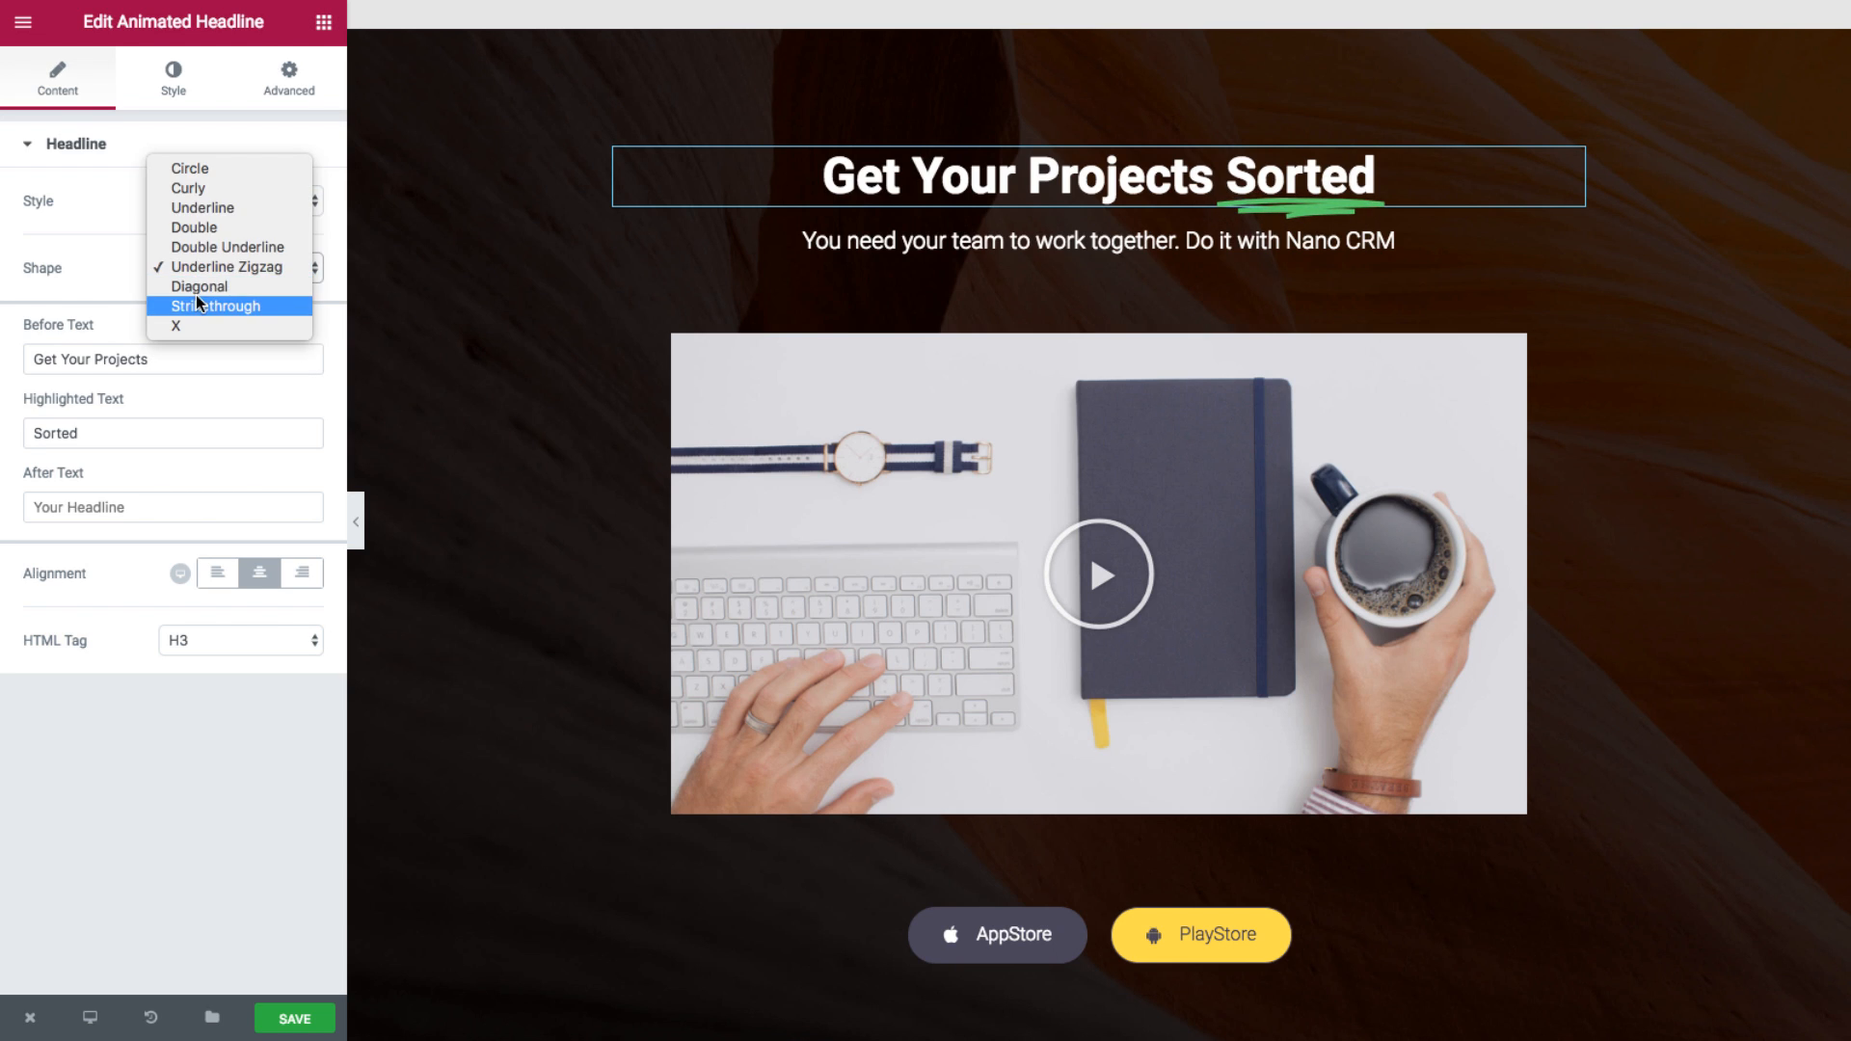
{"action": "left_click", "coordinate": [198, 266]}
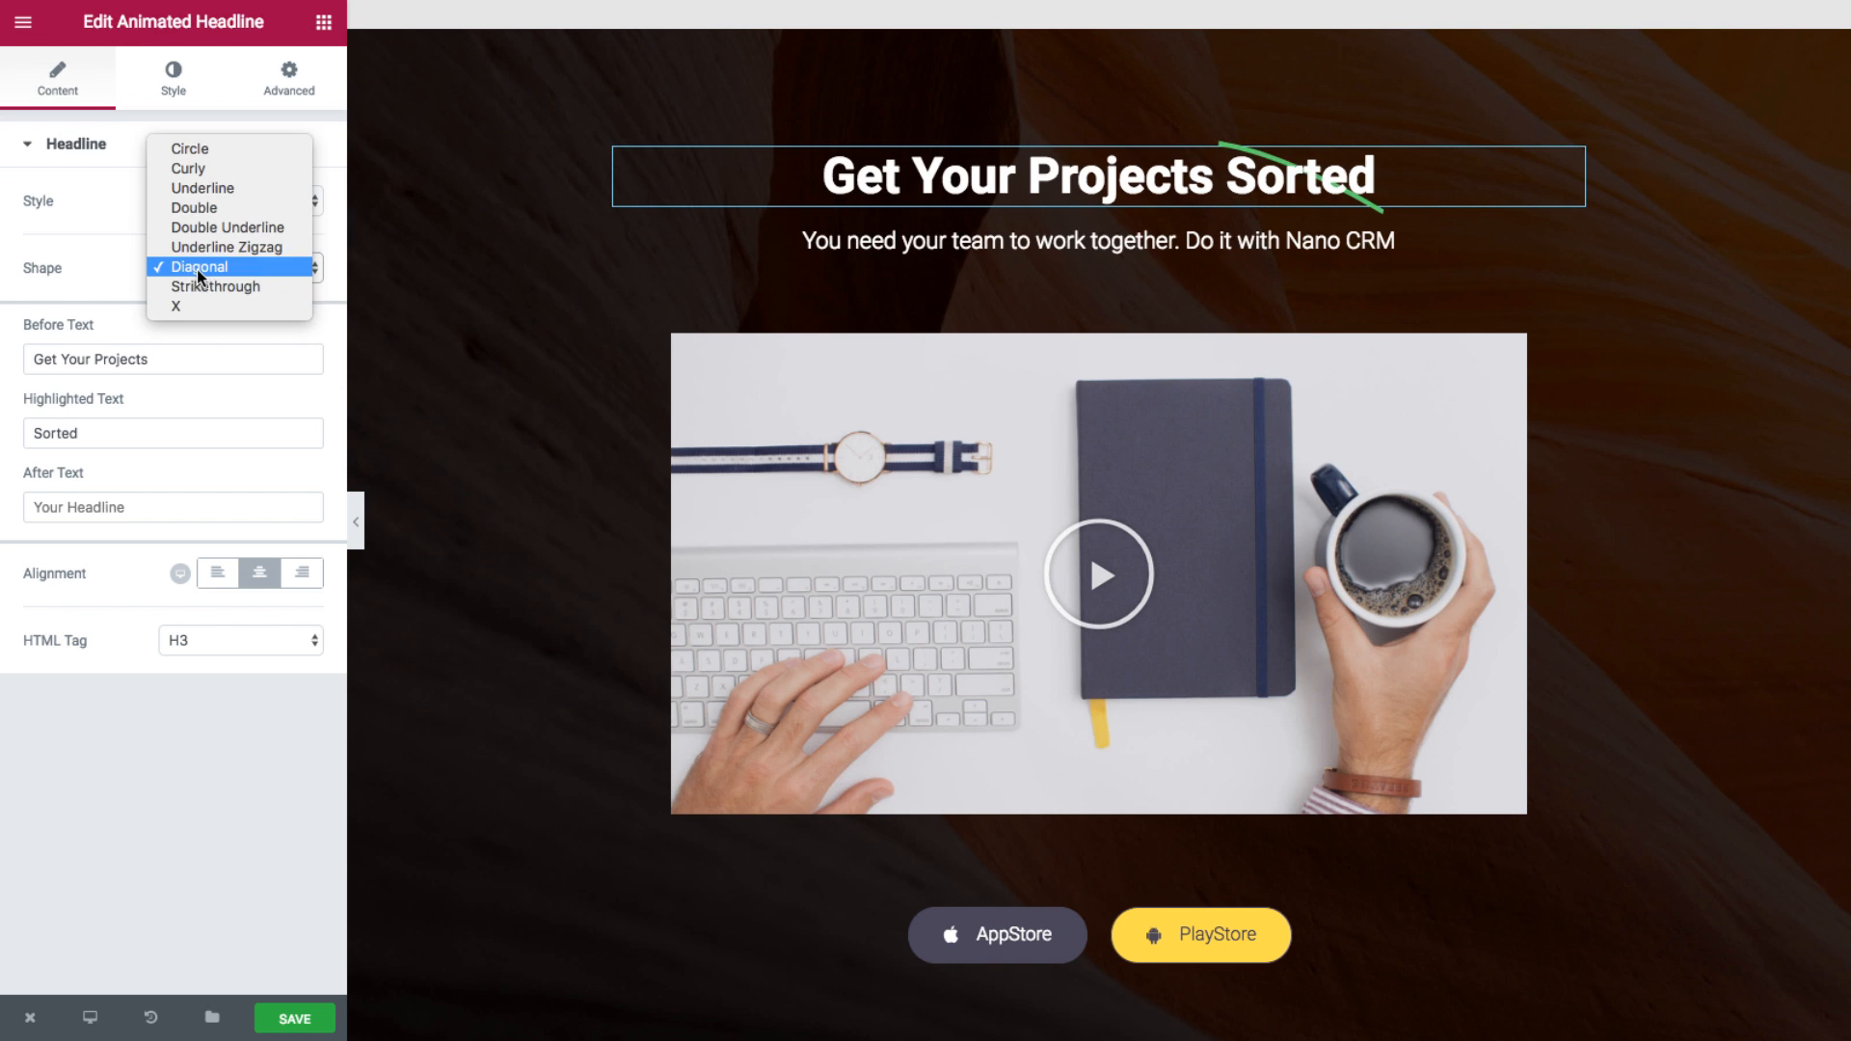
{"action": "left_click", "coordinate": [216, 285]}
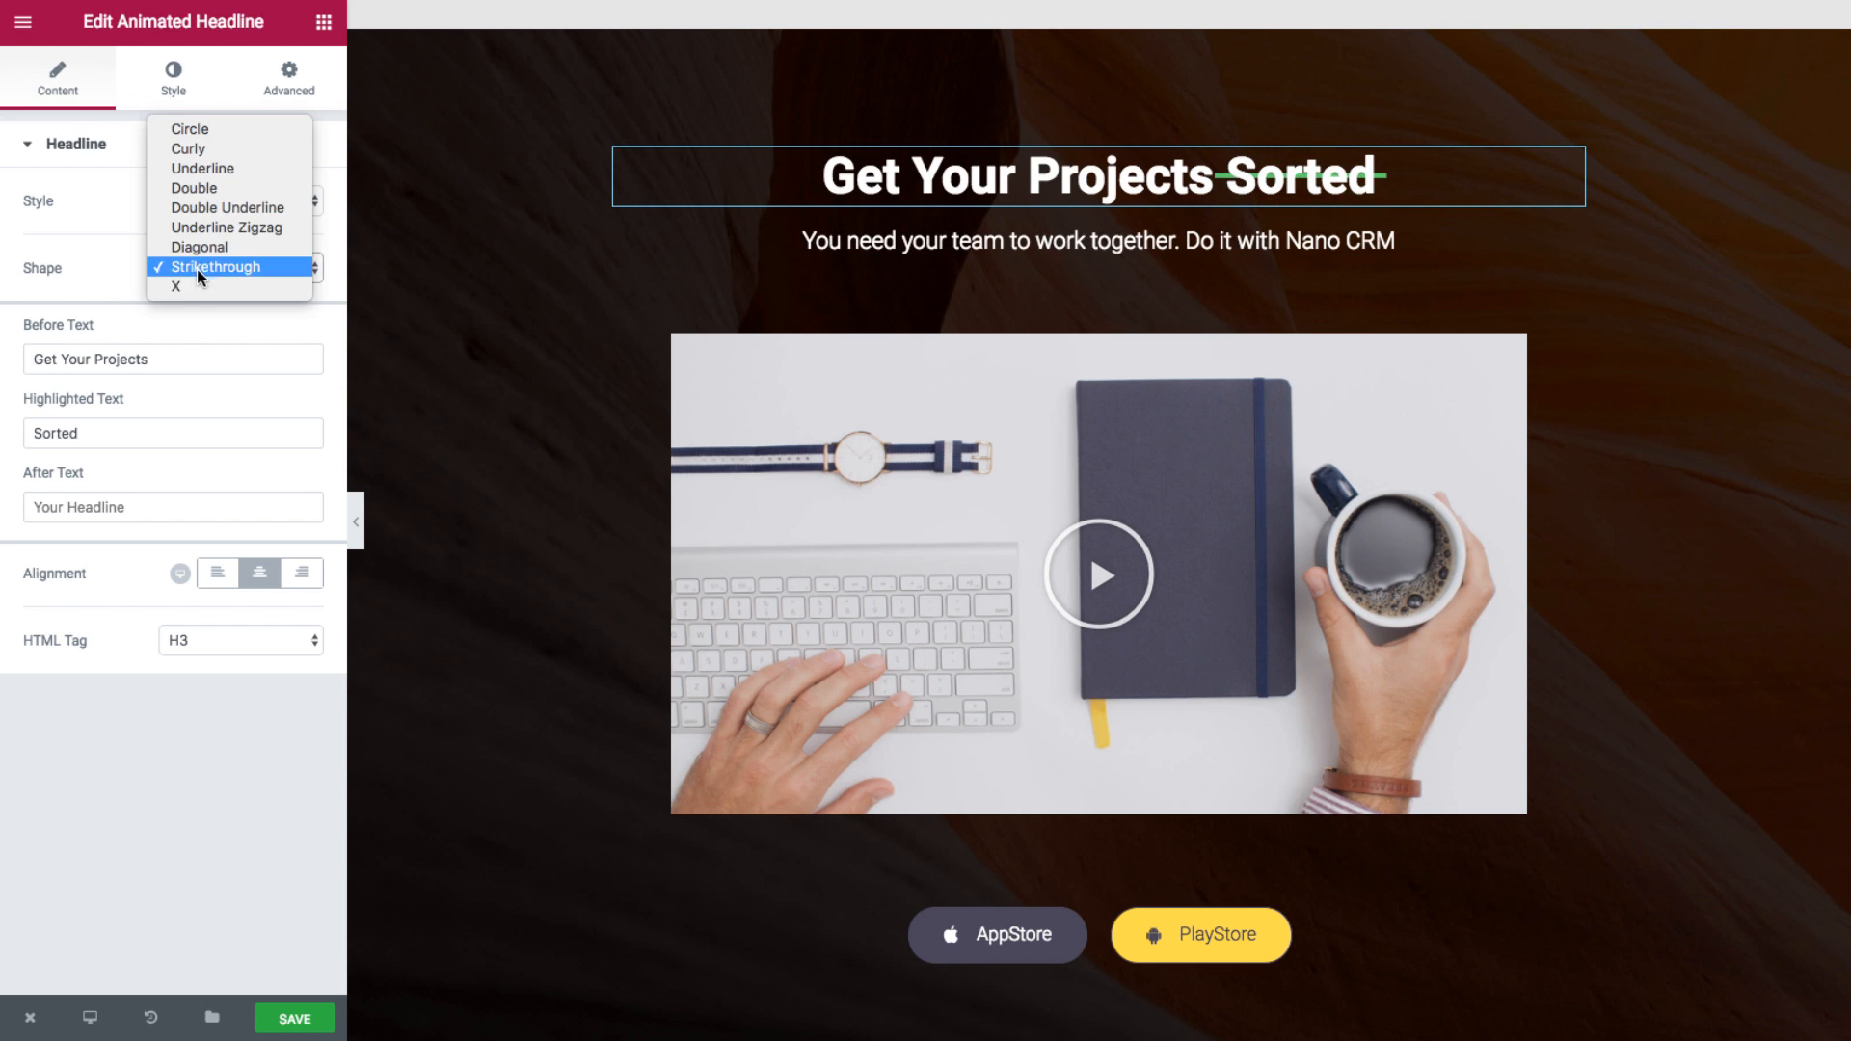
{"action": "left_click", "coordinate": [175, 290]}
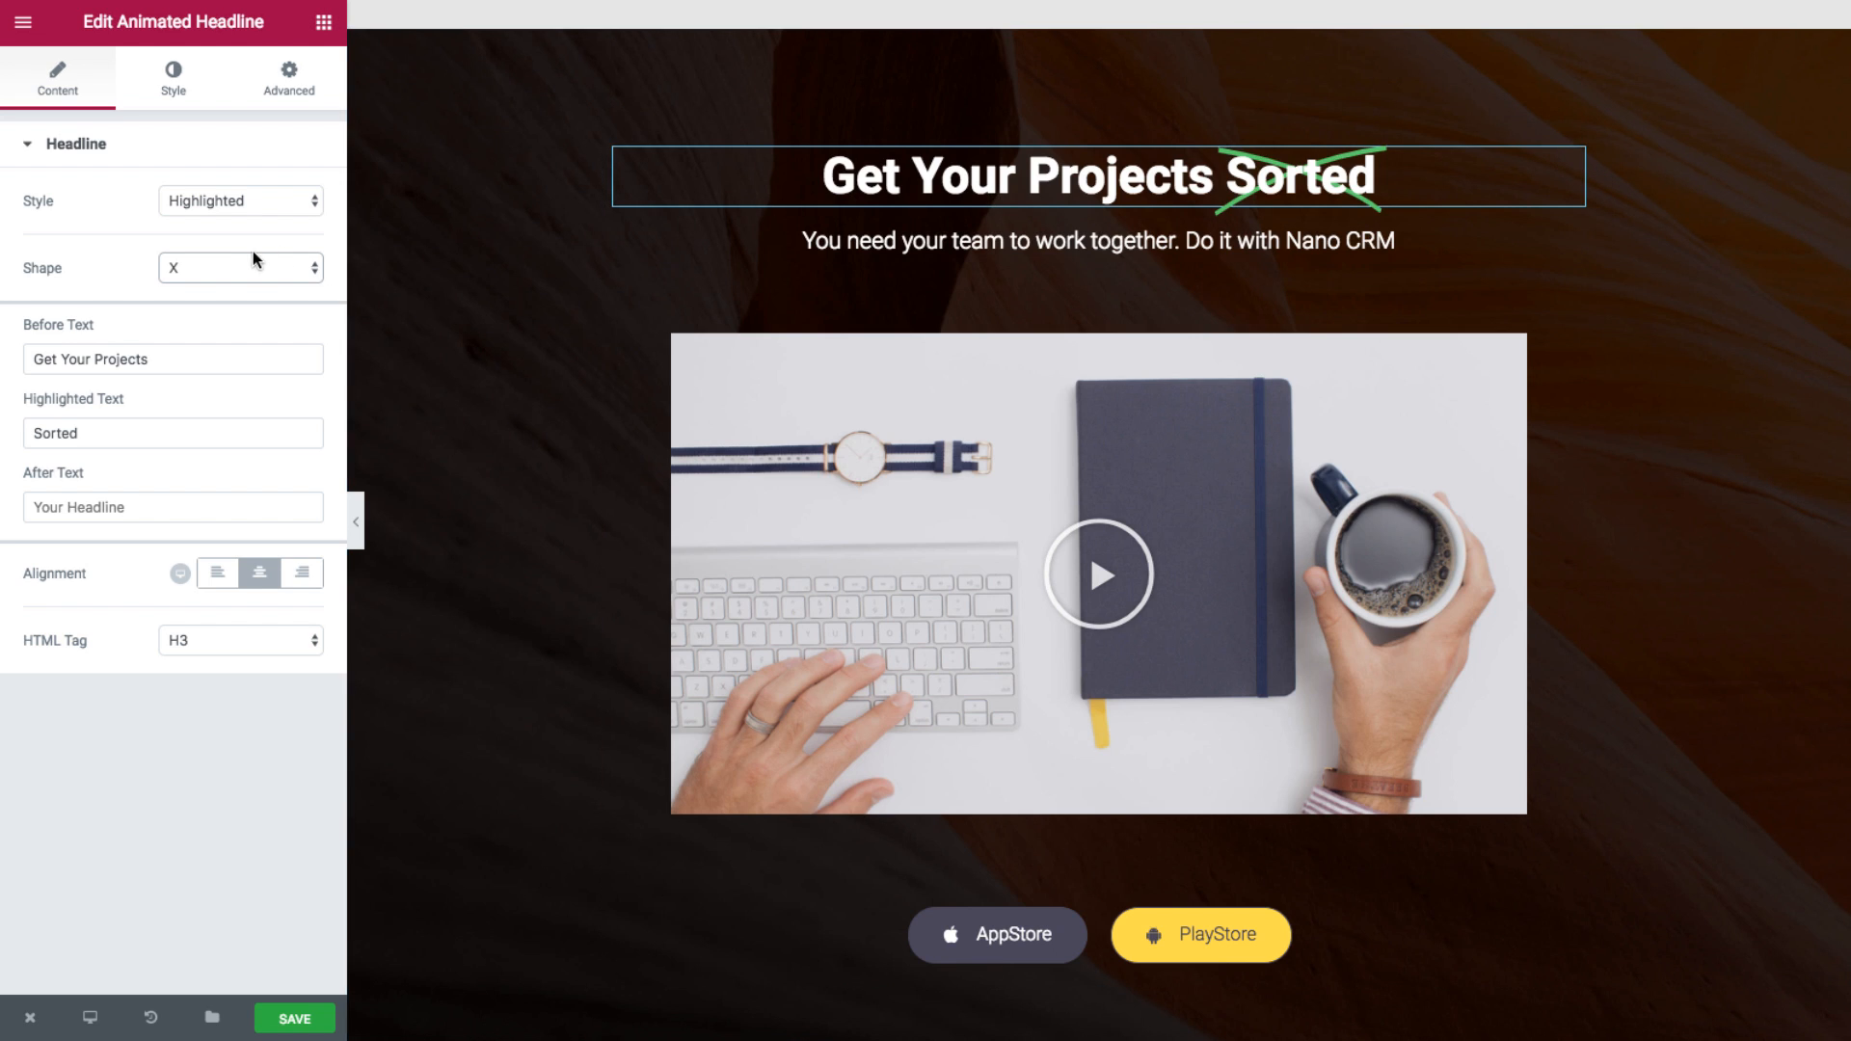
{"action": "mouse_move", "coordinate": [232, 278]}
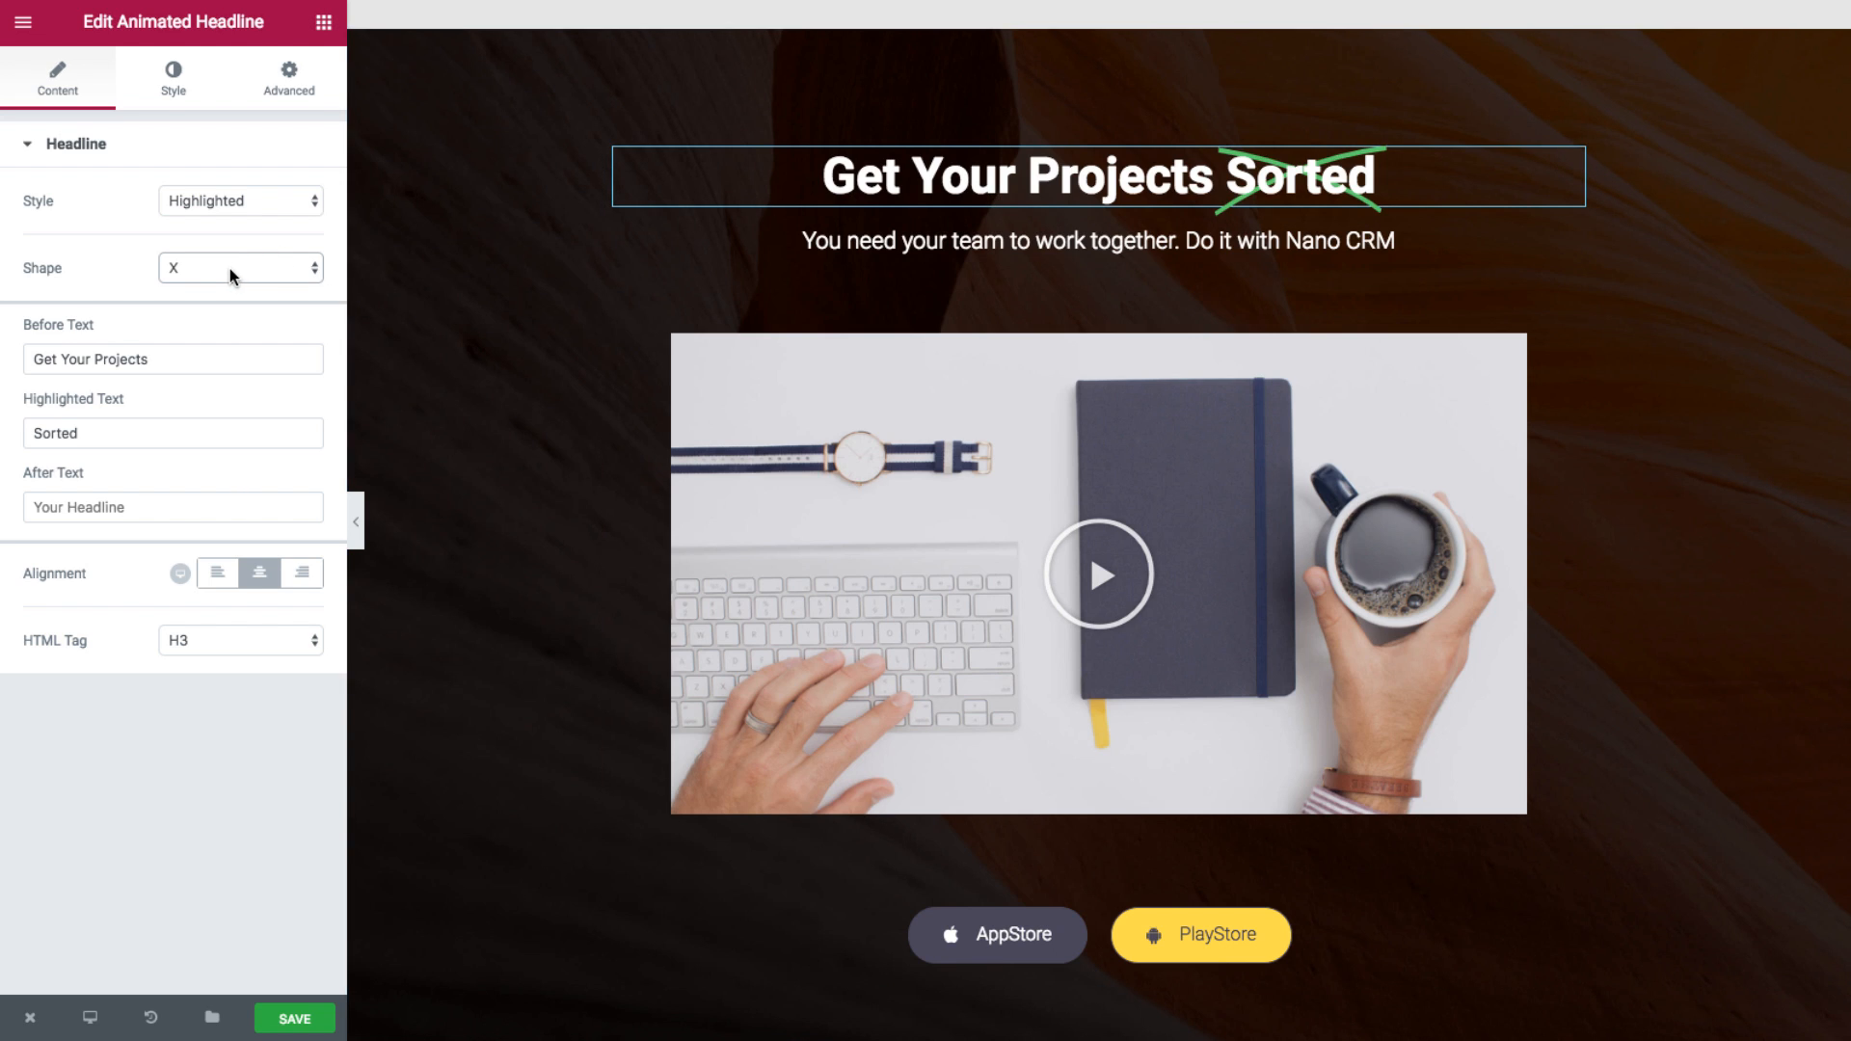
{"action": "left_click", "coordinate": [241, 268]}
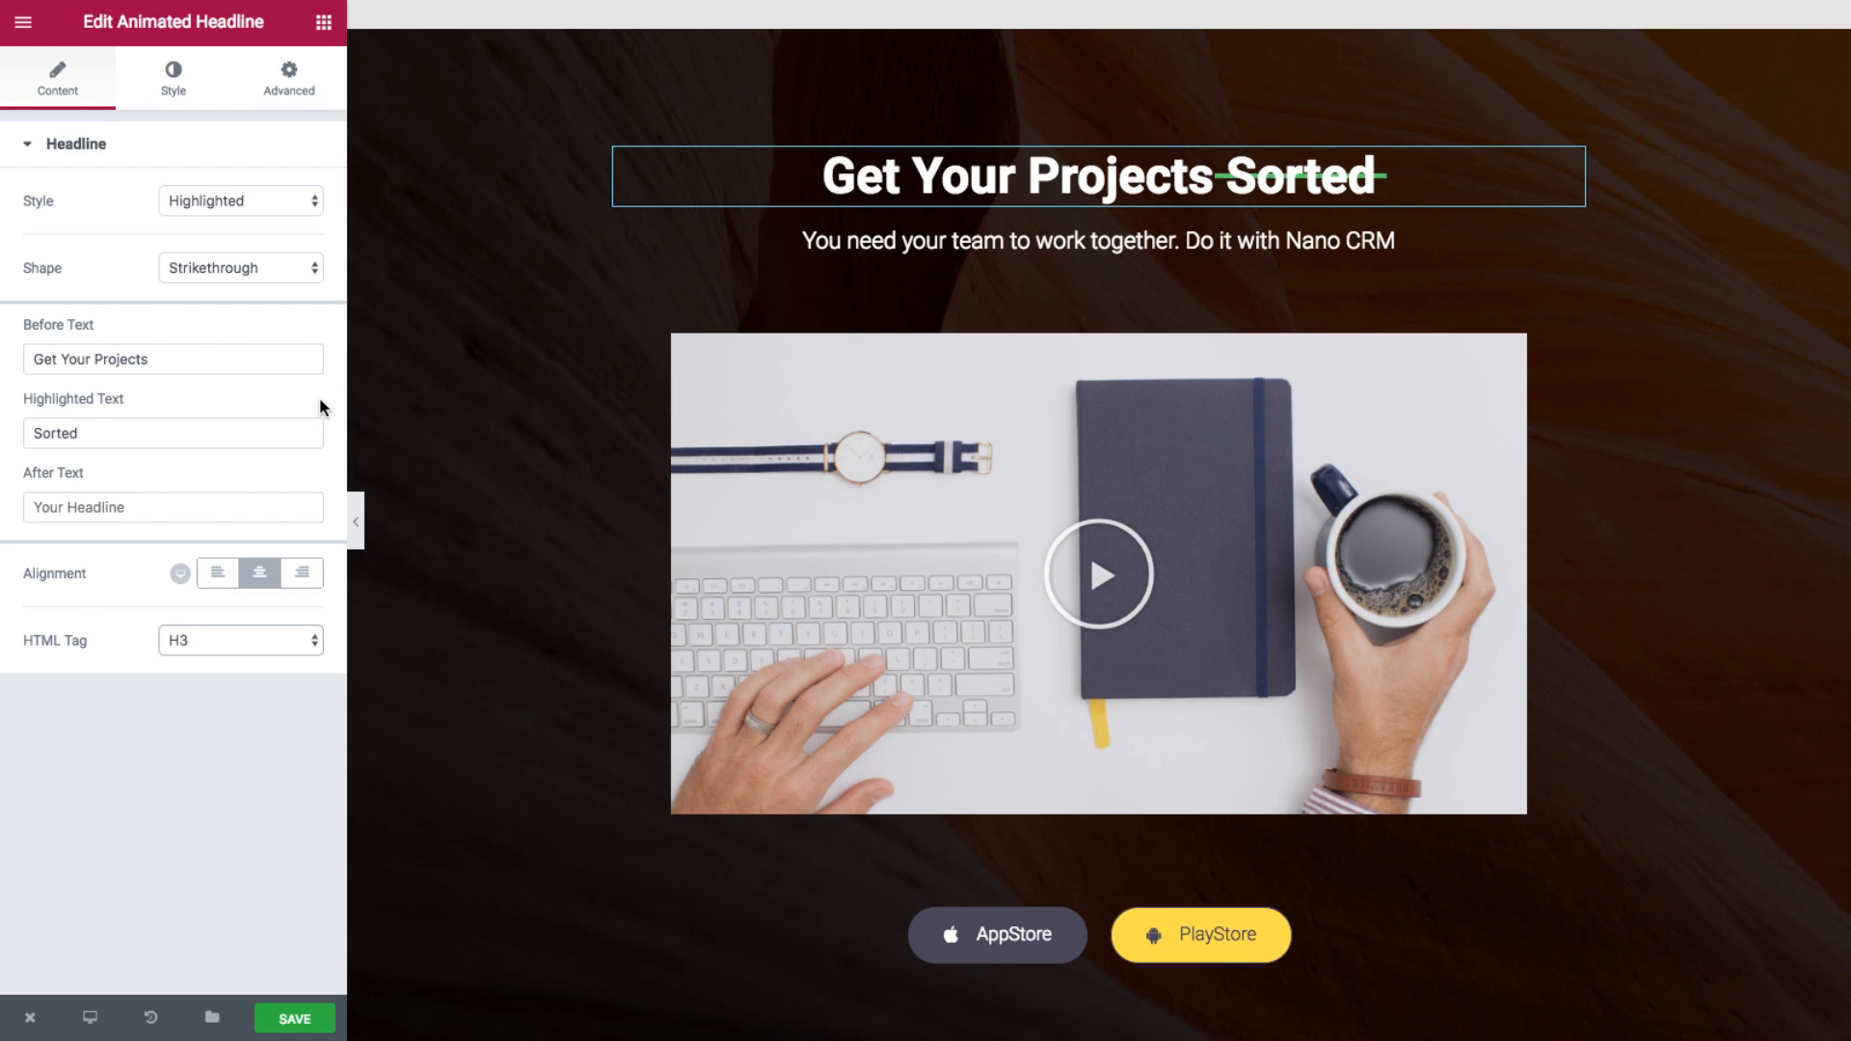
- Colour the strikethrough shape yellow, then reset it to the default colour
{"action": "left_click", "coordinate": [172, 79]}
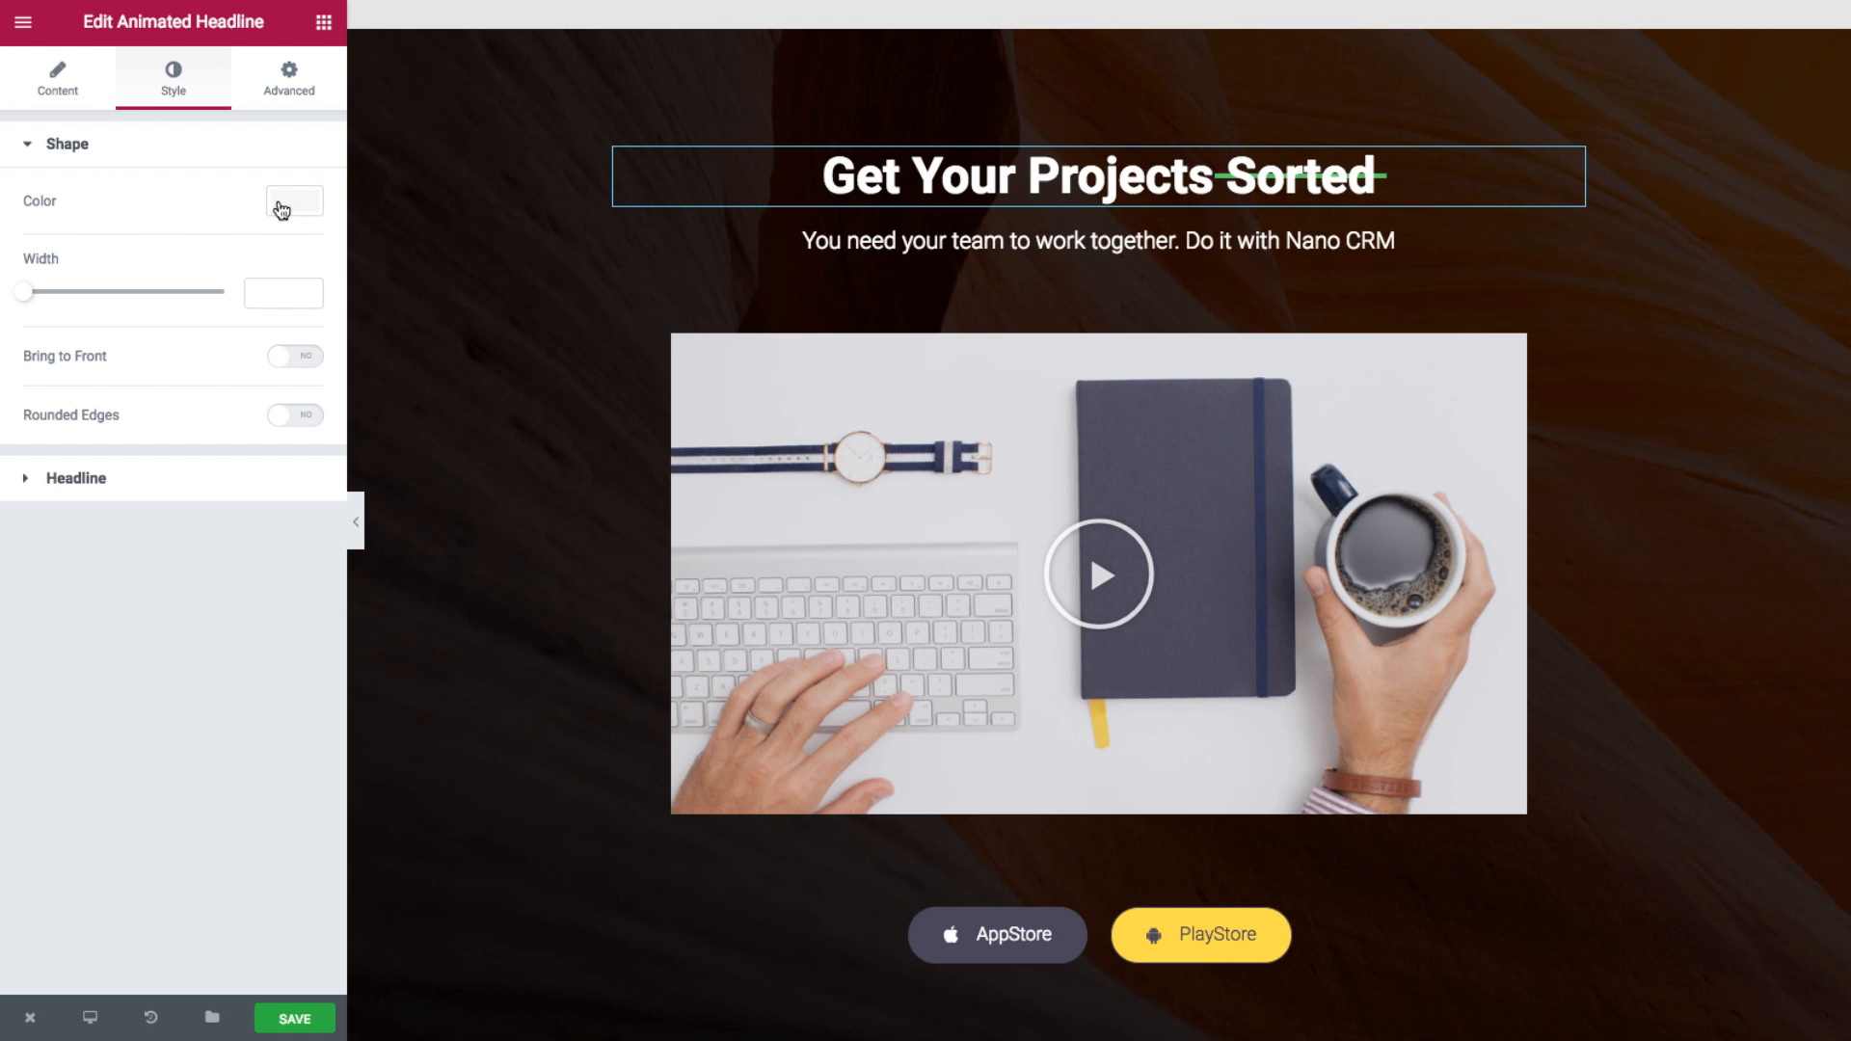
{"action": "left_click", "coordinate": [293, 205]}
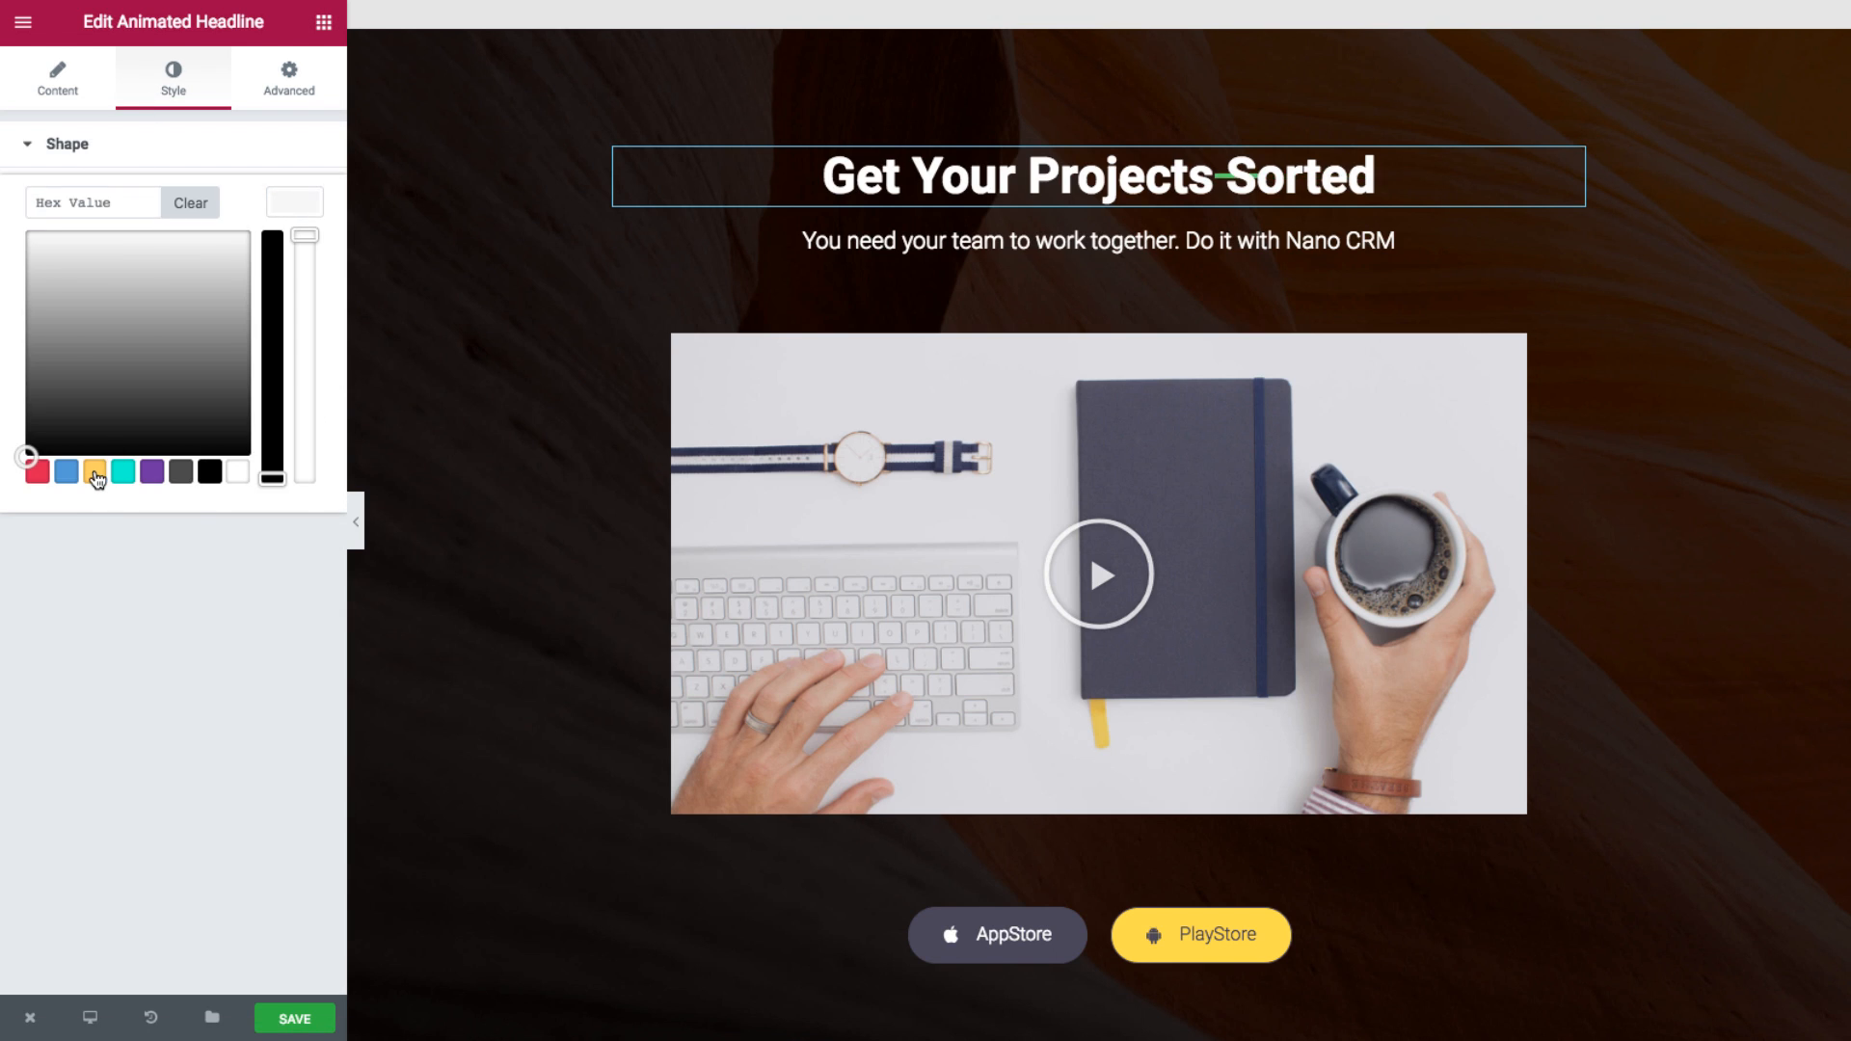
{"action": "left_click", "coordinate": [95, 473]}
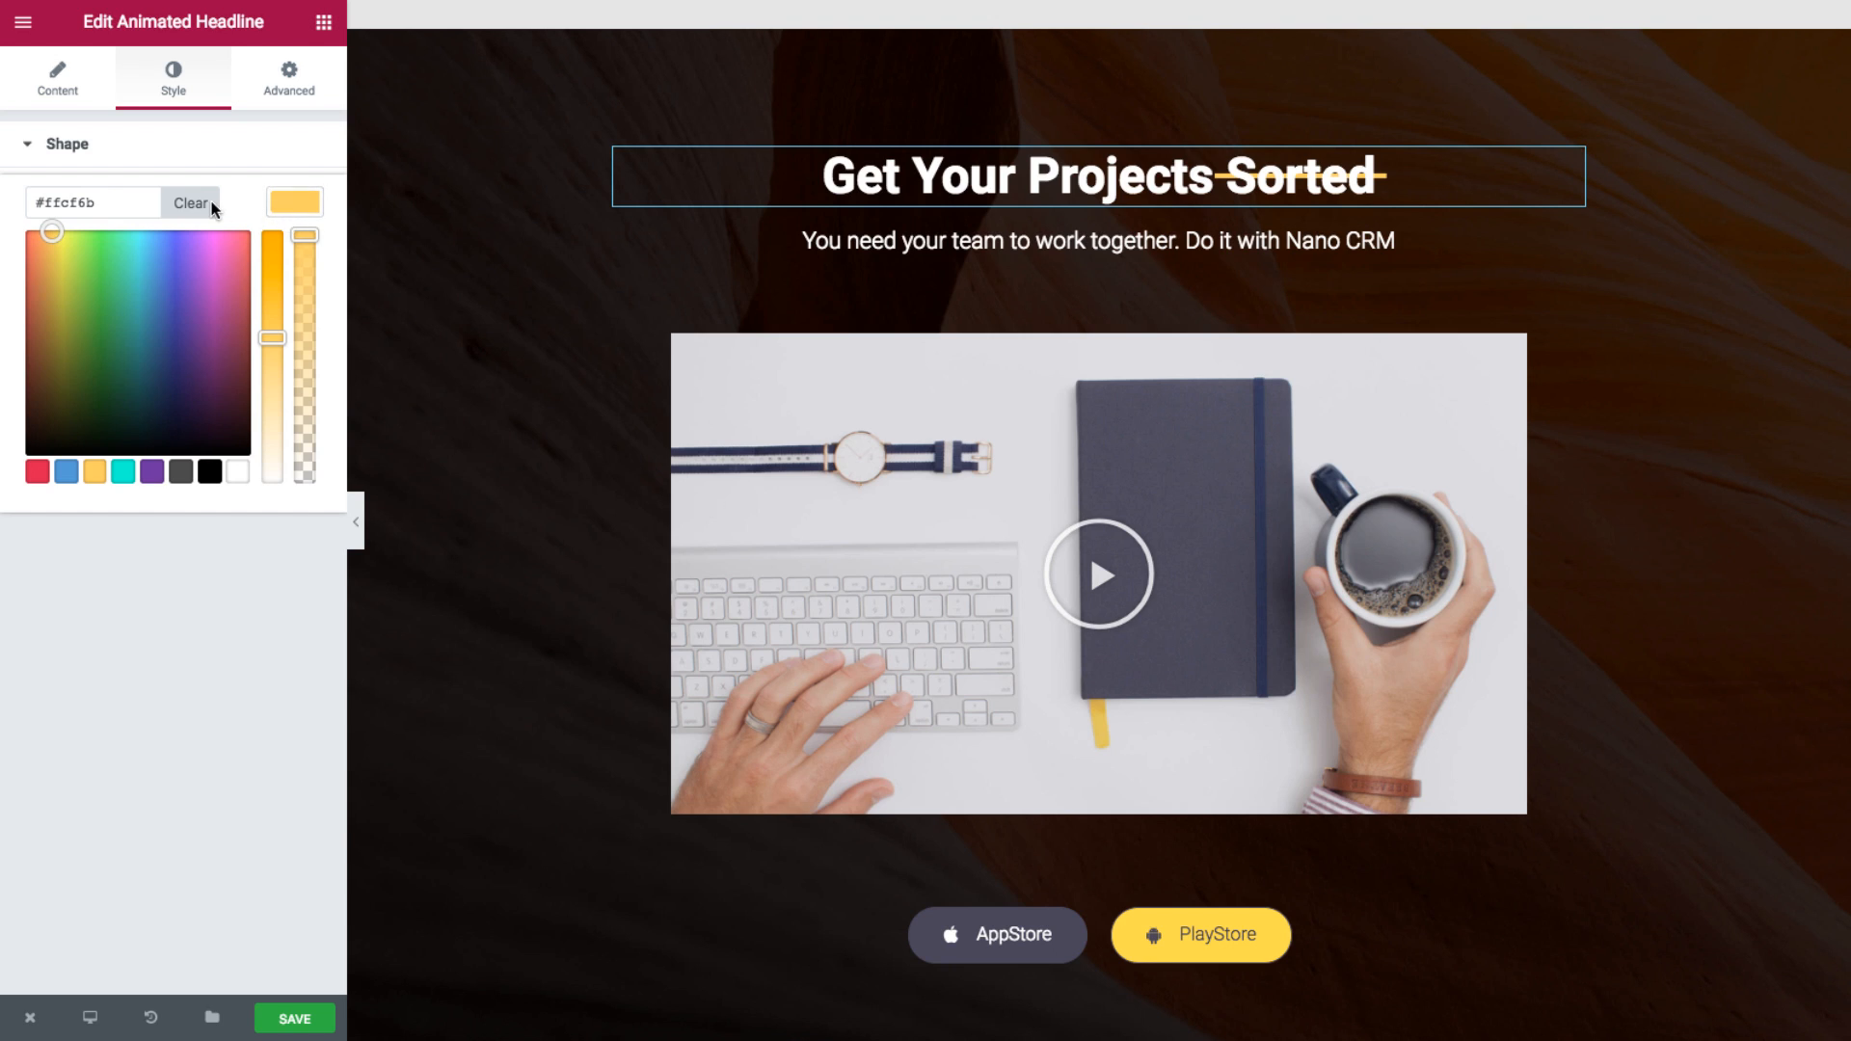
{"action": "left_click", "coordinate": [189, 203]}
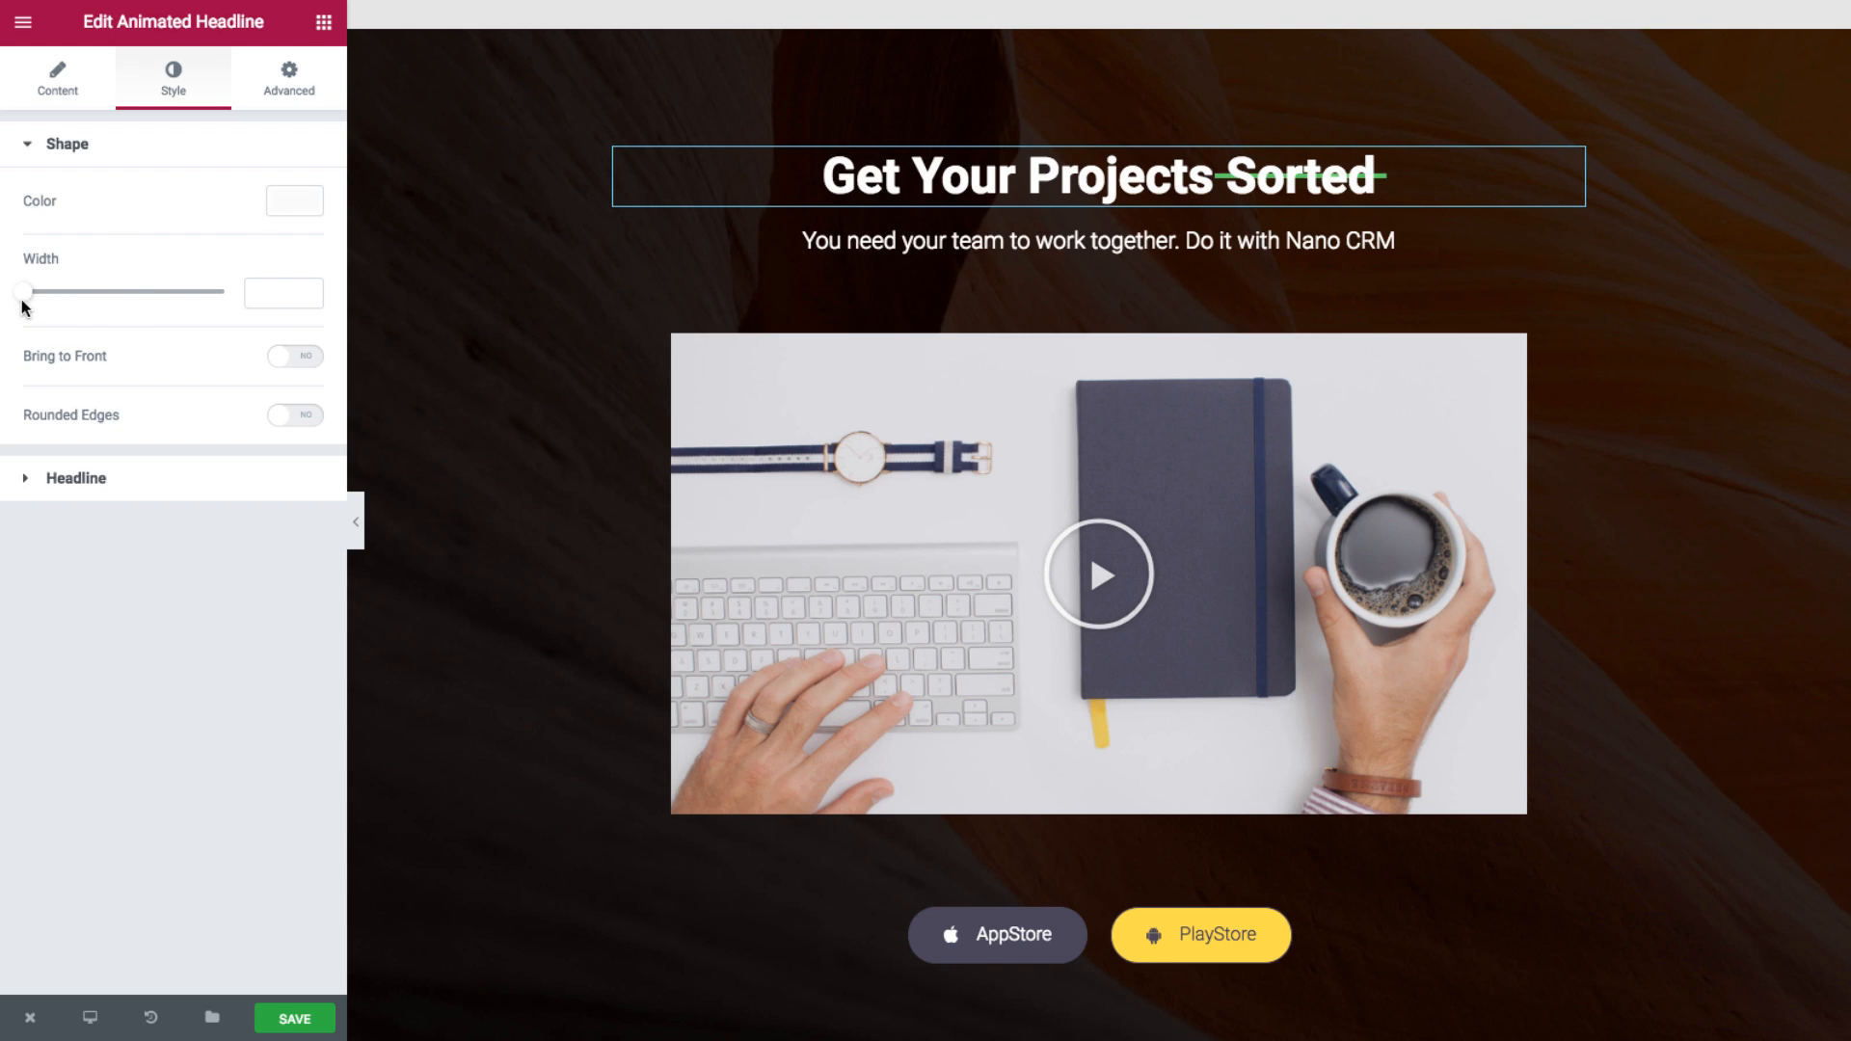
- Clear the shape Width to default and toggle Bring to Front and Rounded Edges, leaving both off
{"action": "left_click_drag", "start_coordinate": [23, 291], "coordinate": [184, 291]}
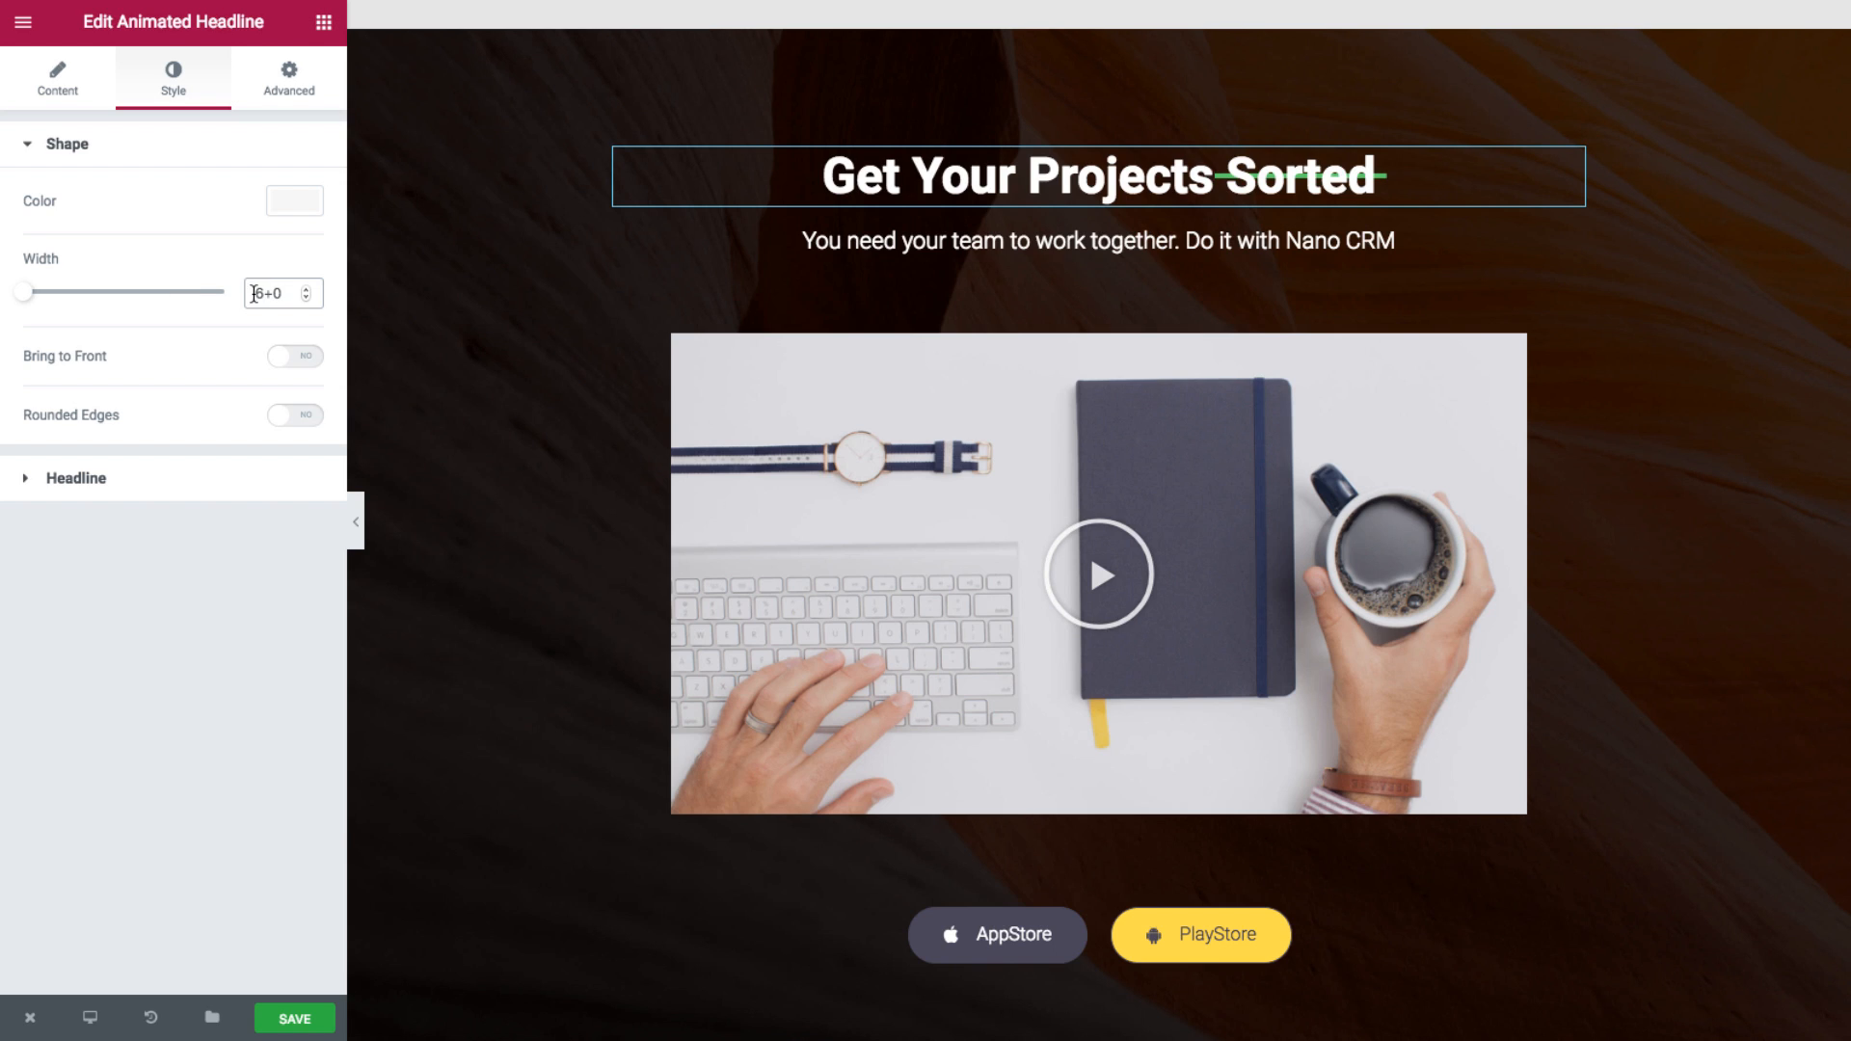
{"action": "left_click_drag", "start_coordinate": [29, 293], "coordinate": [224, 293]}
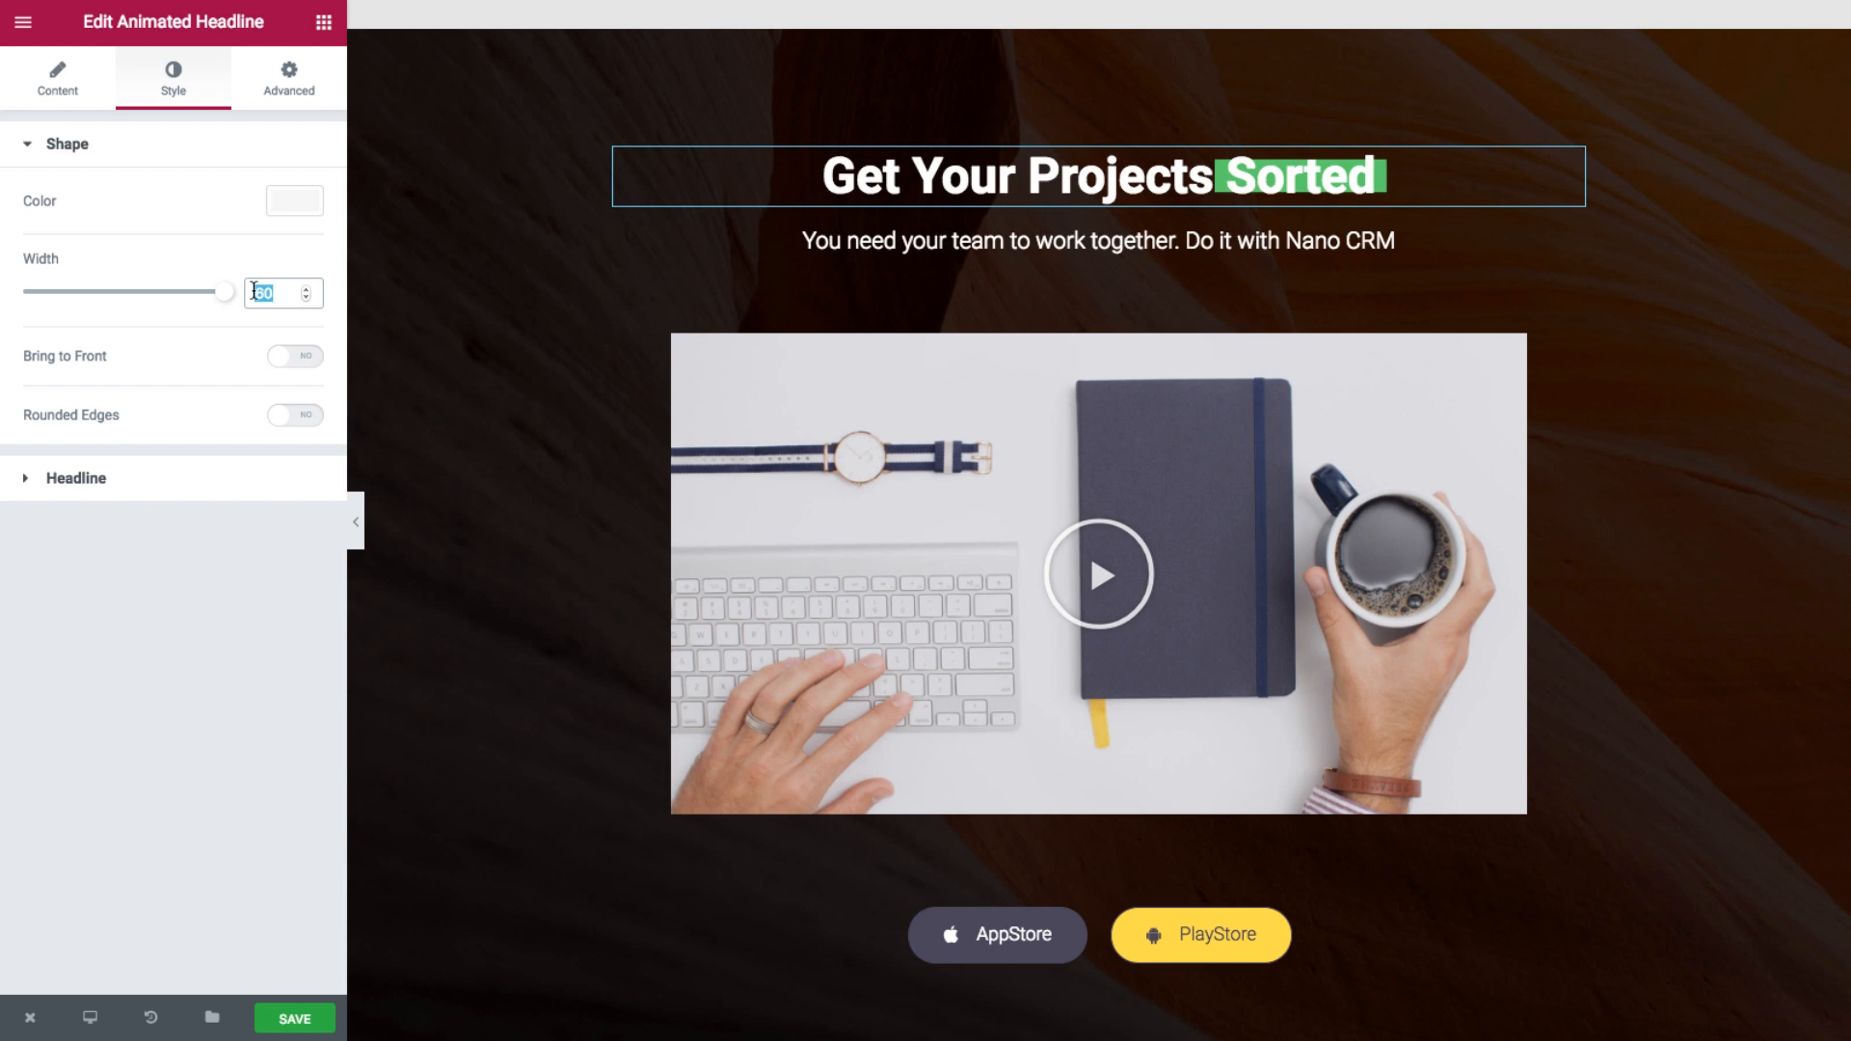
{"action": "left_click", "coordinate": [295, 364]}
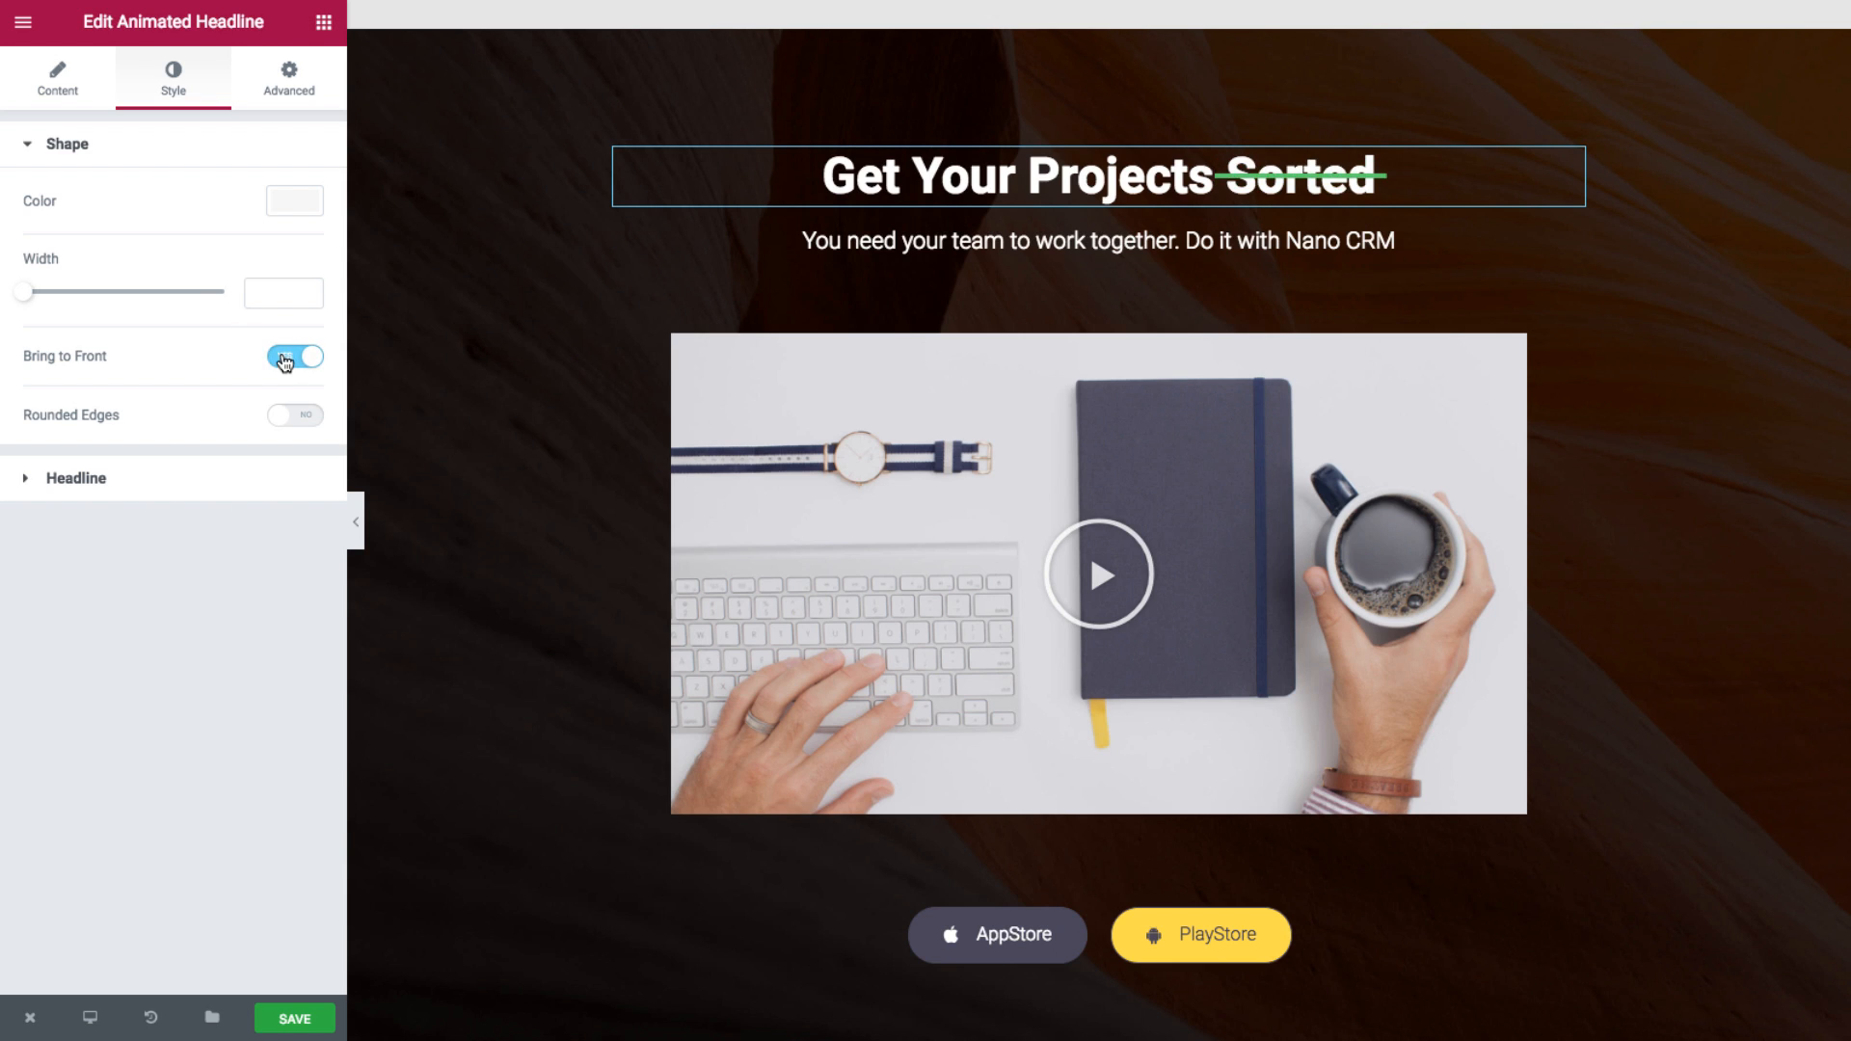
{"action": "left_click", "coordinate": [295, 416]}
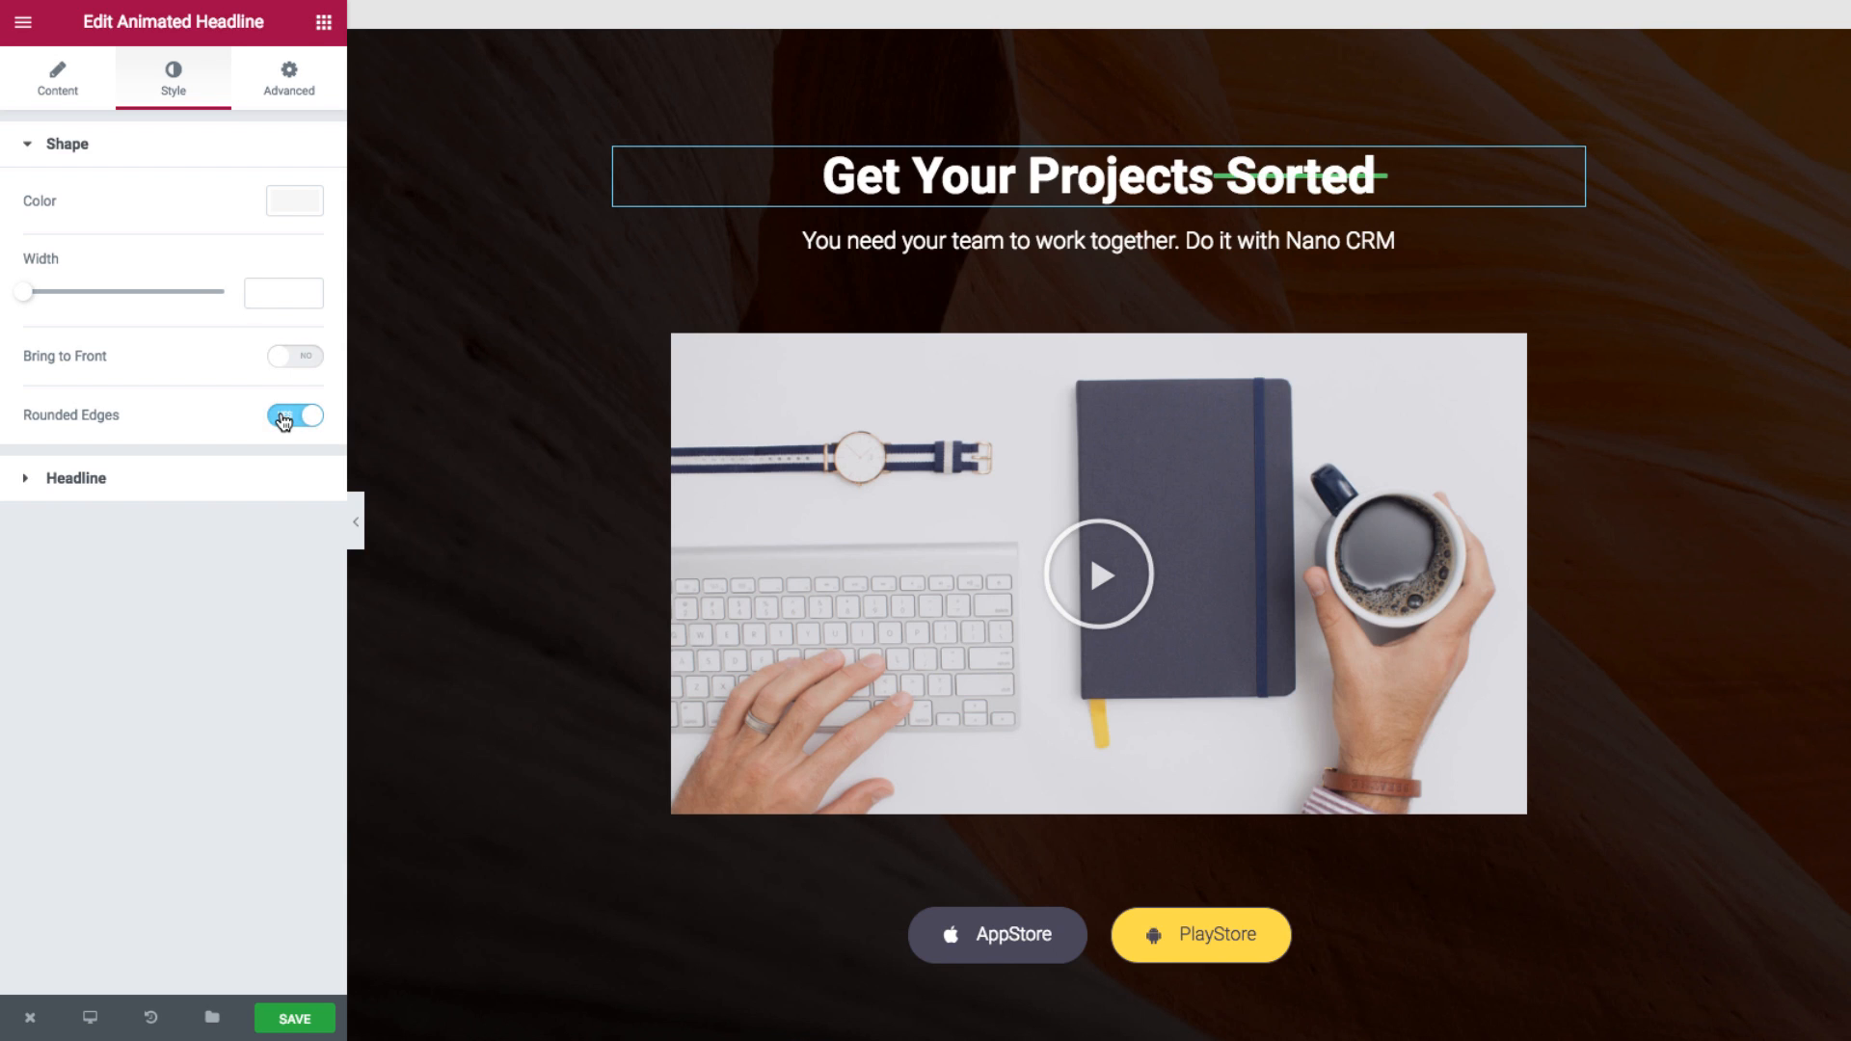
{"action": "left_click", "coordinate": [297, 415]}
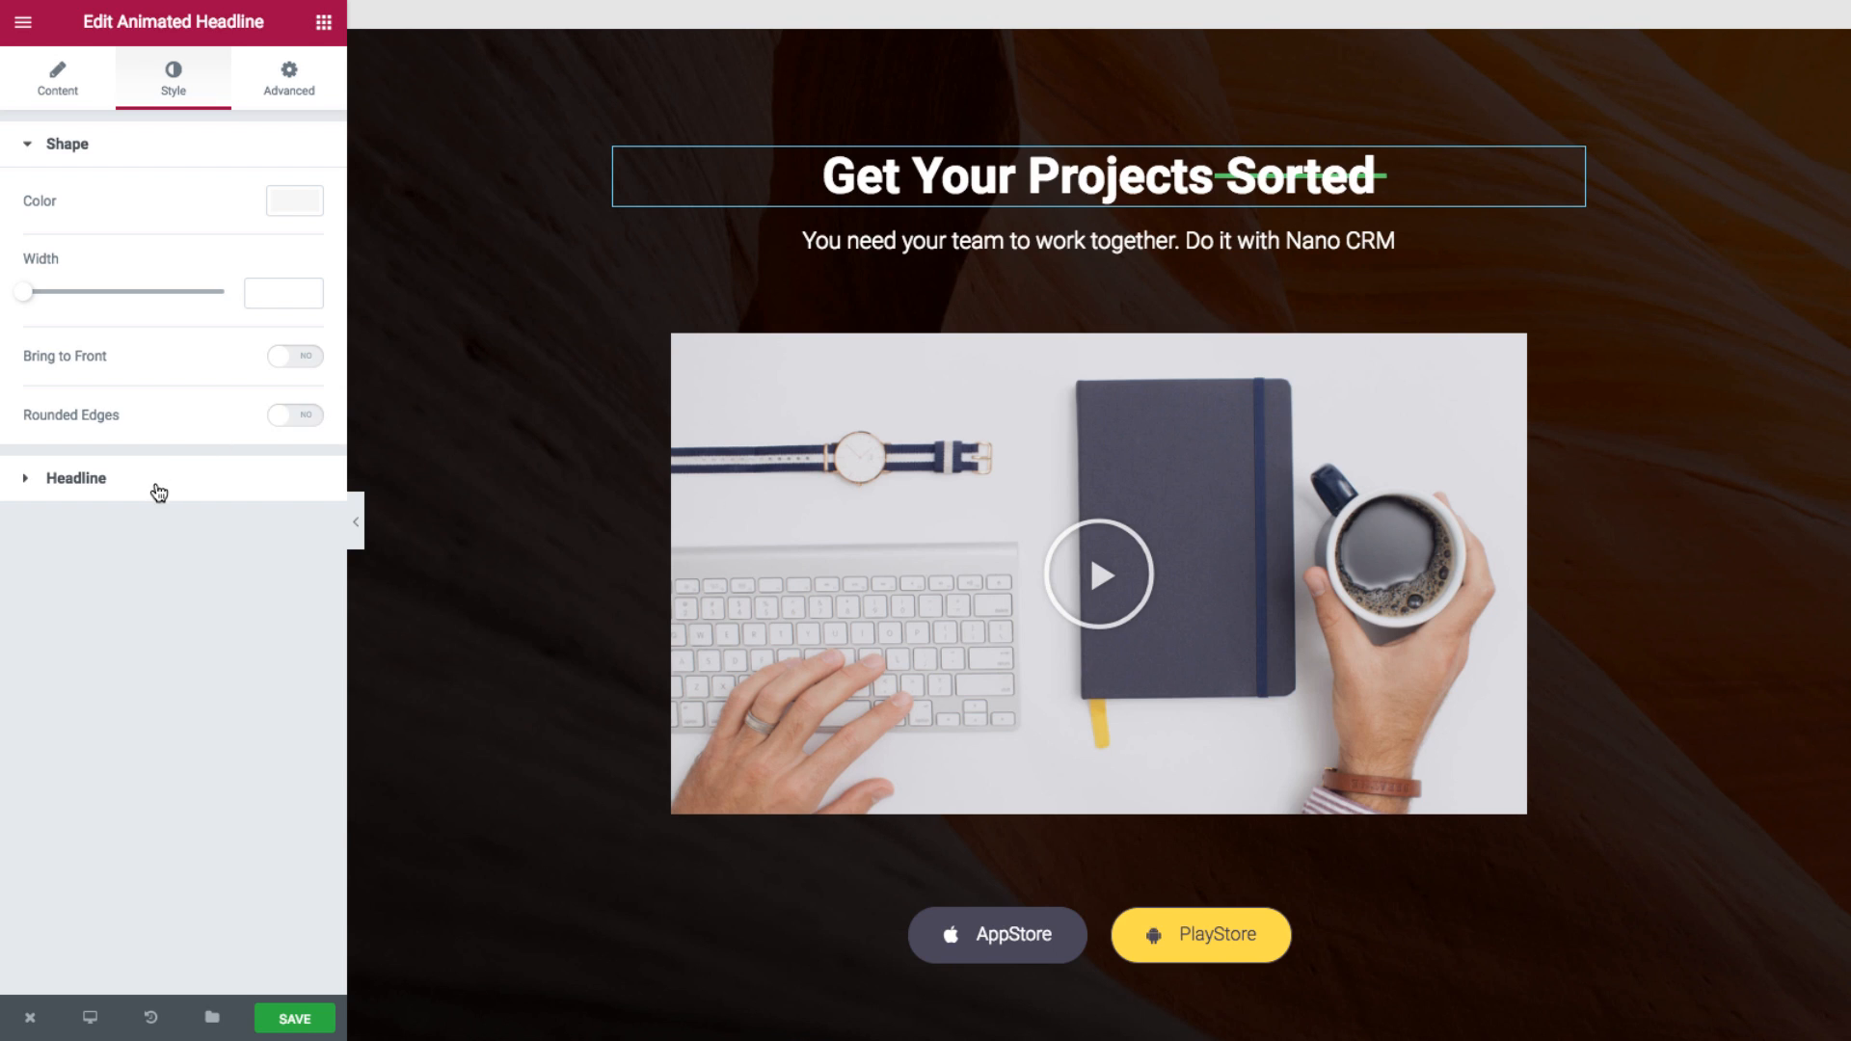
- Colour the animated word yellow under Headline styling, then clear it back to default
{"action": "left_click", "coordinate": [76, 144]}
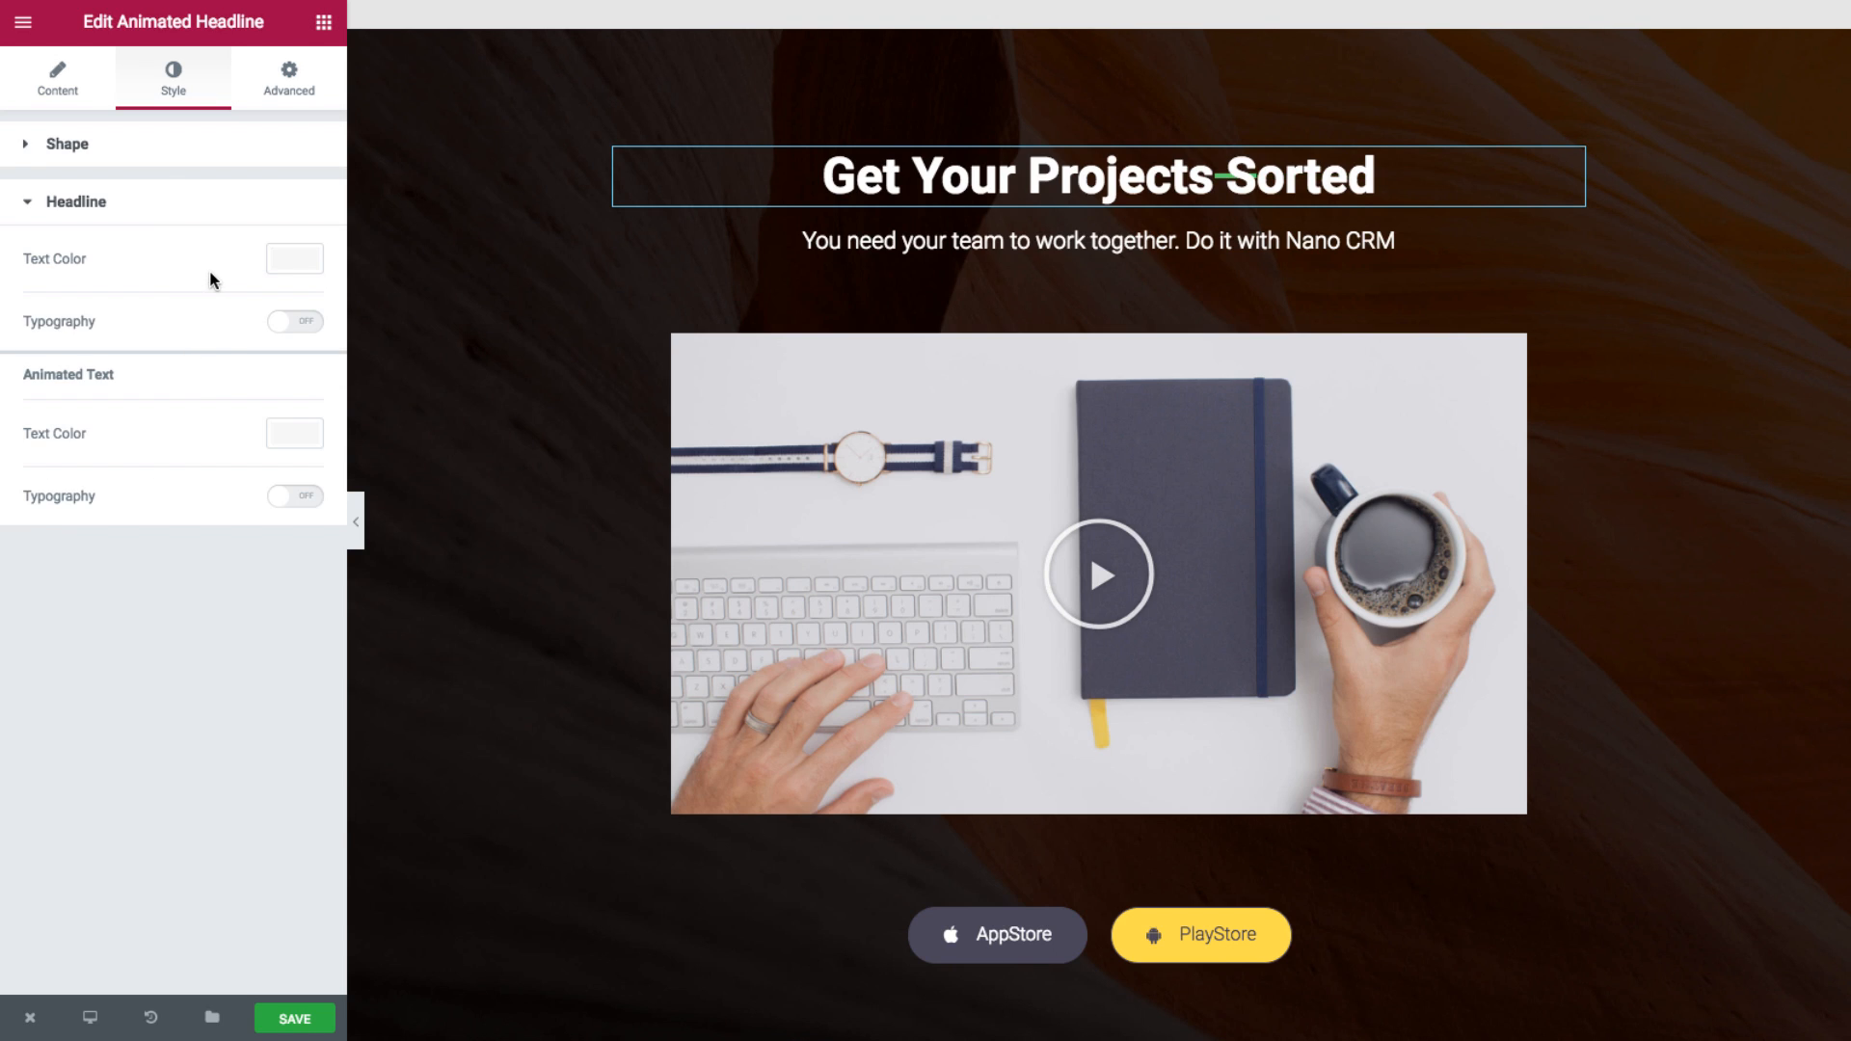
{"action": "left_click", "coordinate": [295, 434]}
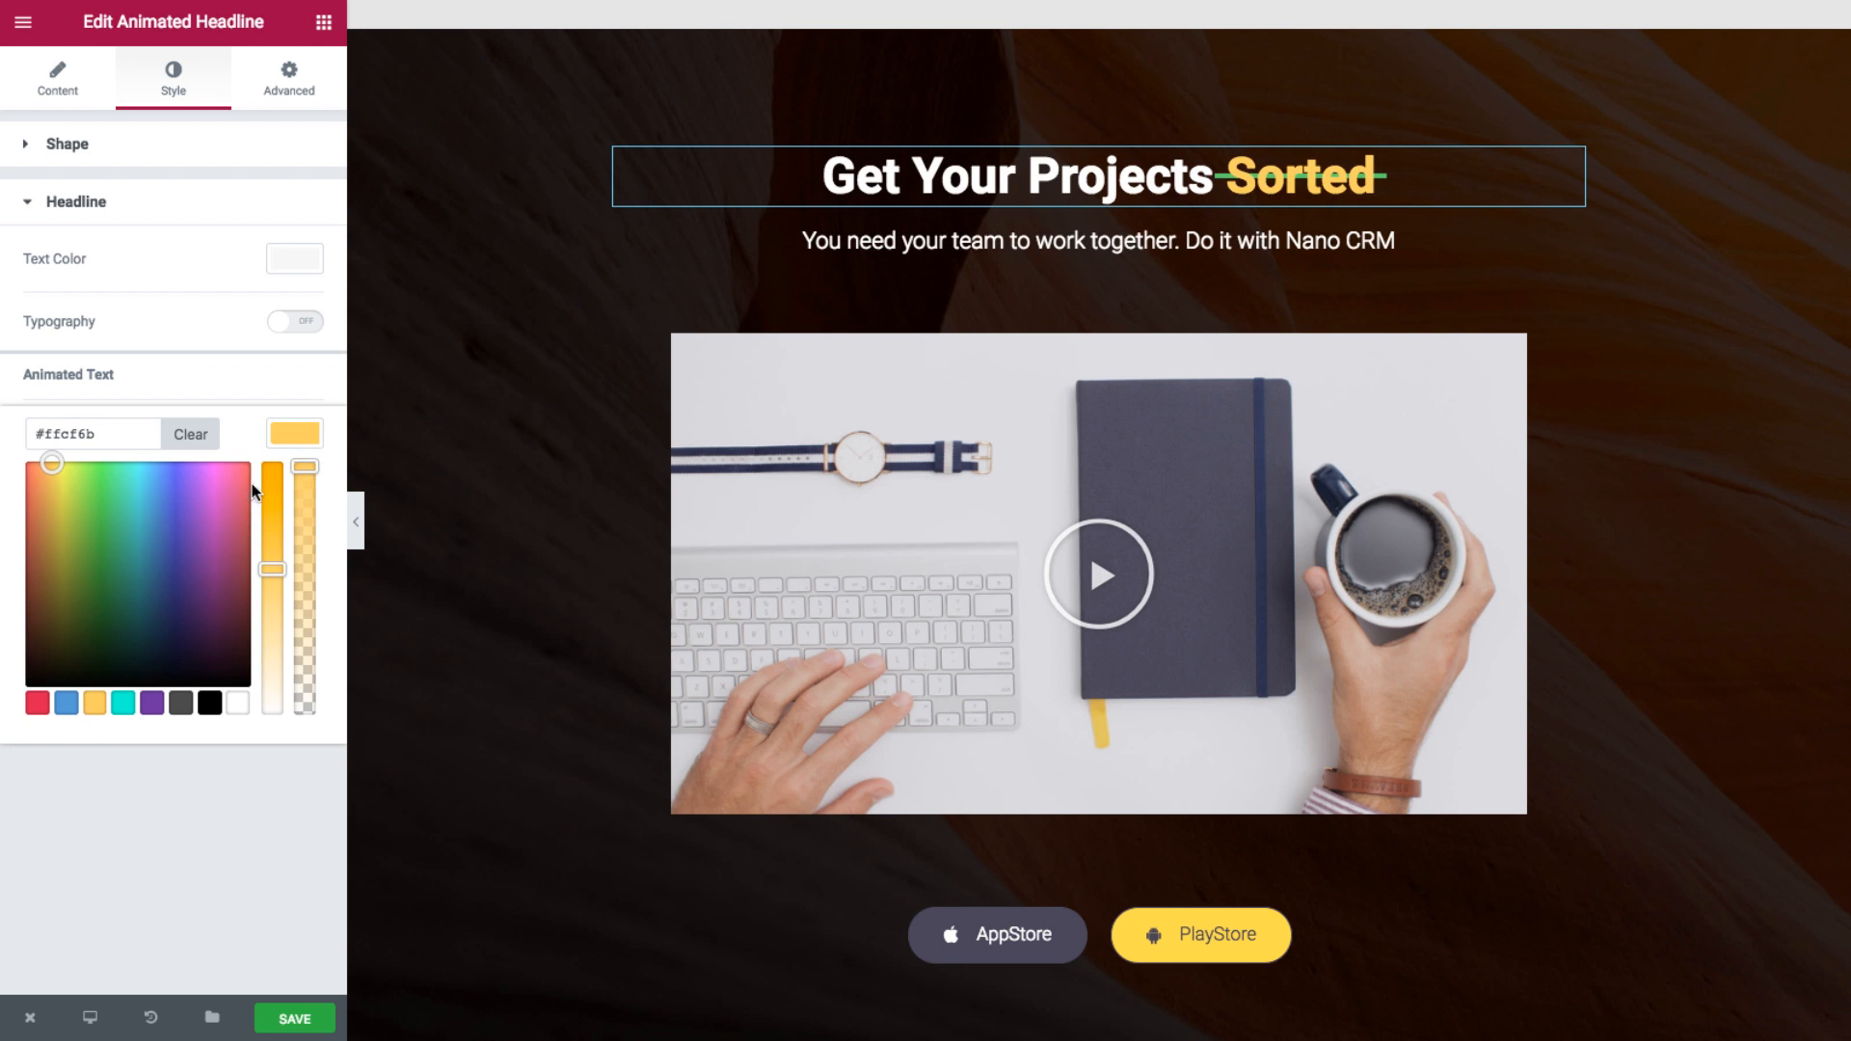
{"action": "mouse_move", "coordinate": [141, 386]}
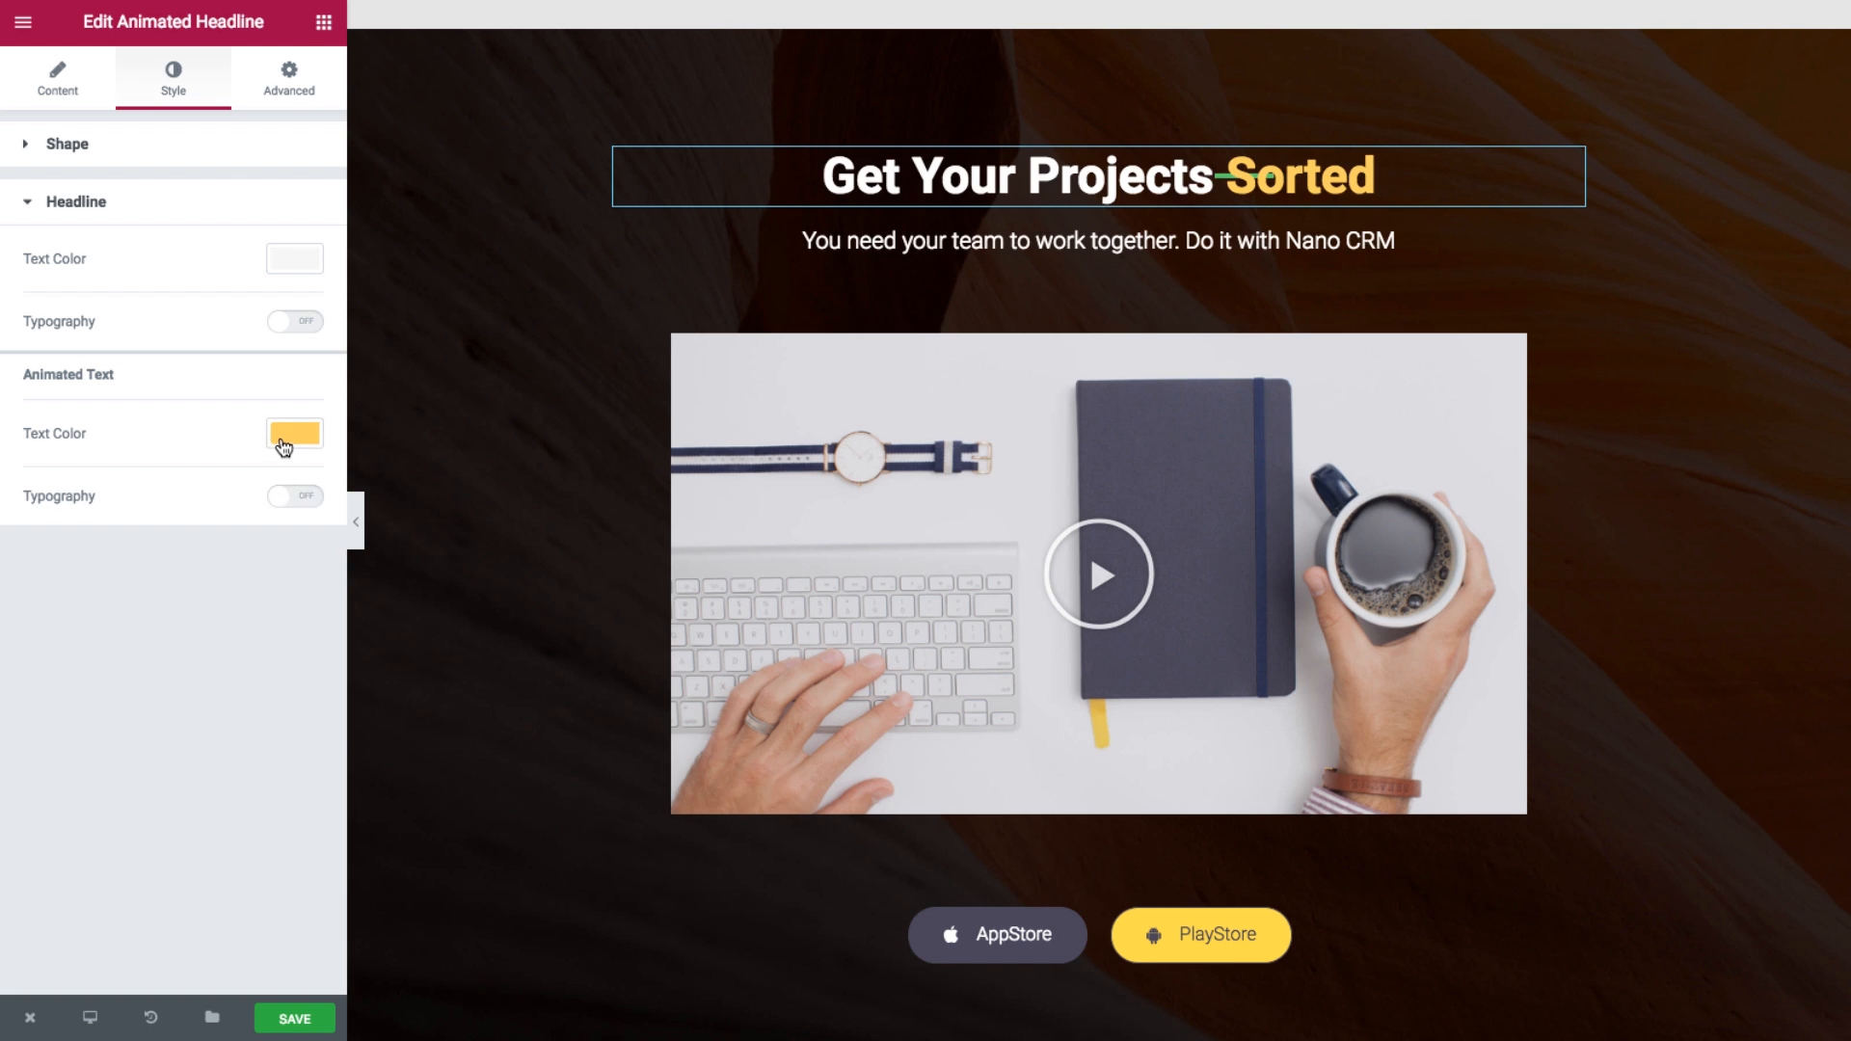
{"action": "left_click", "coordinate": [293, 433]}
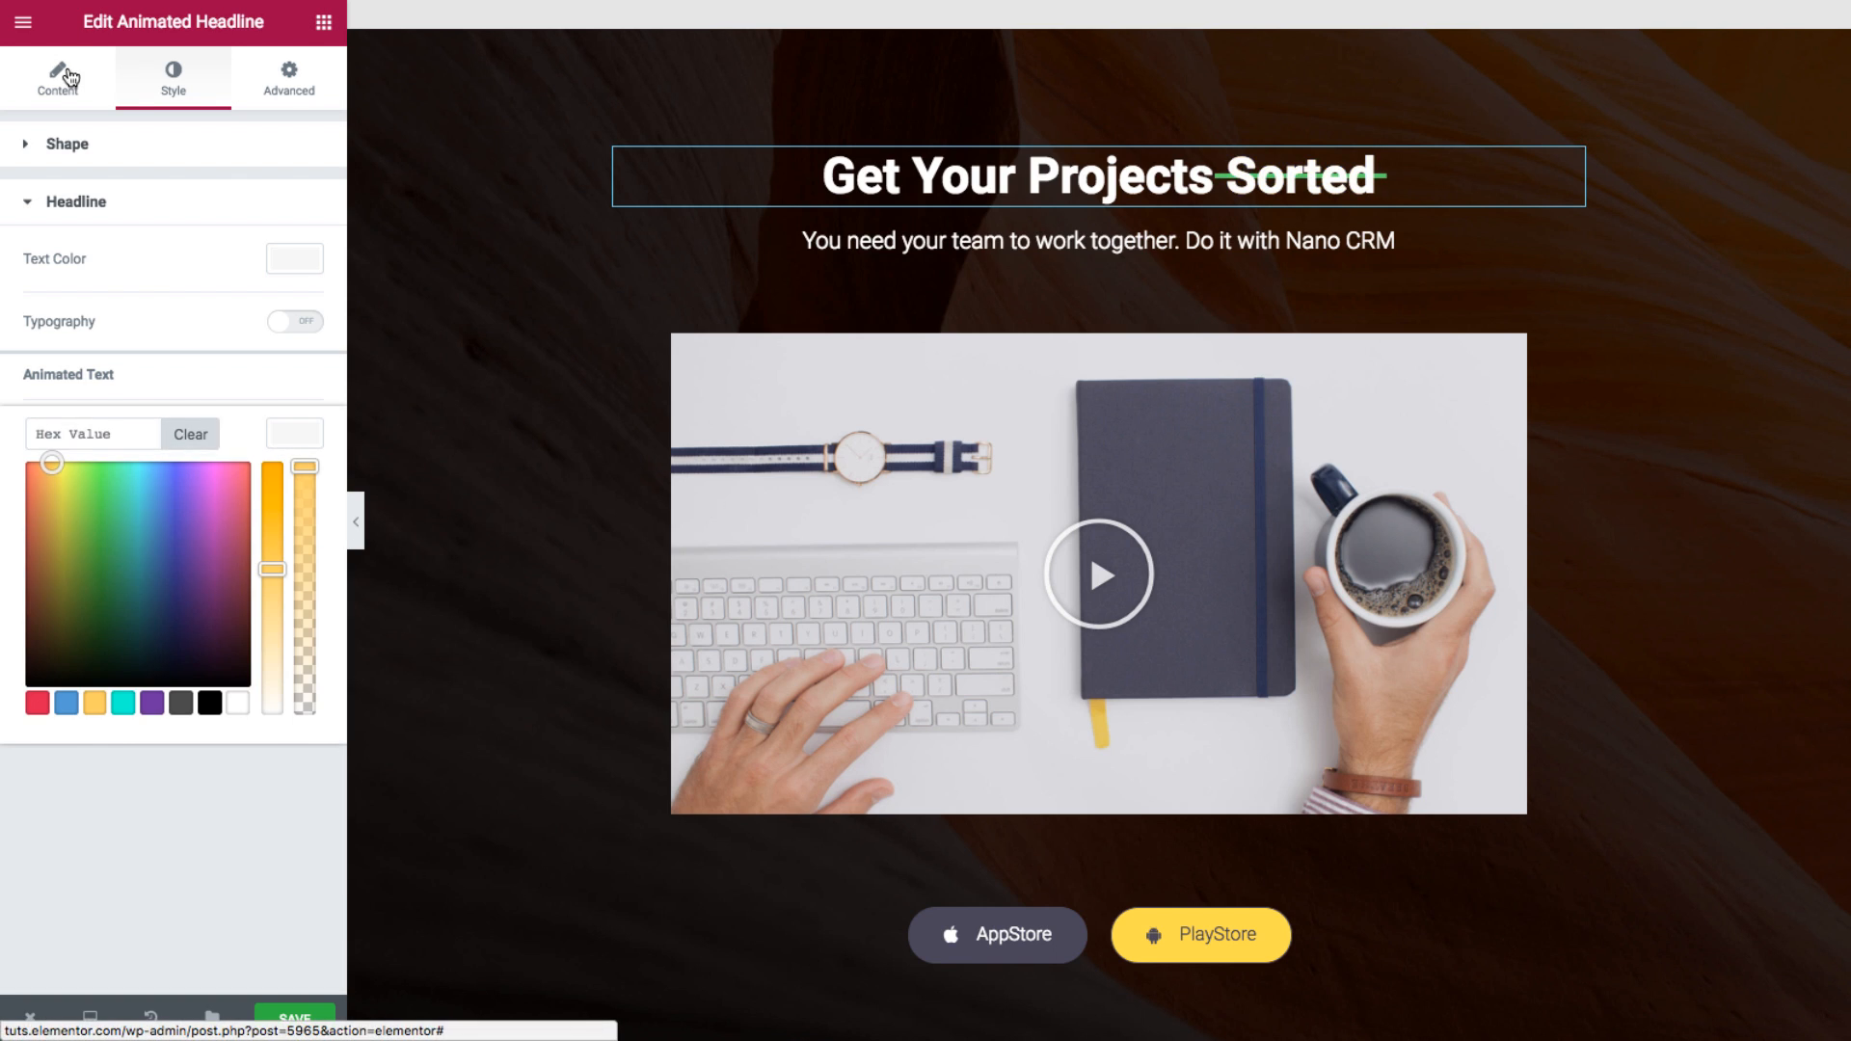
- Set the headline Style to Rotating and try the Clip and Flip word animations
{"action": "left_click", "coordinate": [56, 79]}
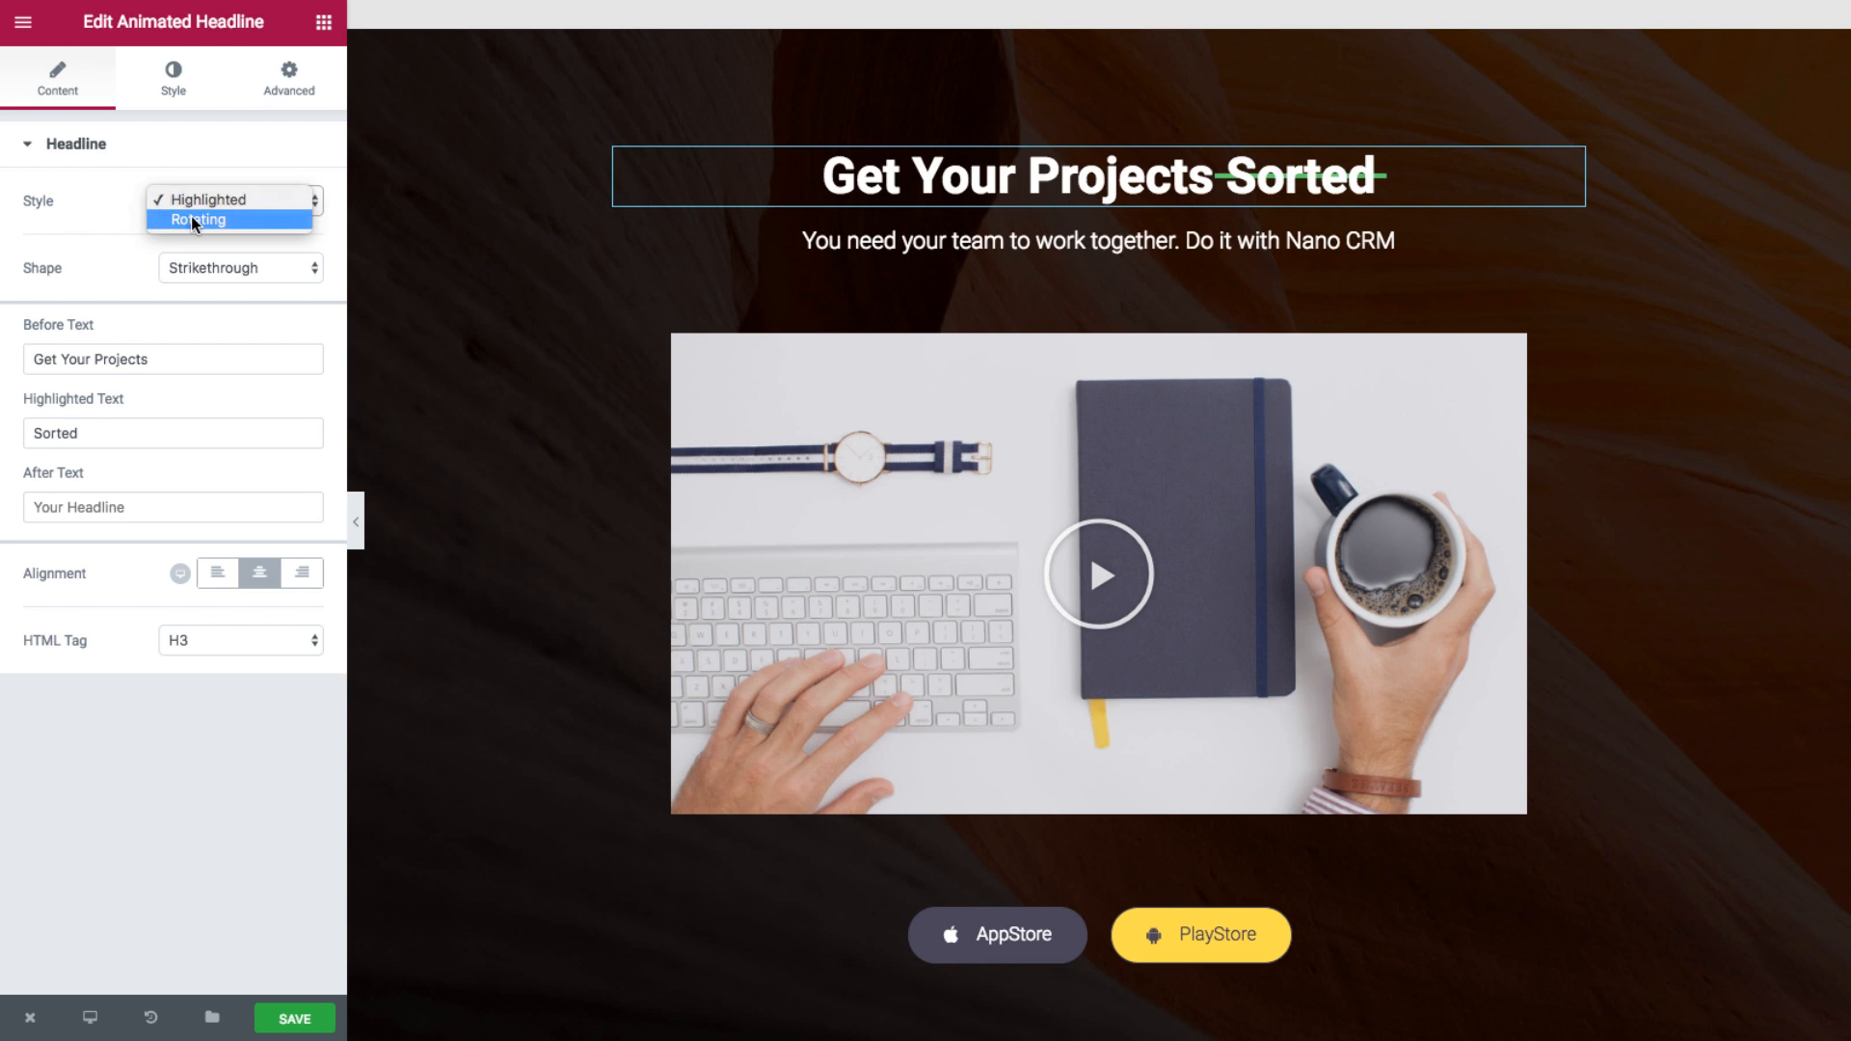
{"action": "left_click", "coordinate": [231, 220]}
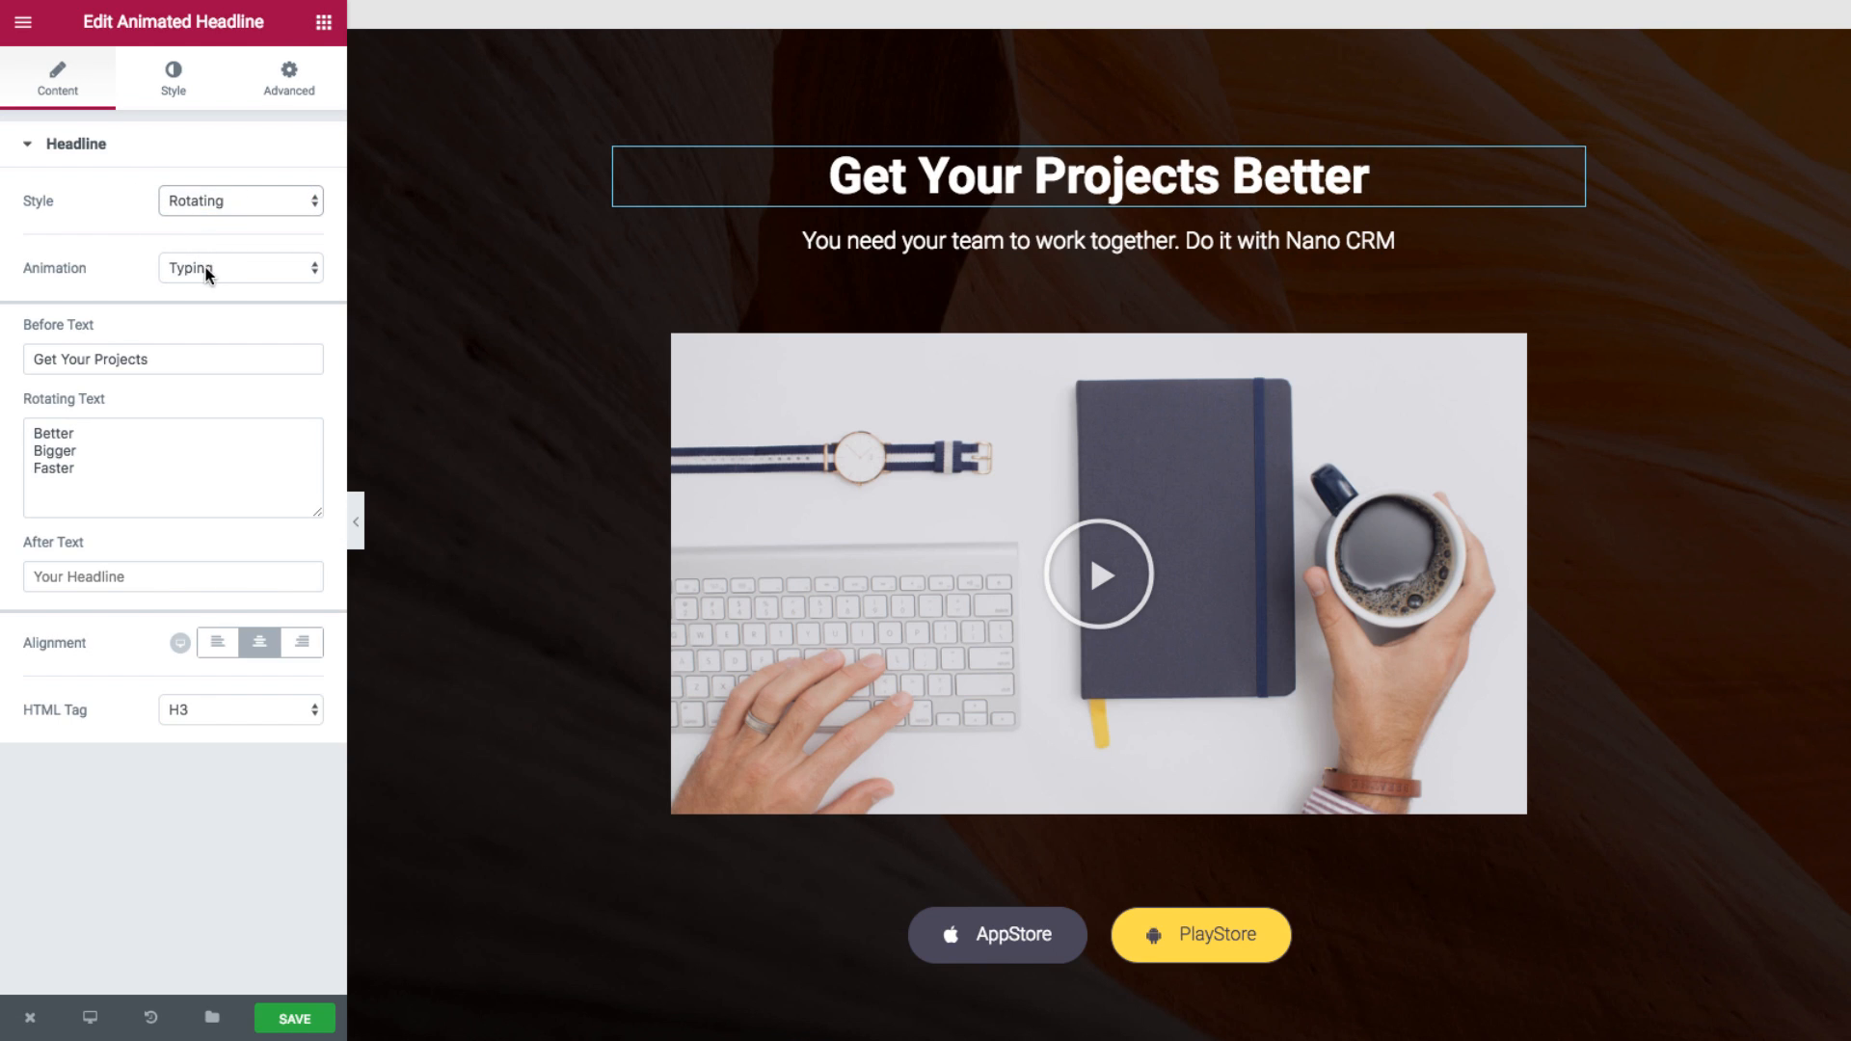
{"action": "left_click", "coordinate": [241, 268]}
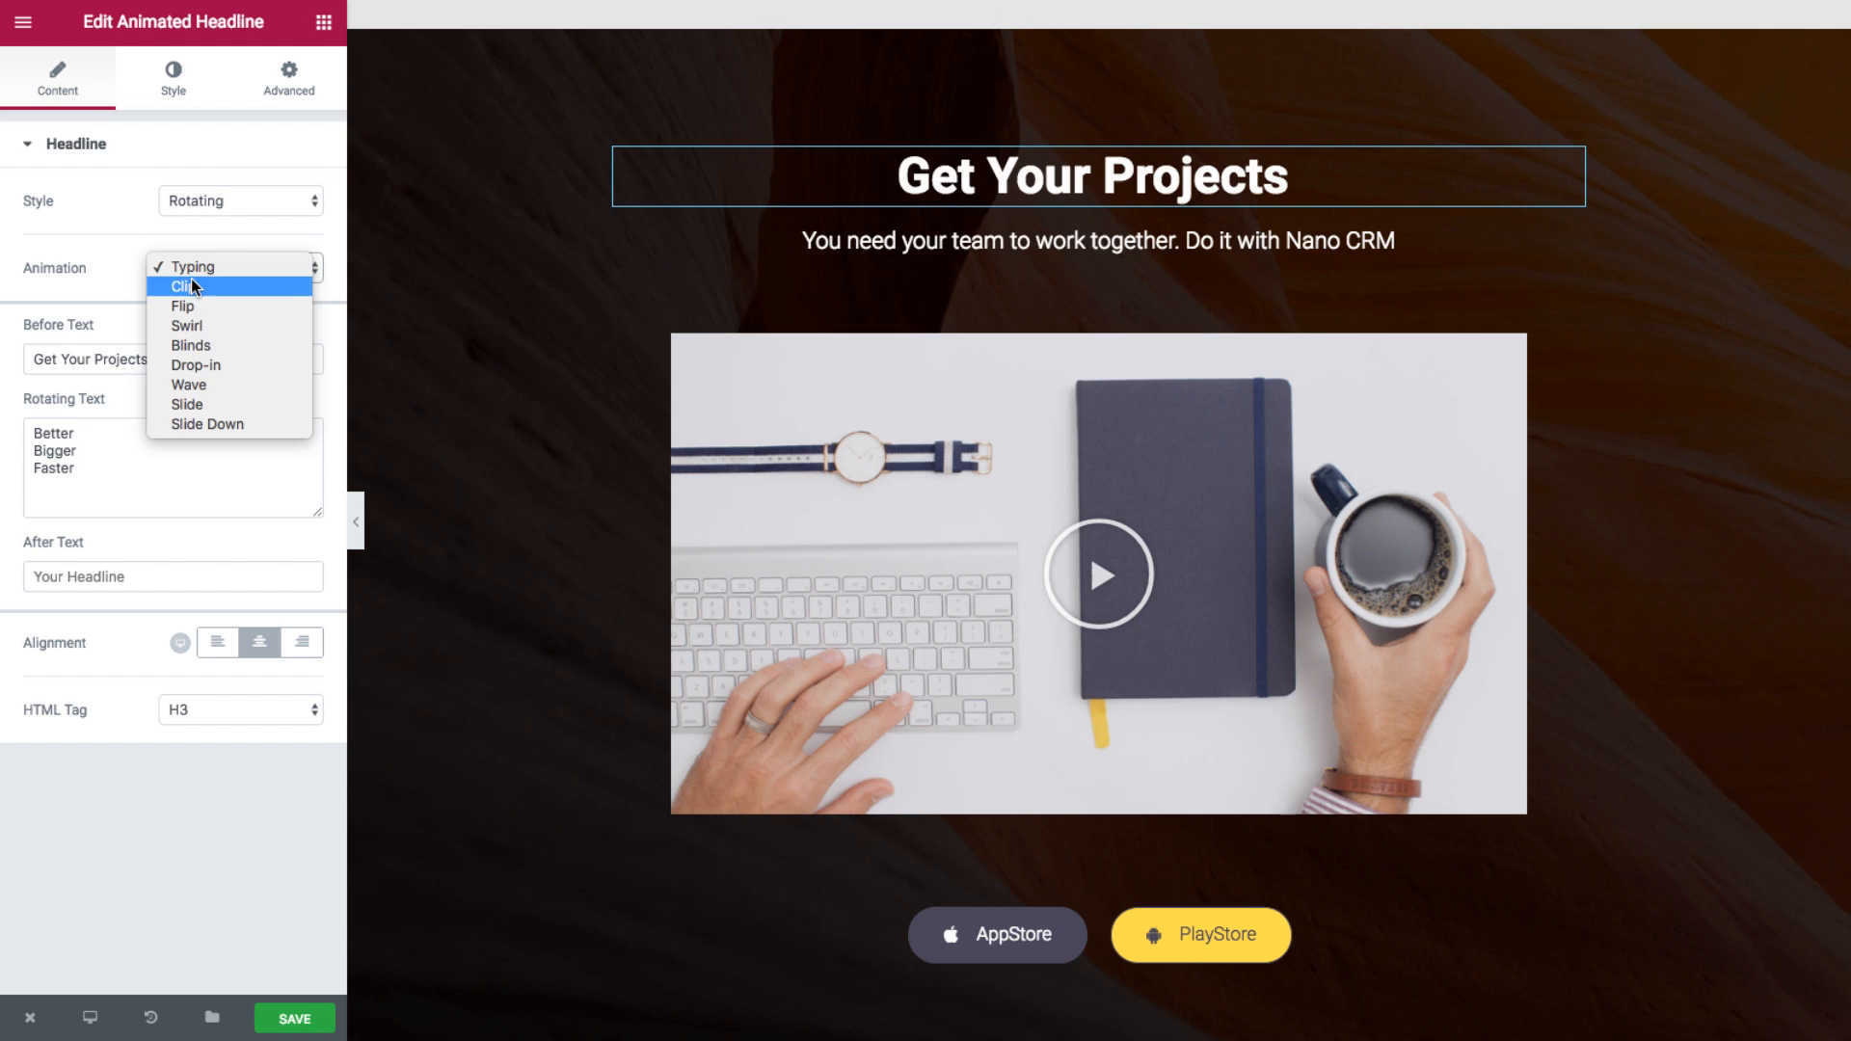
{"action": "left_click", "coordinate": [185, 287]}
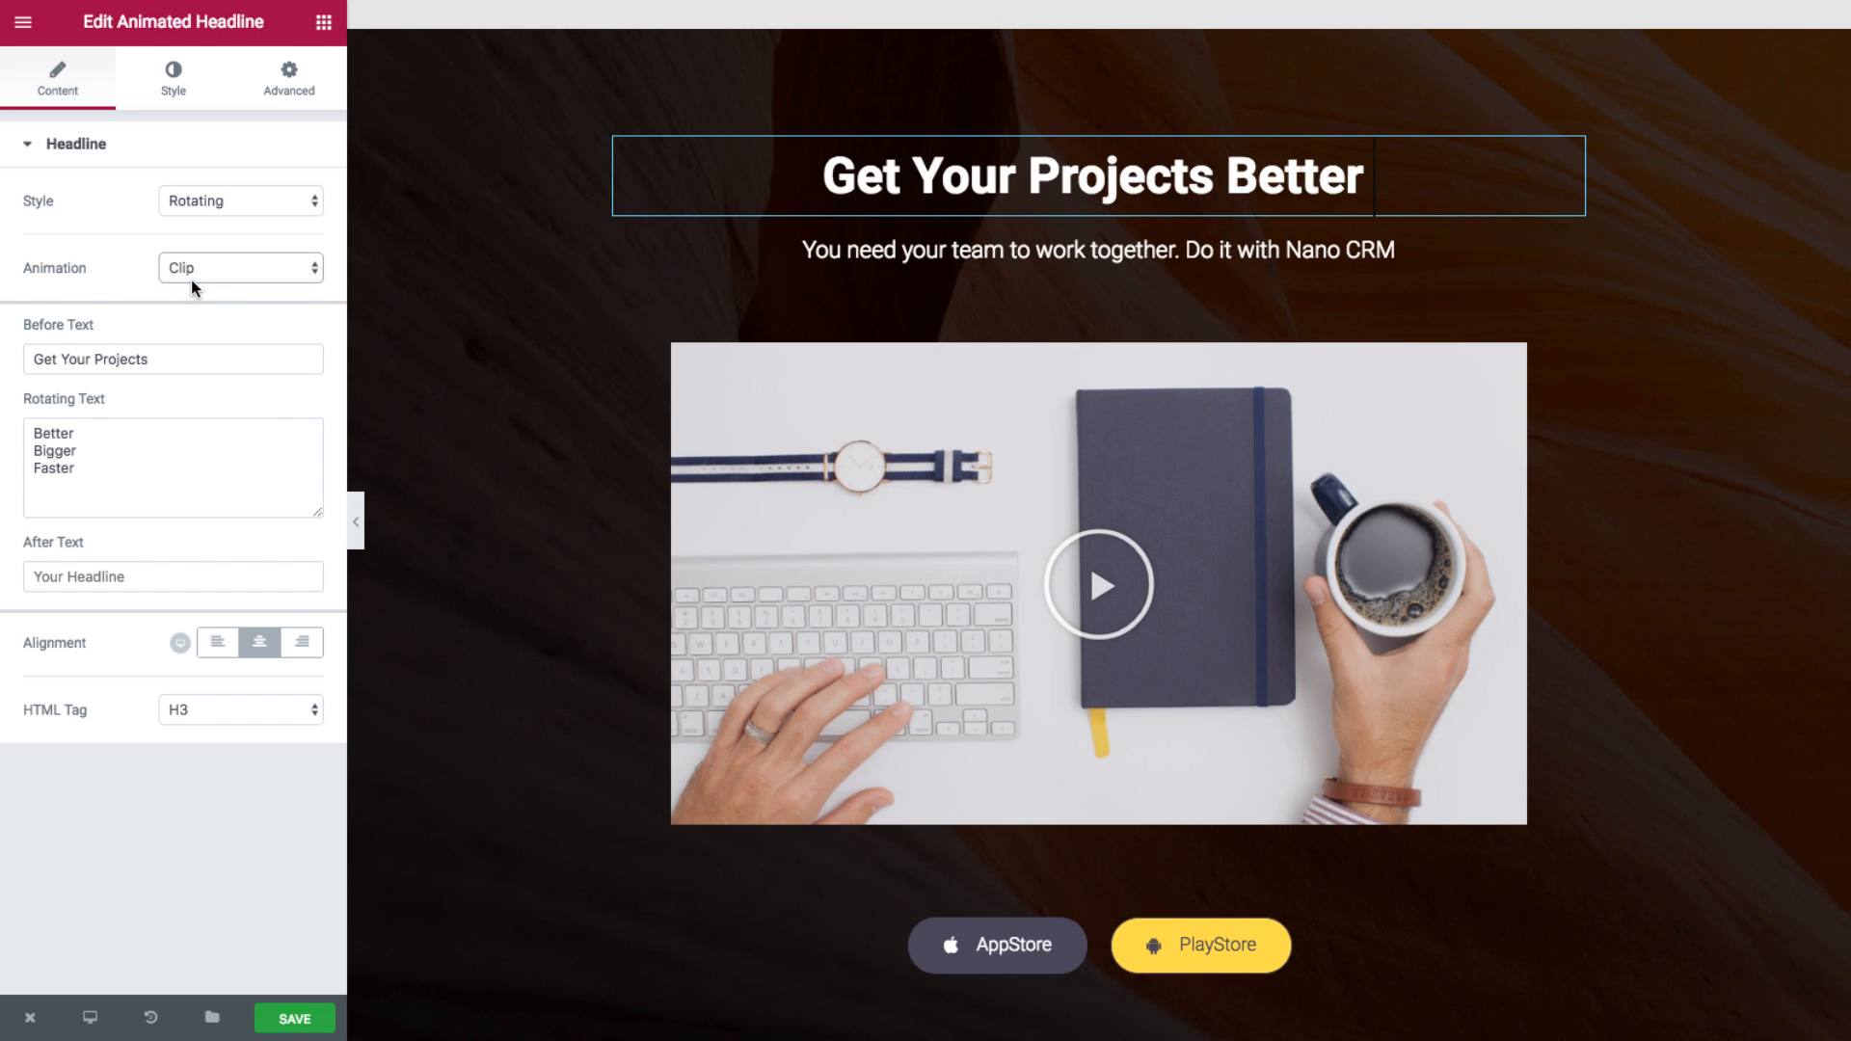
{"action": "left_click", "coordinate": [241, 268]}
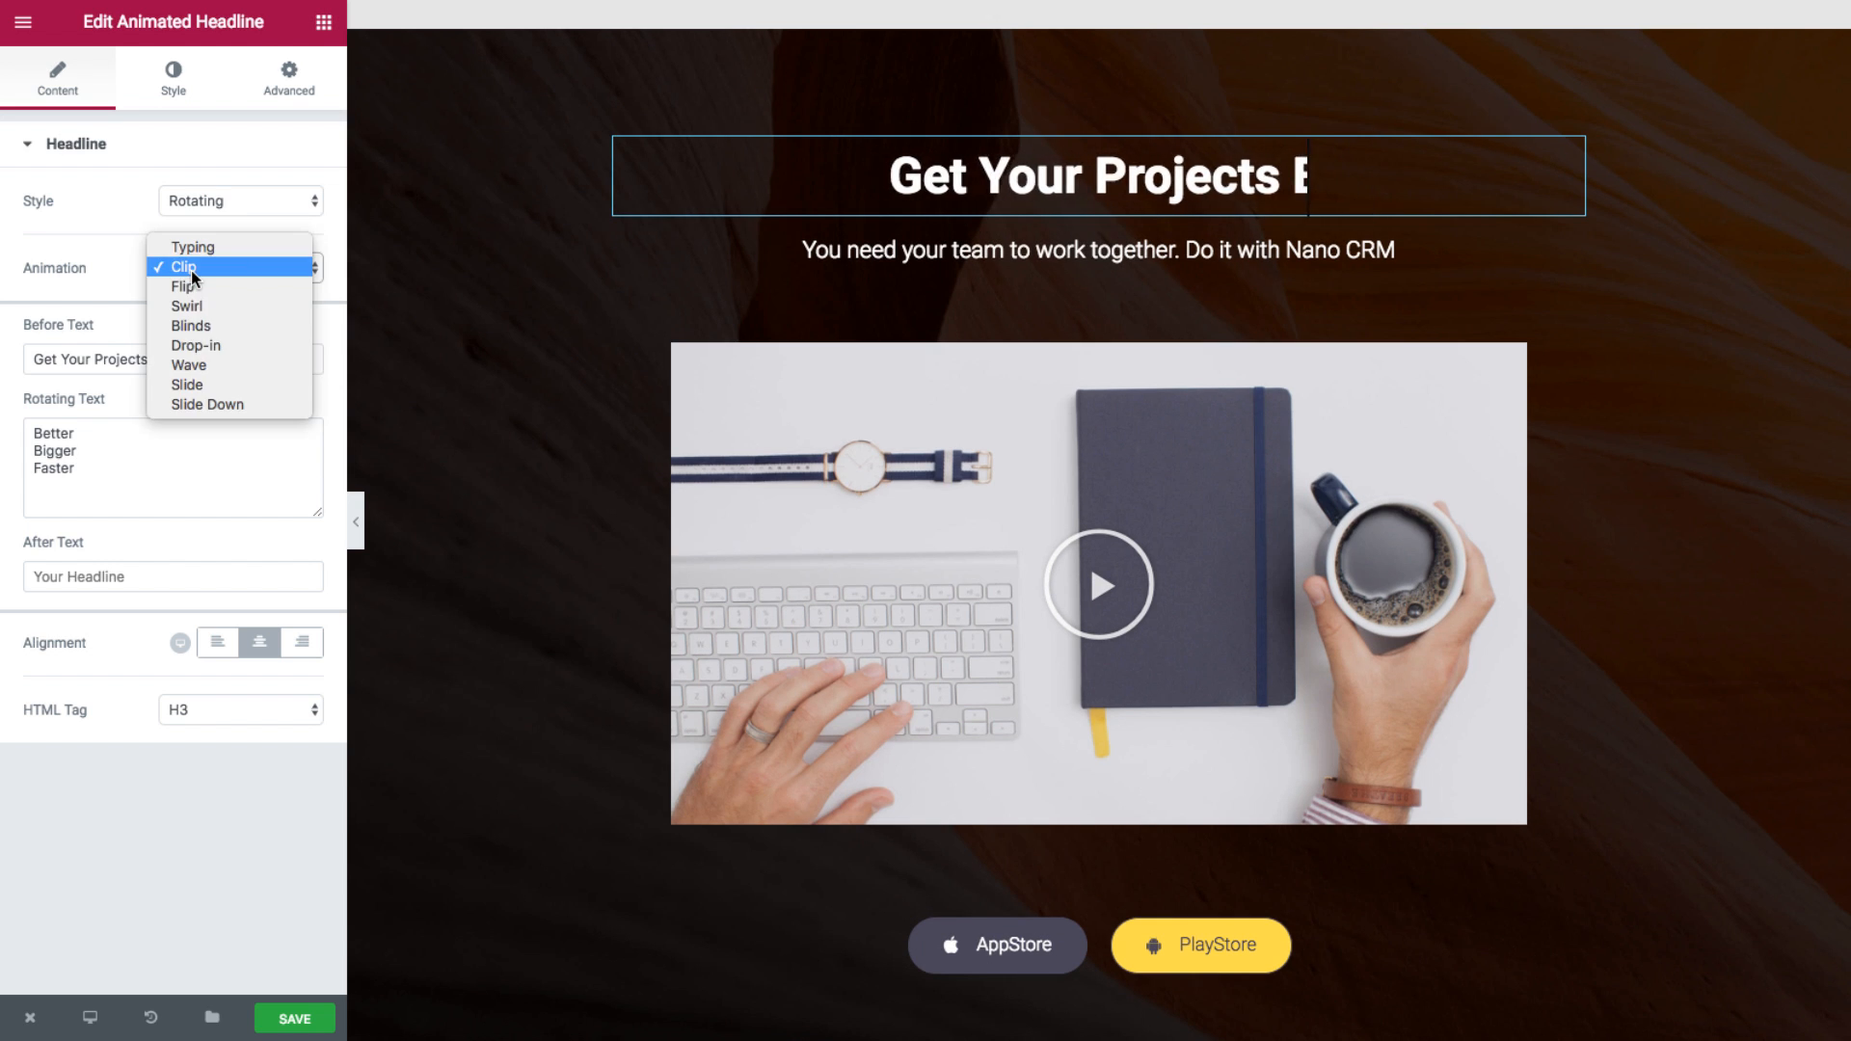
{"action": "left_click", "coordinate": [187, 285]}
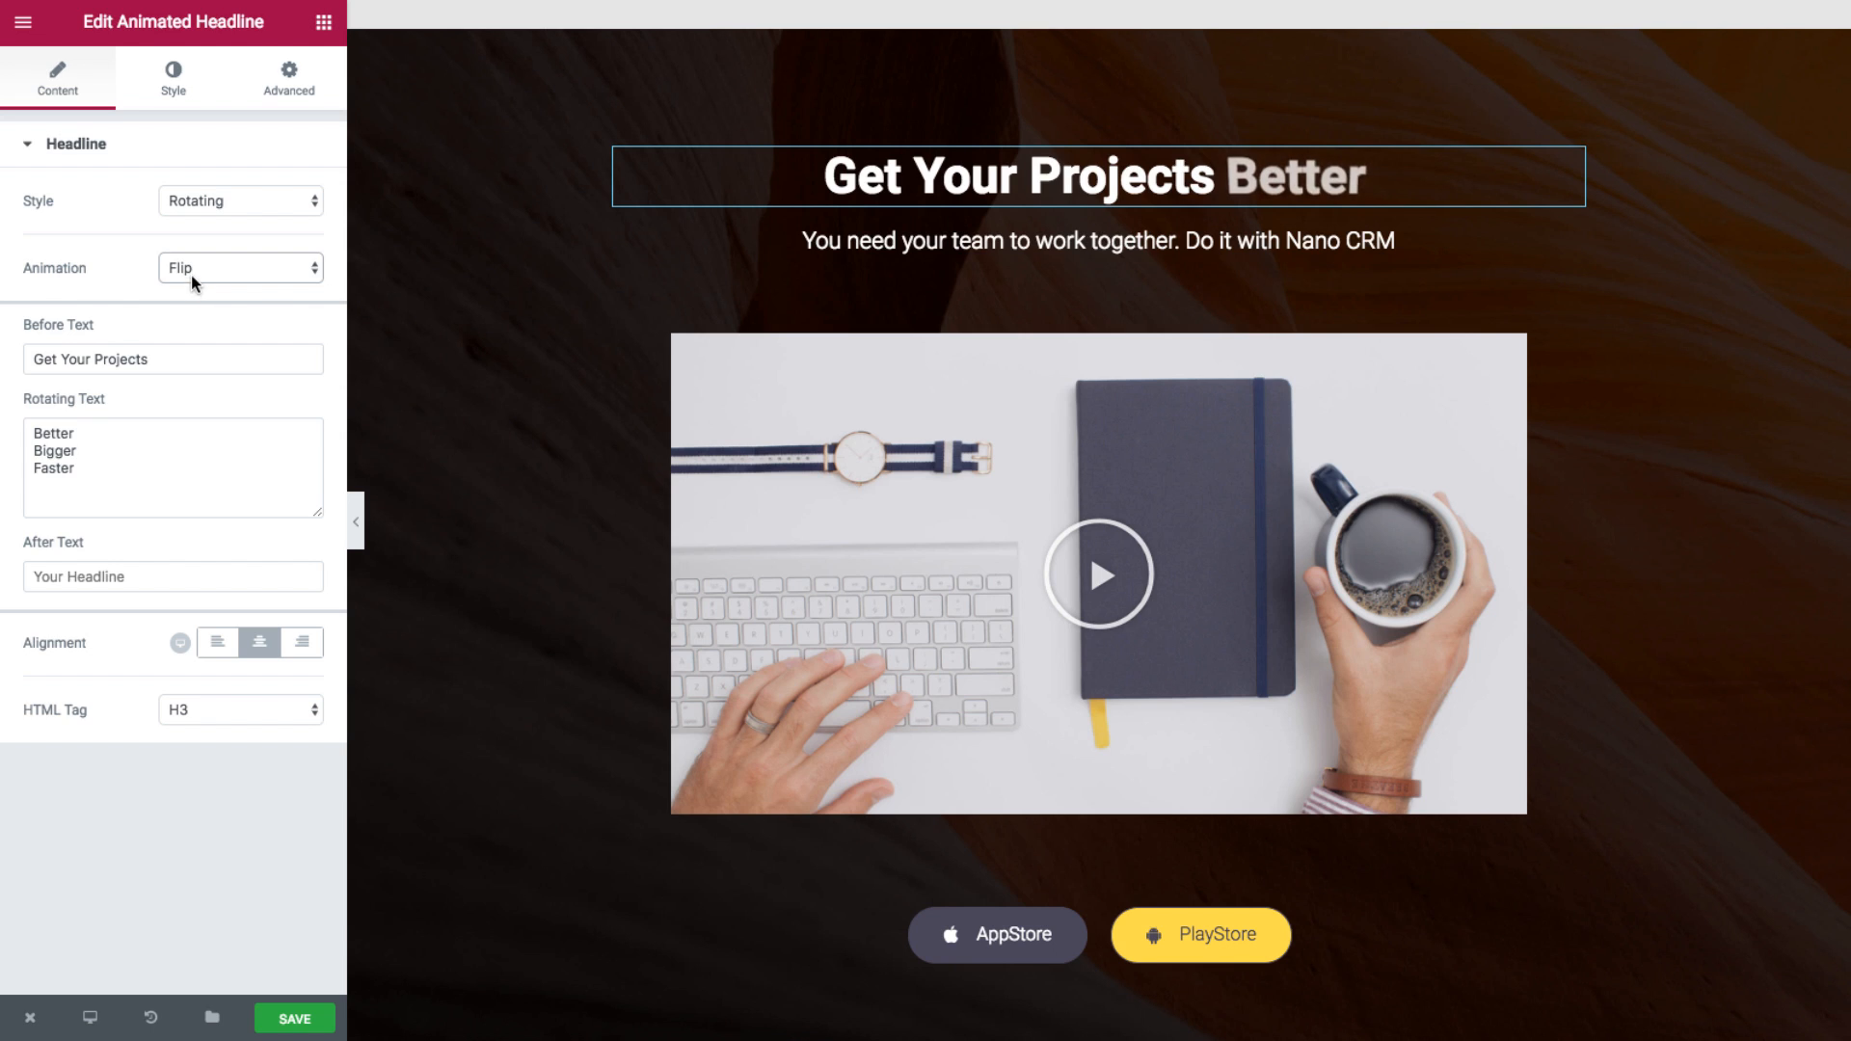
- Try Swirl, Blinds and Wave animations, then choose Slide Down
{"action": "left_click", "coordinate": [241, 270]}
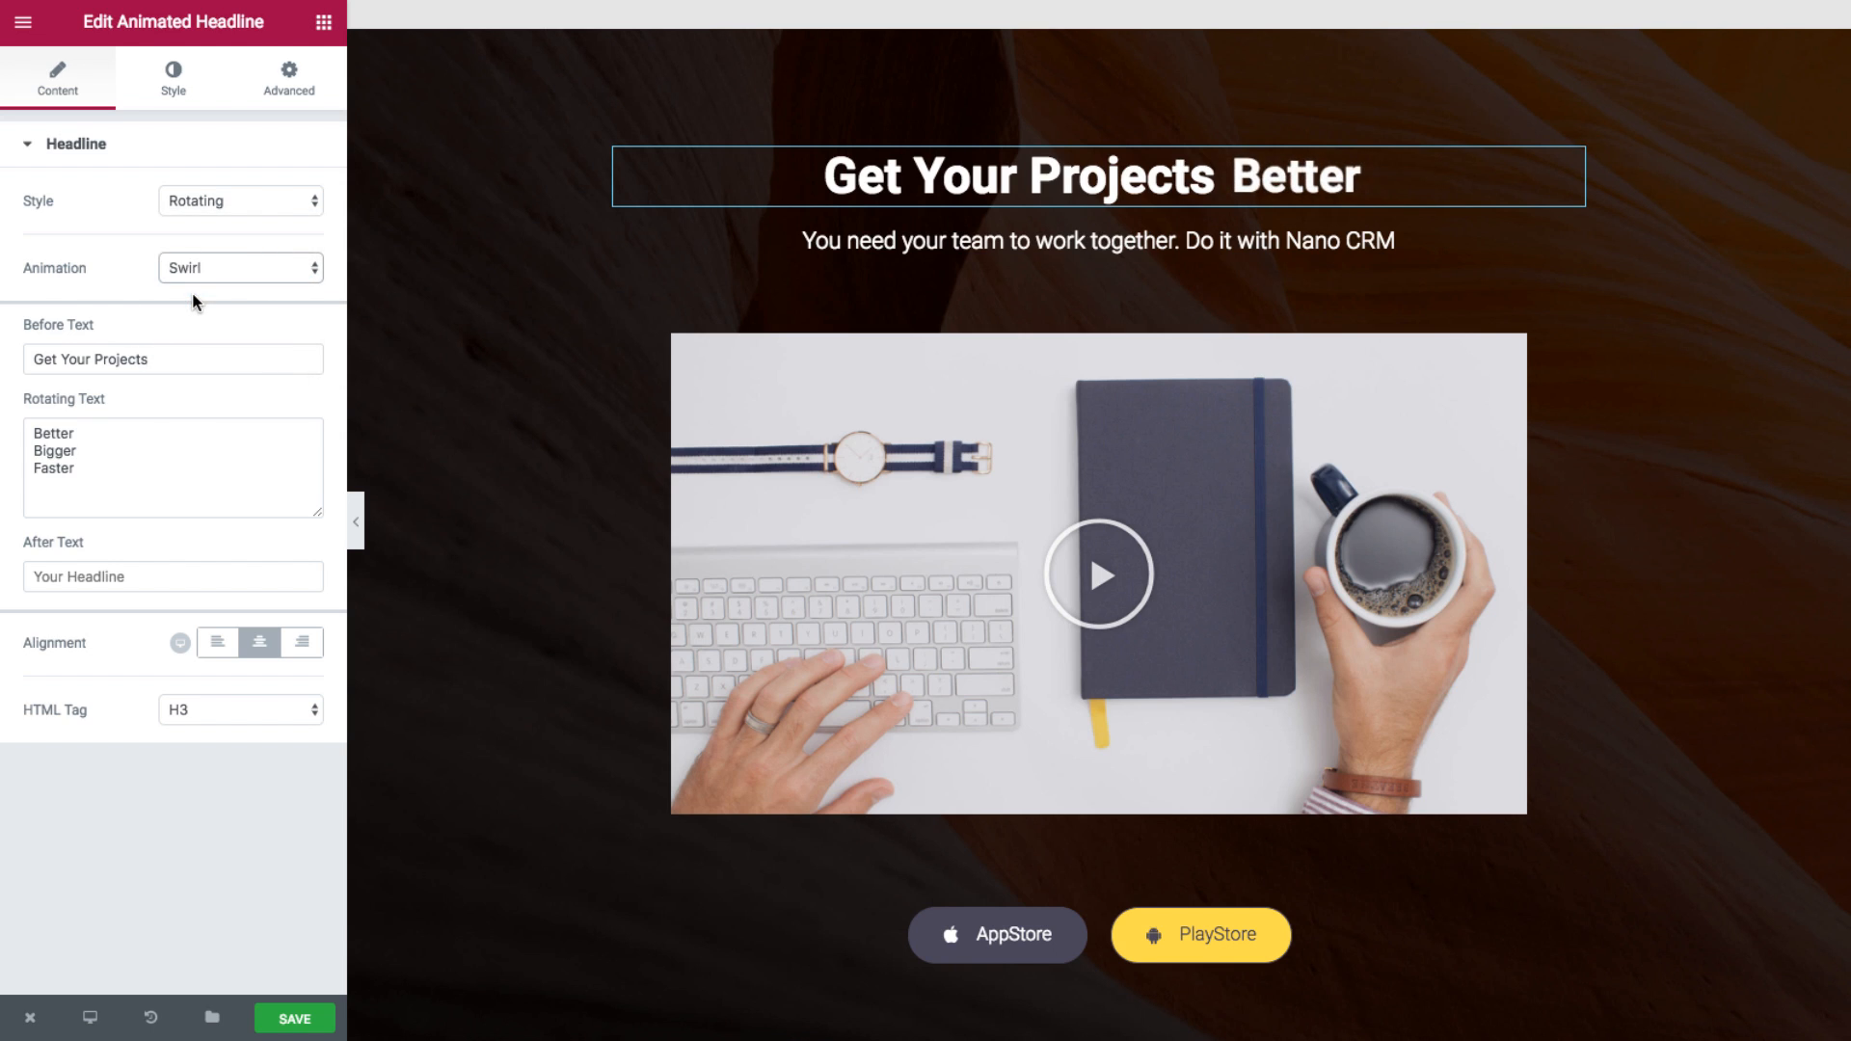
{"action": "left_click", "coordinate": [241, 272]}
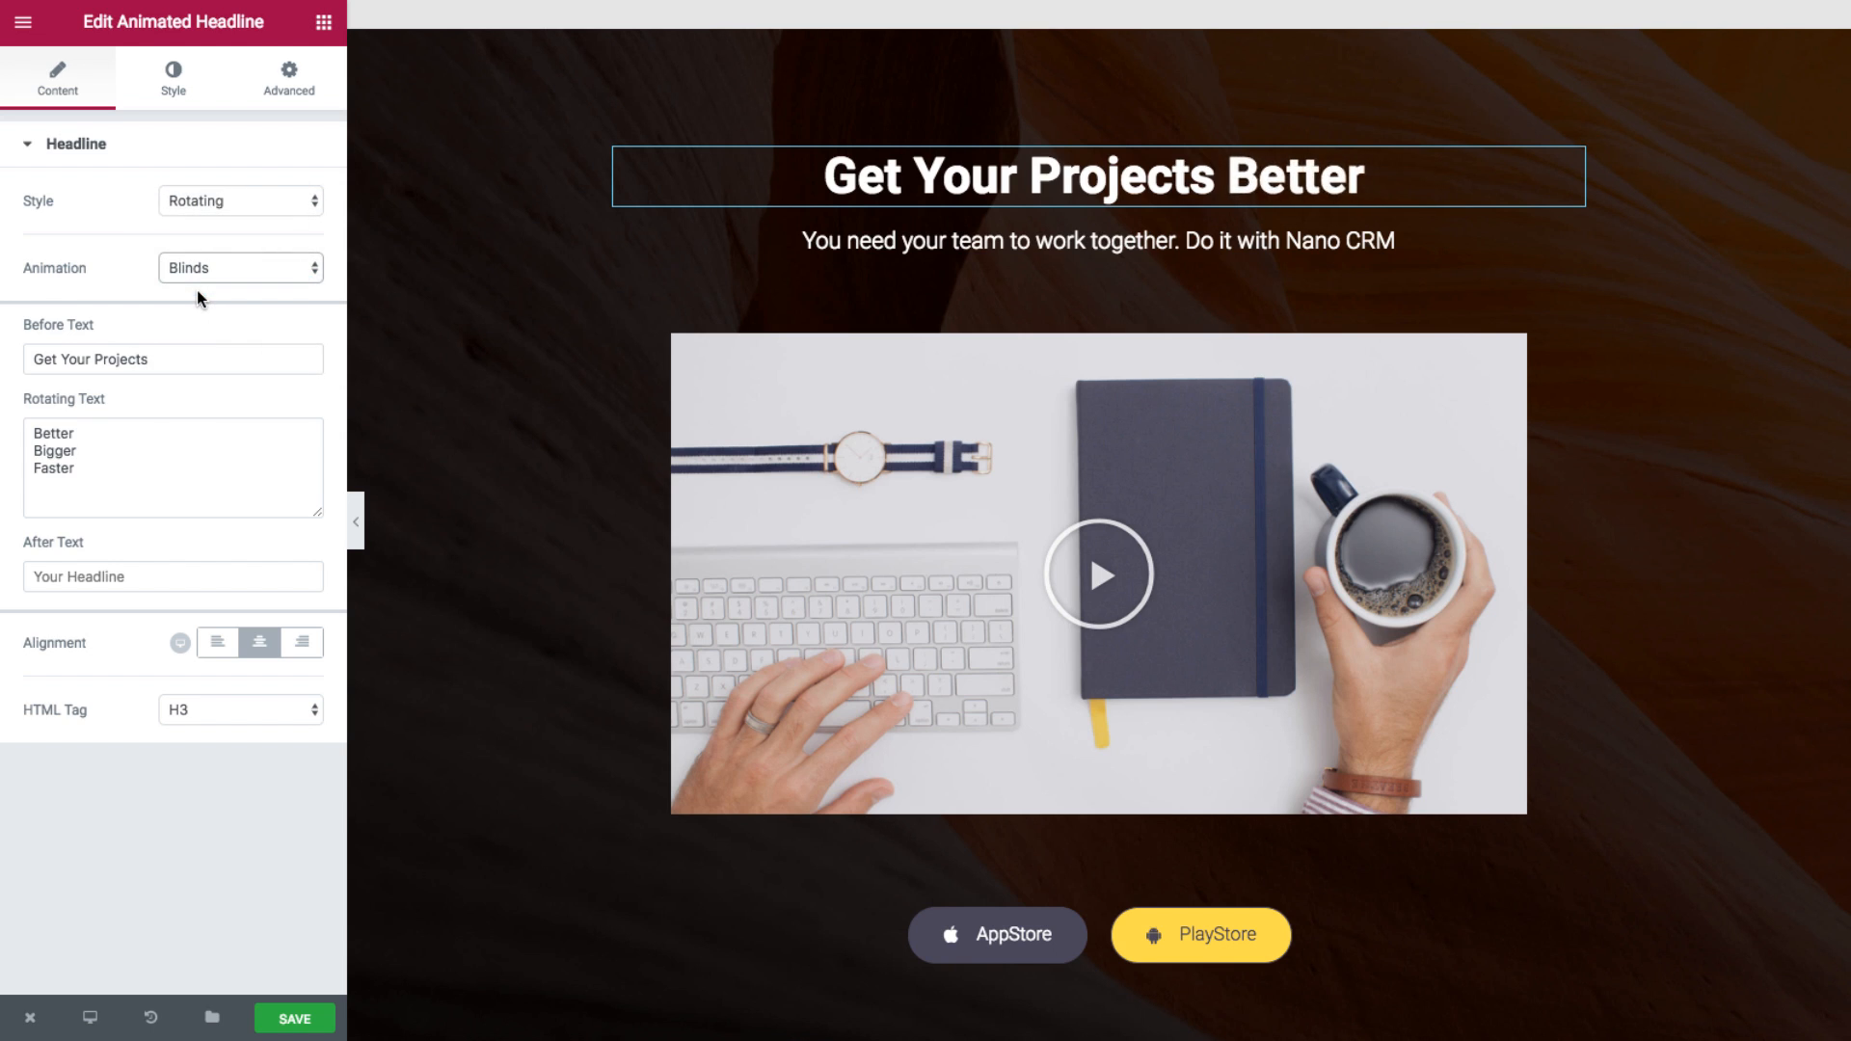
{"action": "left_click", "coordinate": [241, 268]}
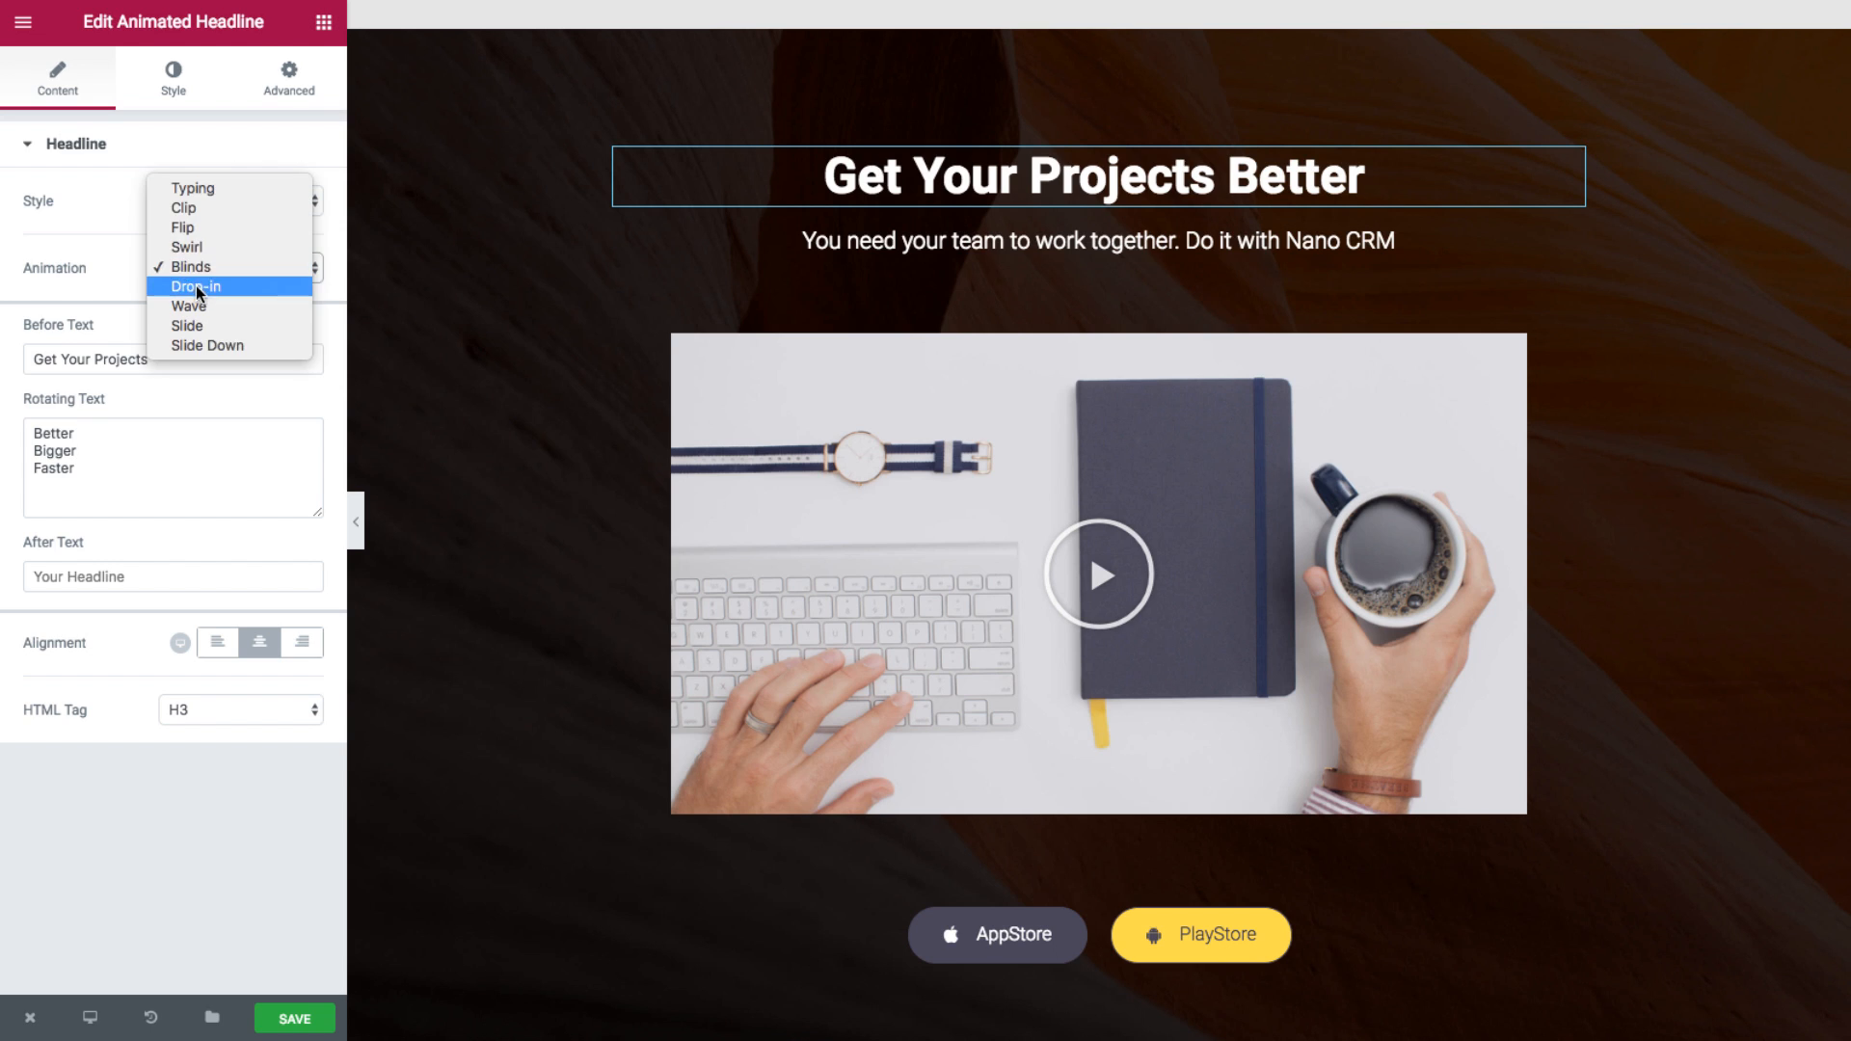
{"action": "mouse_move", "coordinate": [189, 287]}
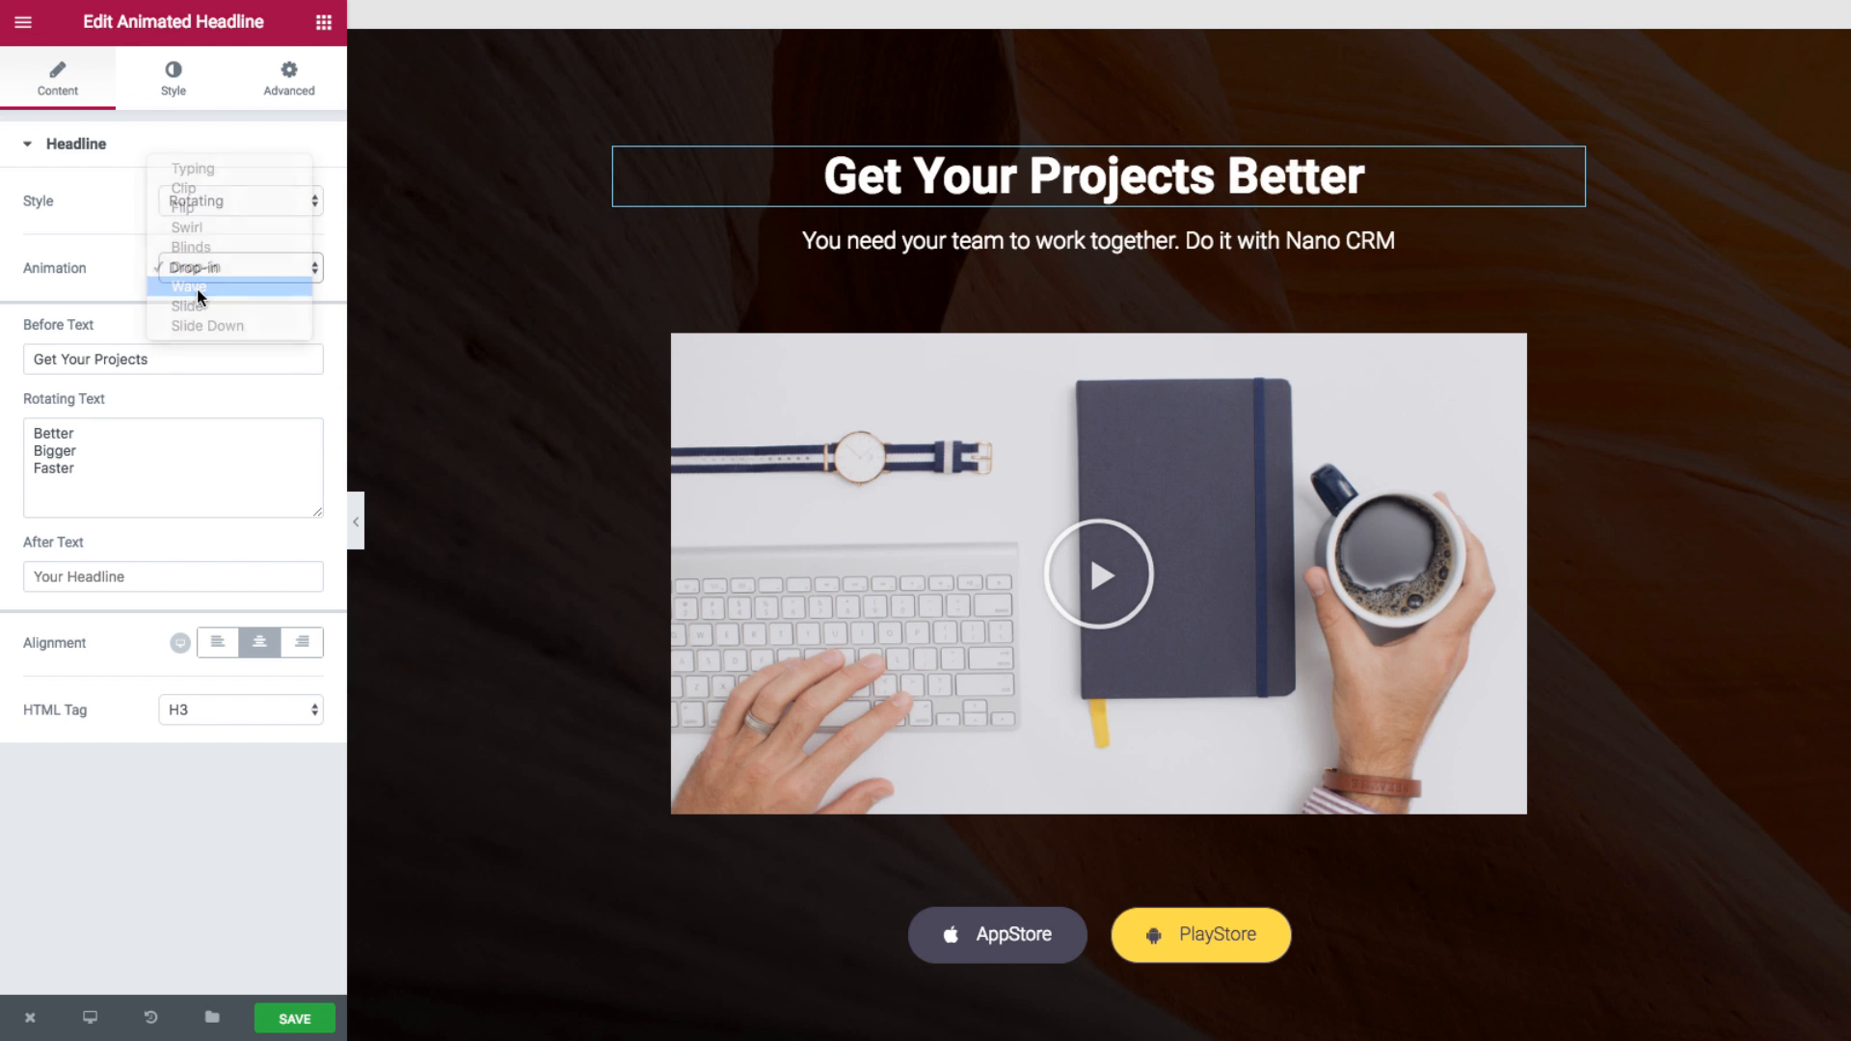
{"action": "left_click", "coordinate": [187, 285]}
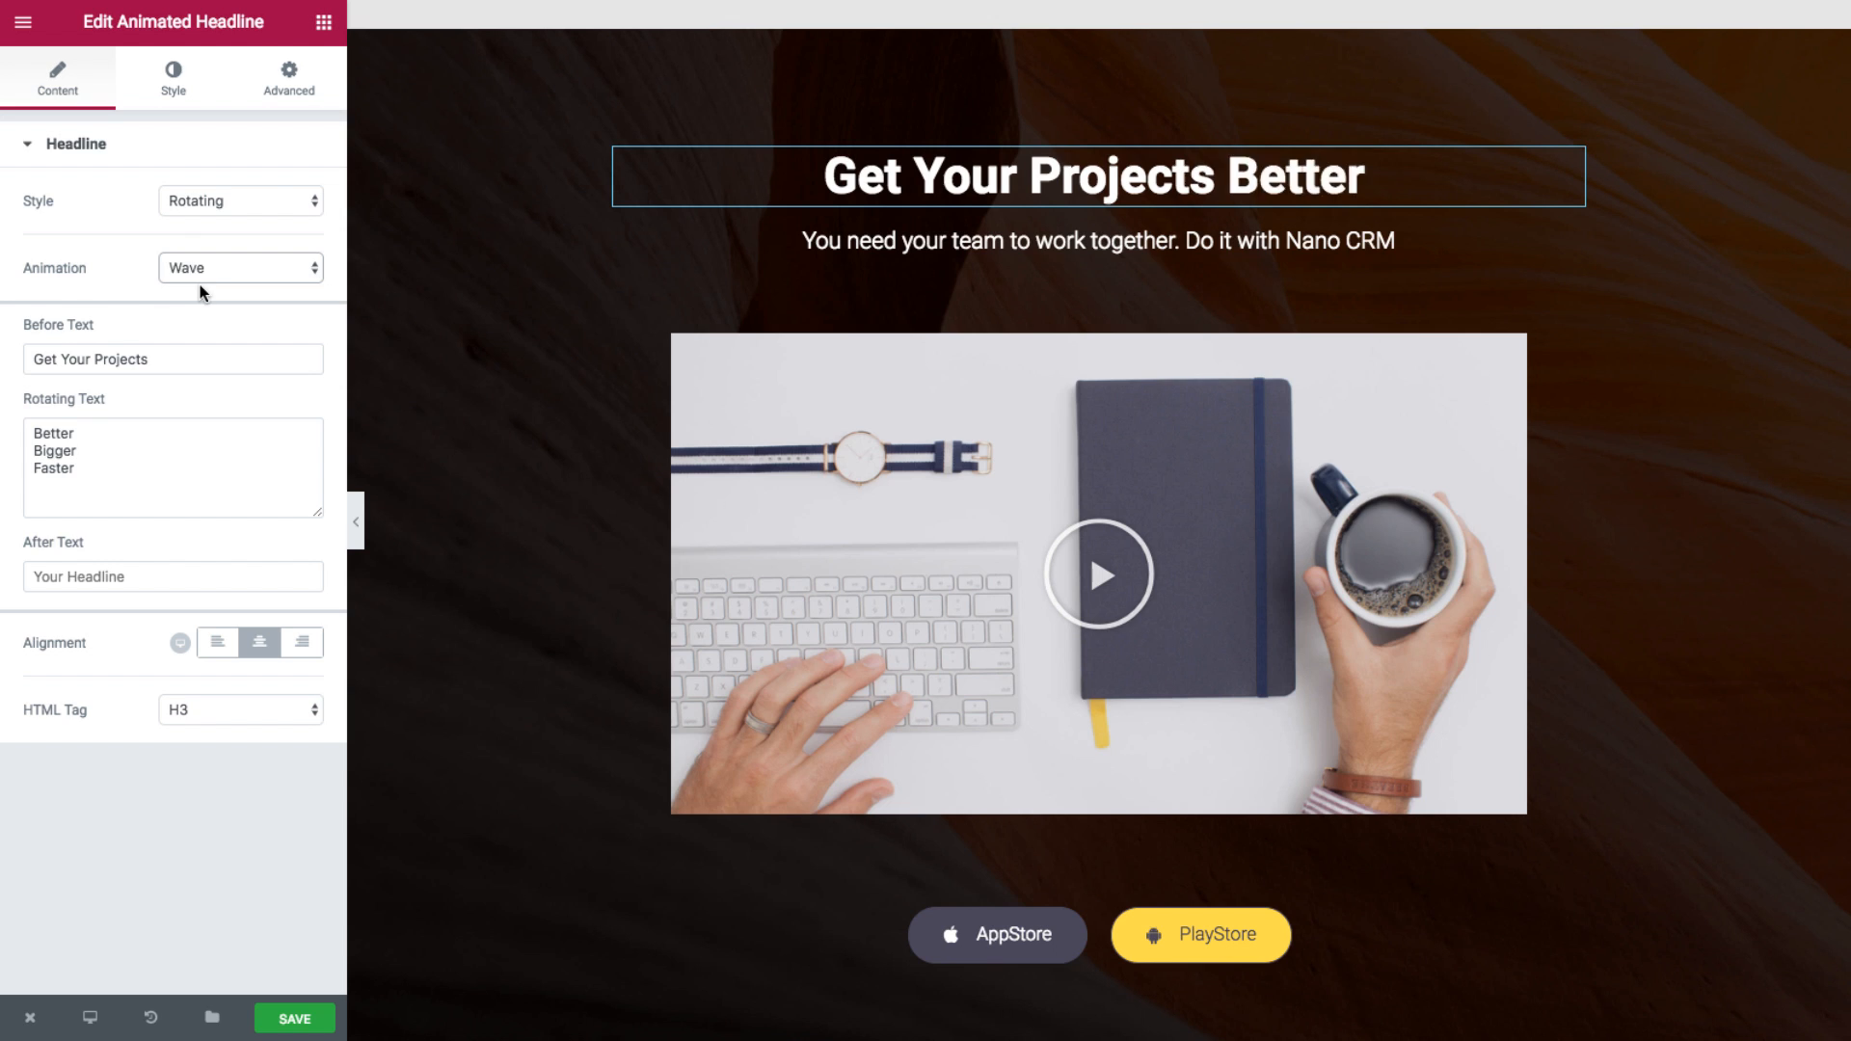
{"action": "left_click", "coordinate": [241, 268]}
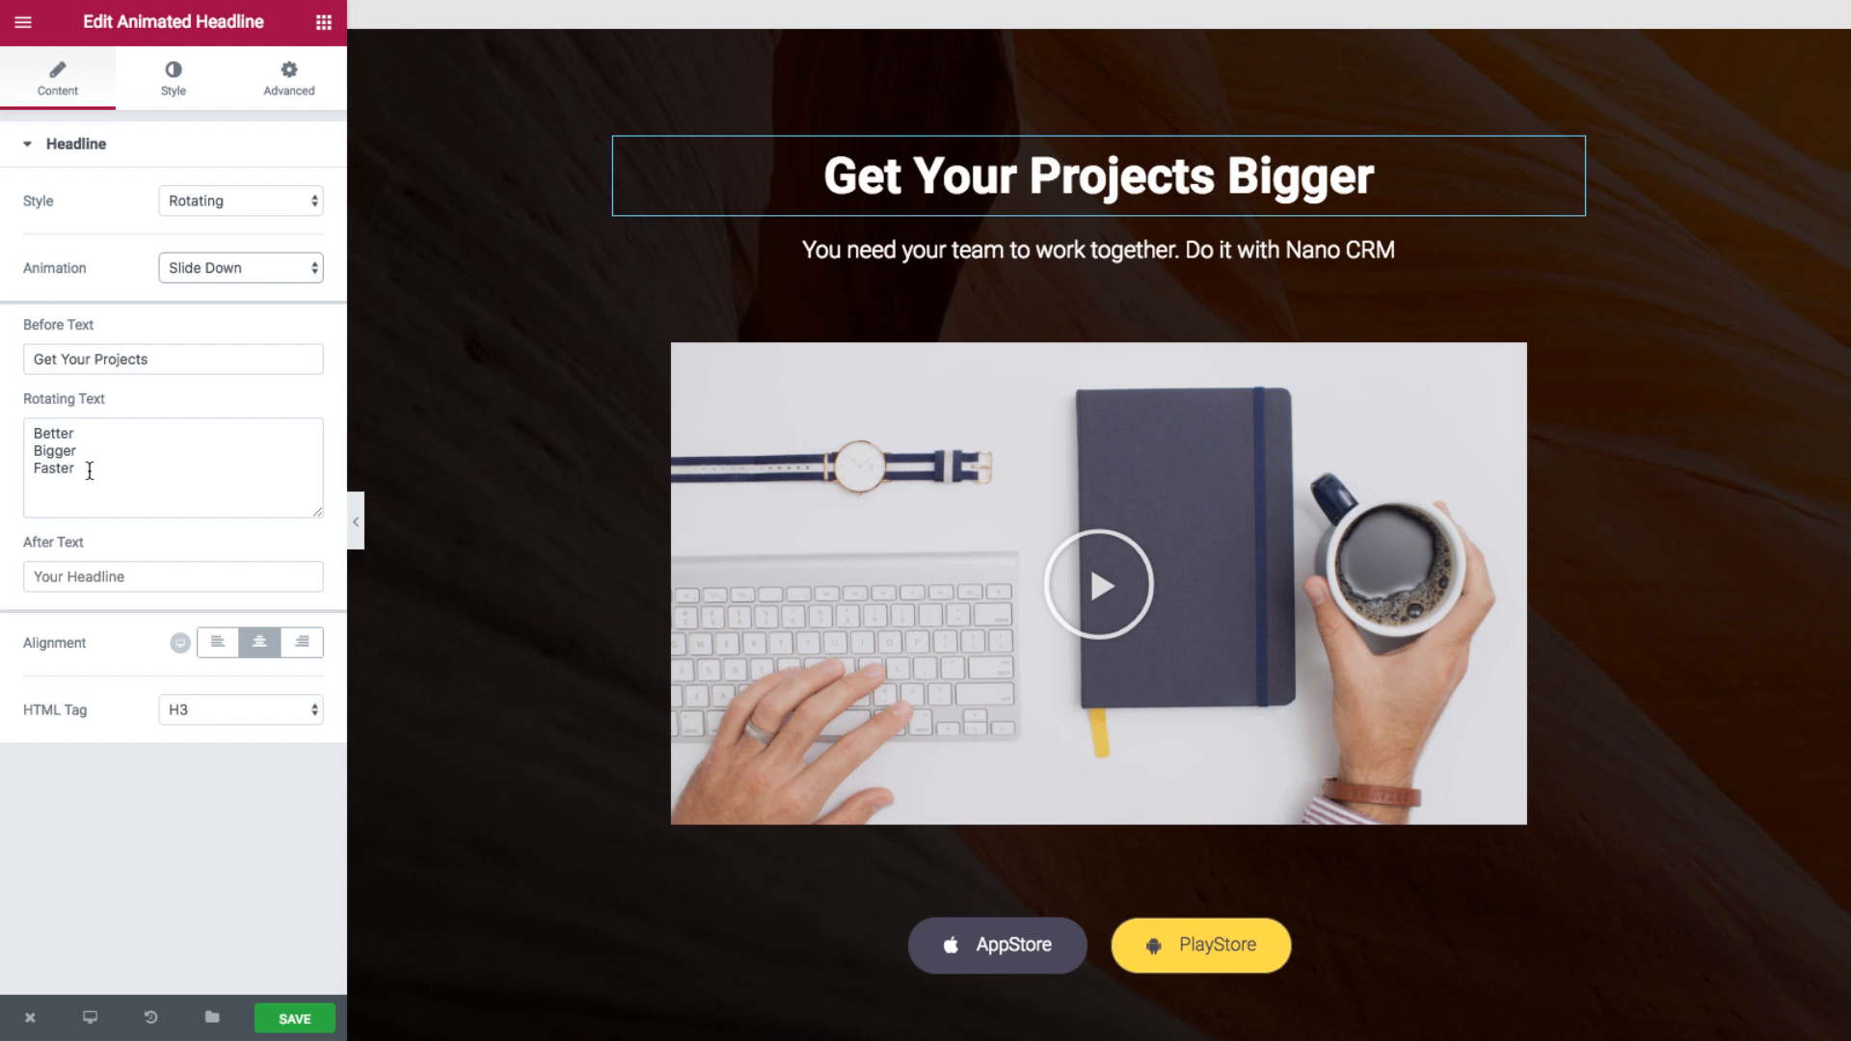
- Replace the rotating word 'Faster' with 'Nicer'
{"action": "double_click", "coordinate": [54, 466]}
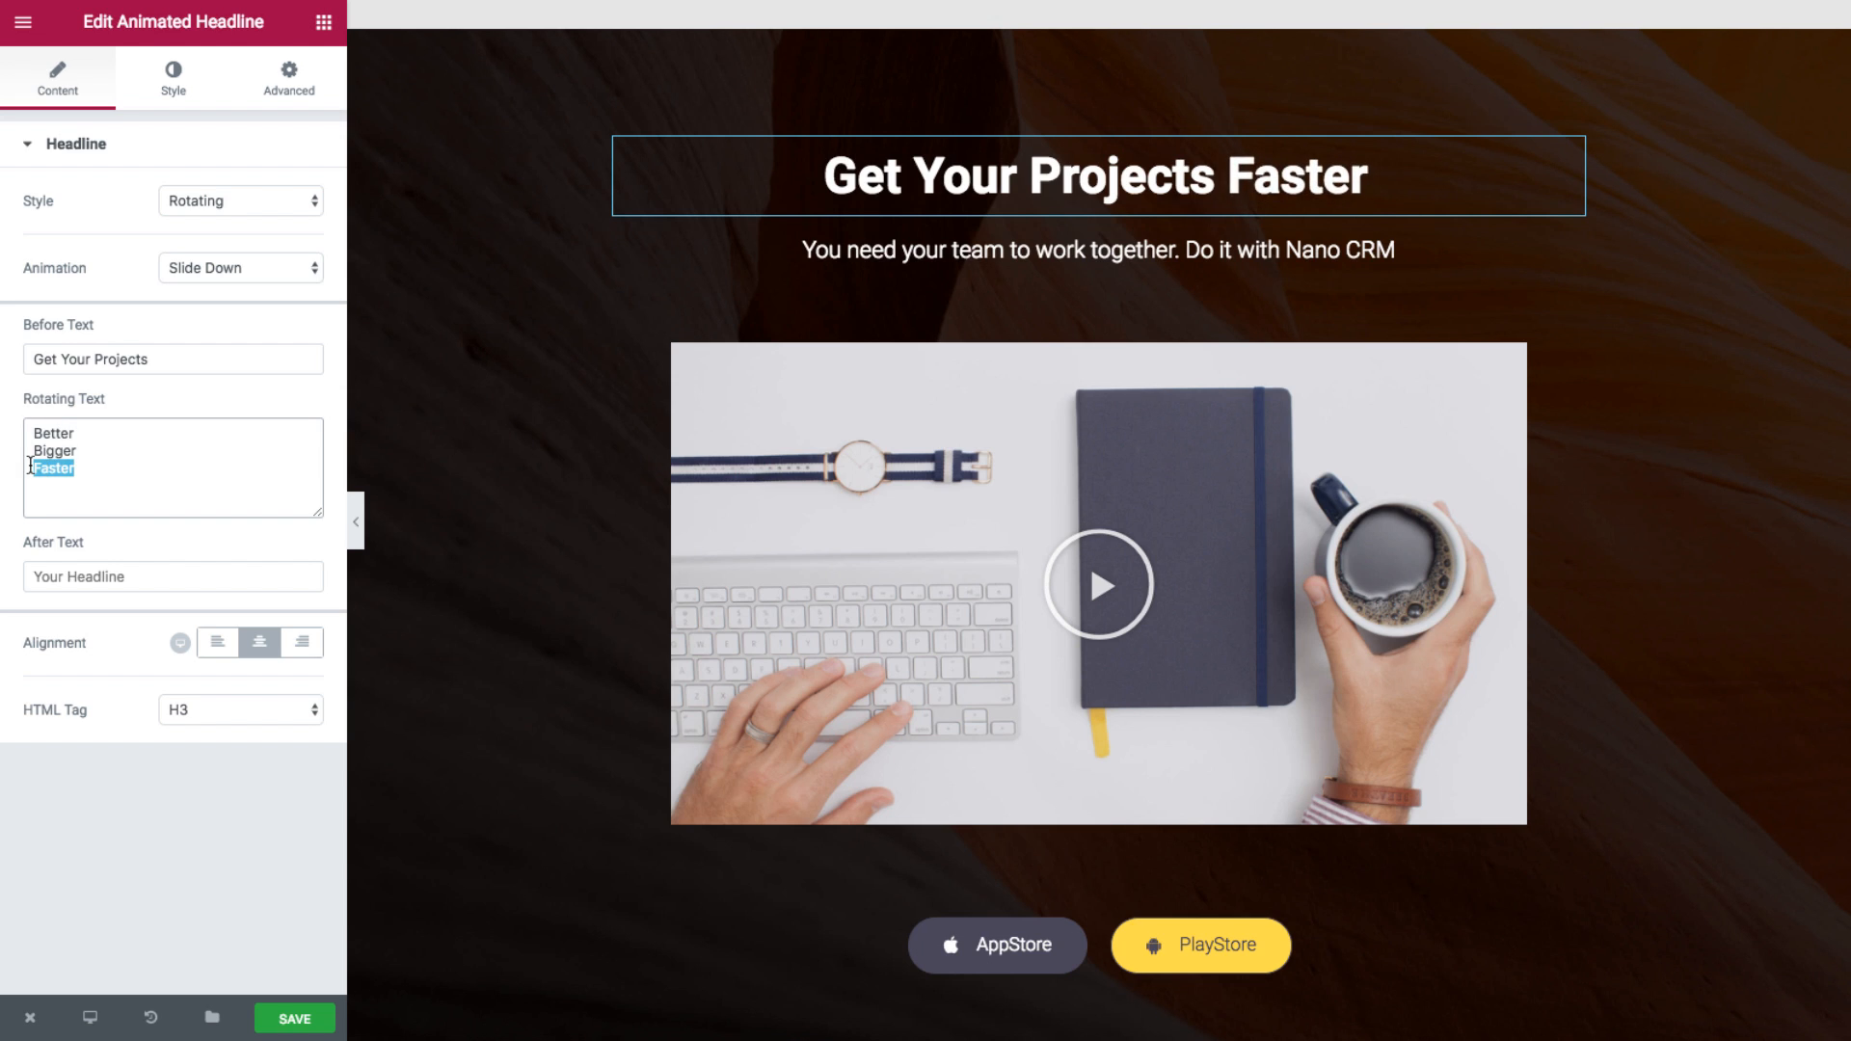
{"action": "type", "text": "Nicer"}
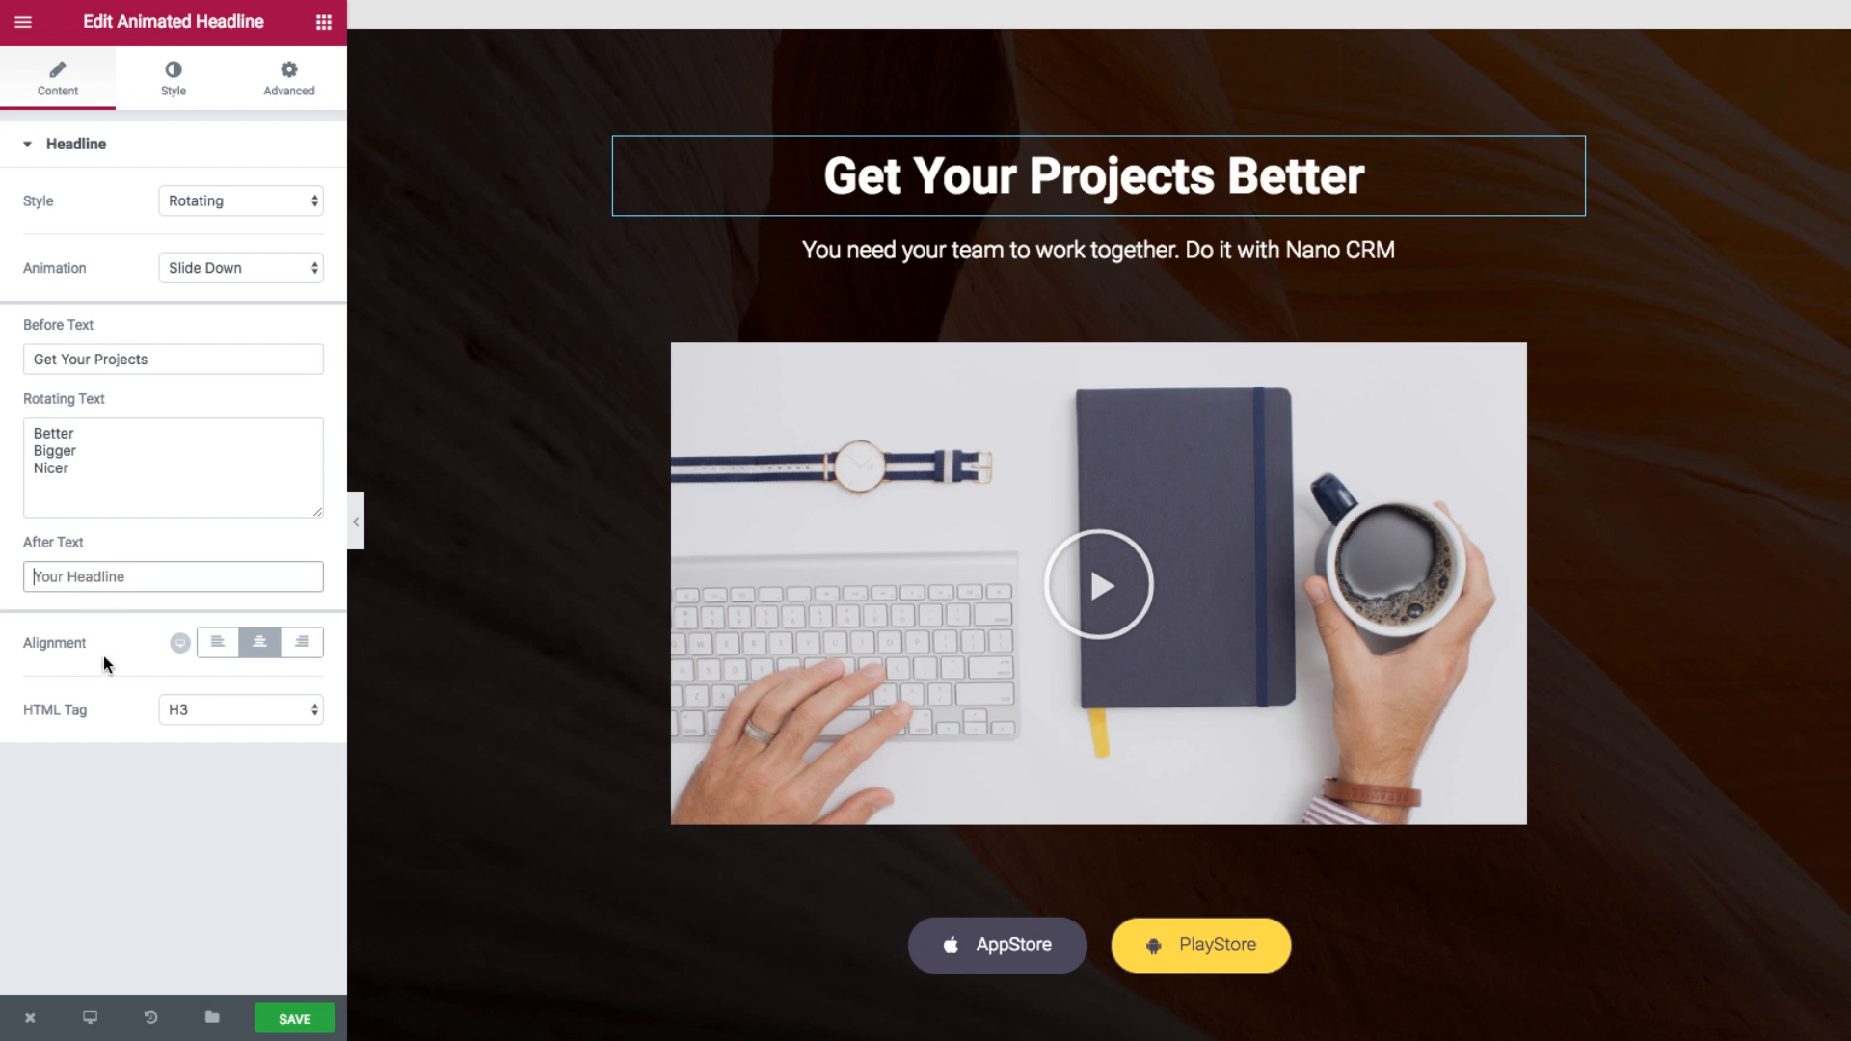
{"action": "left_click", "coordinate": [171, 79]}
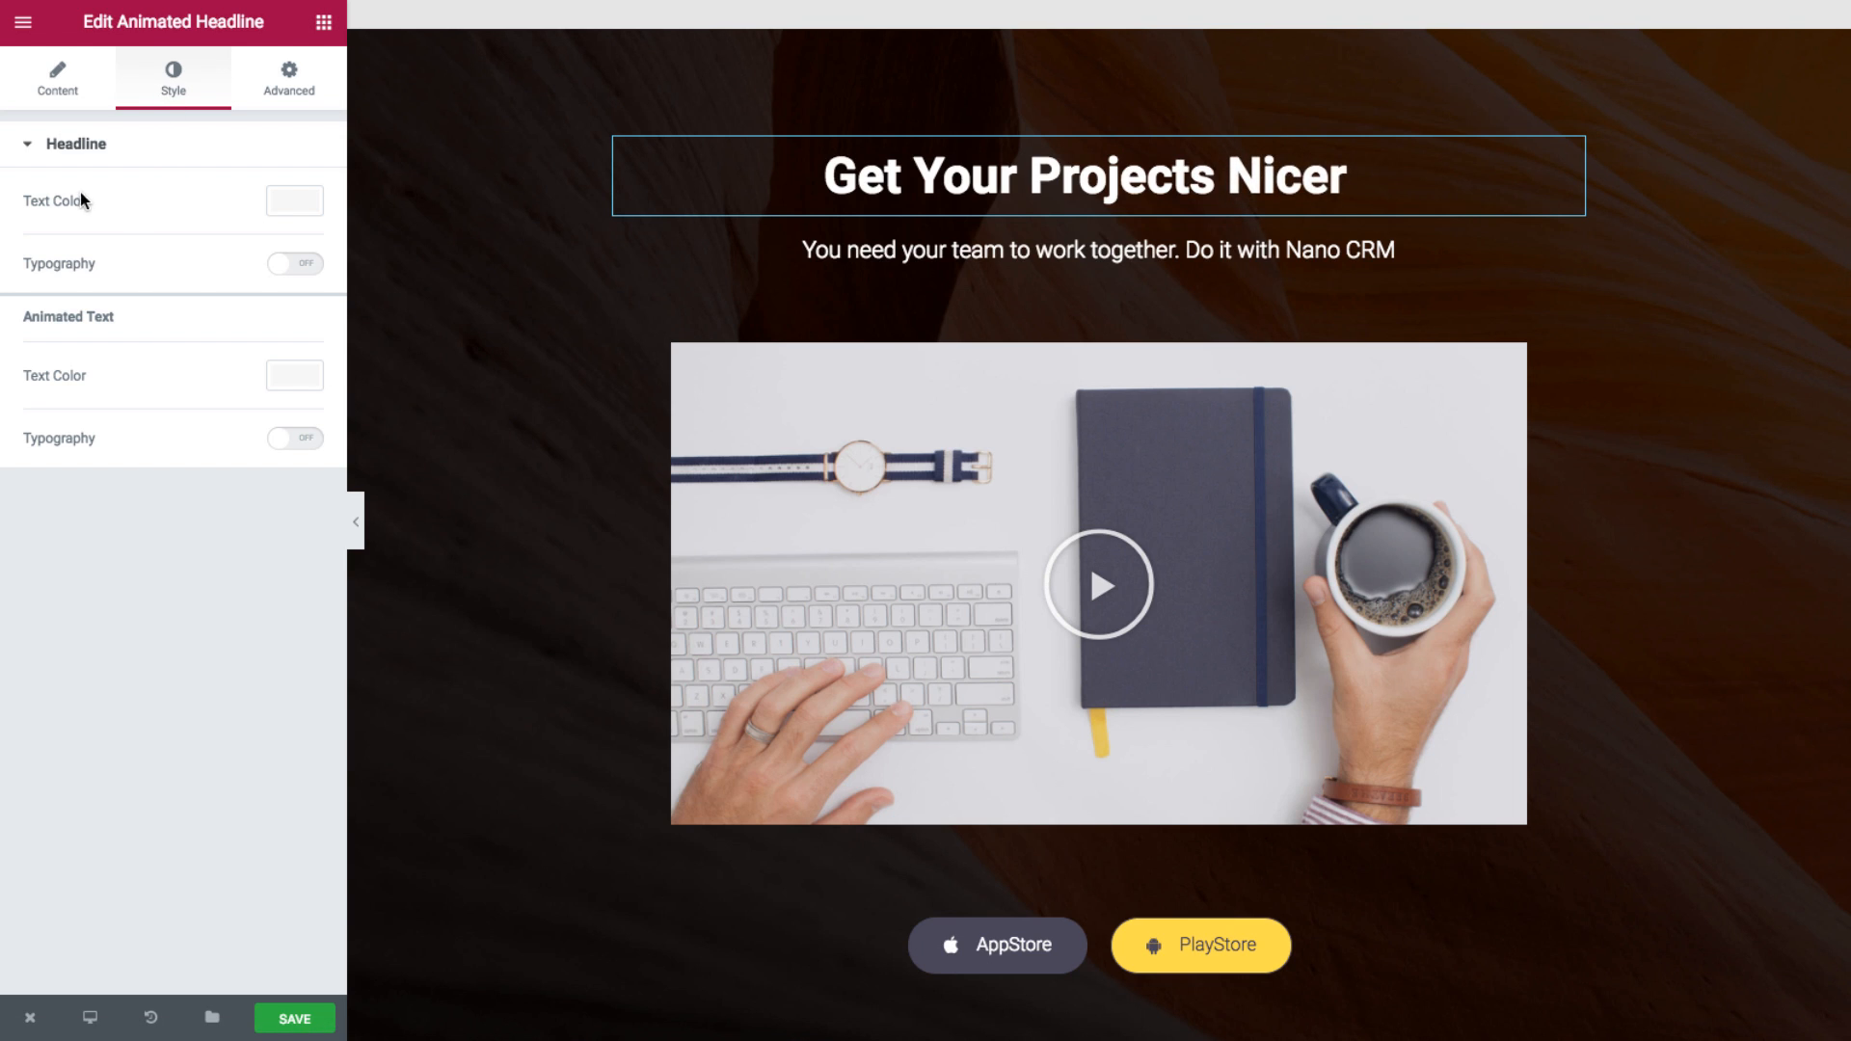
- Colour the rotating words yellow and set the before-text typography weight to 300
{"action": "type", "text": "Better"}
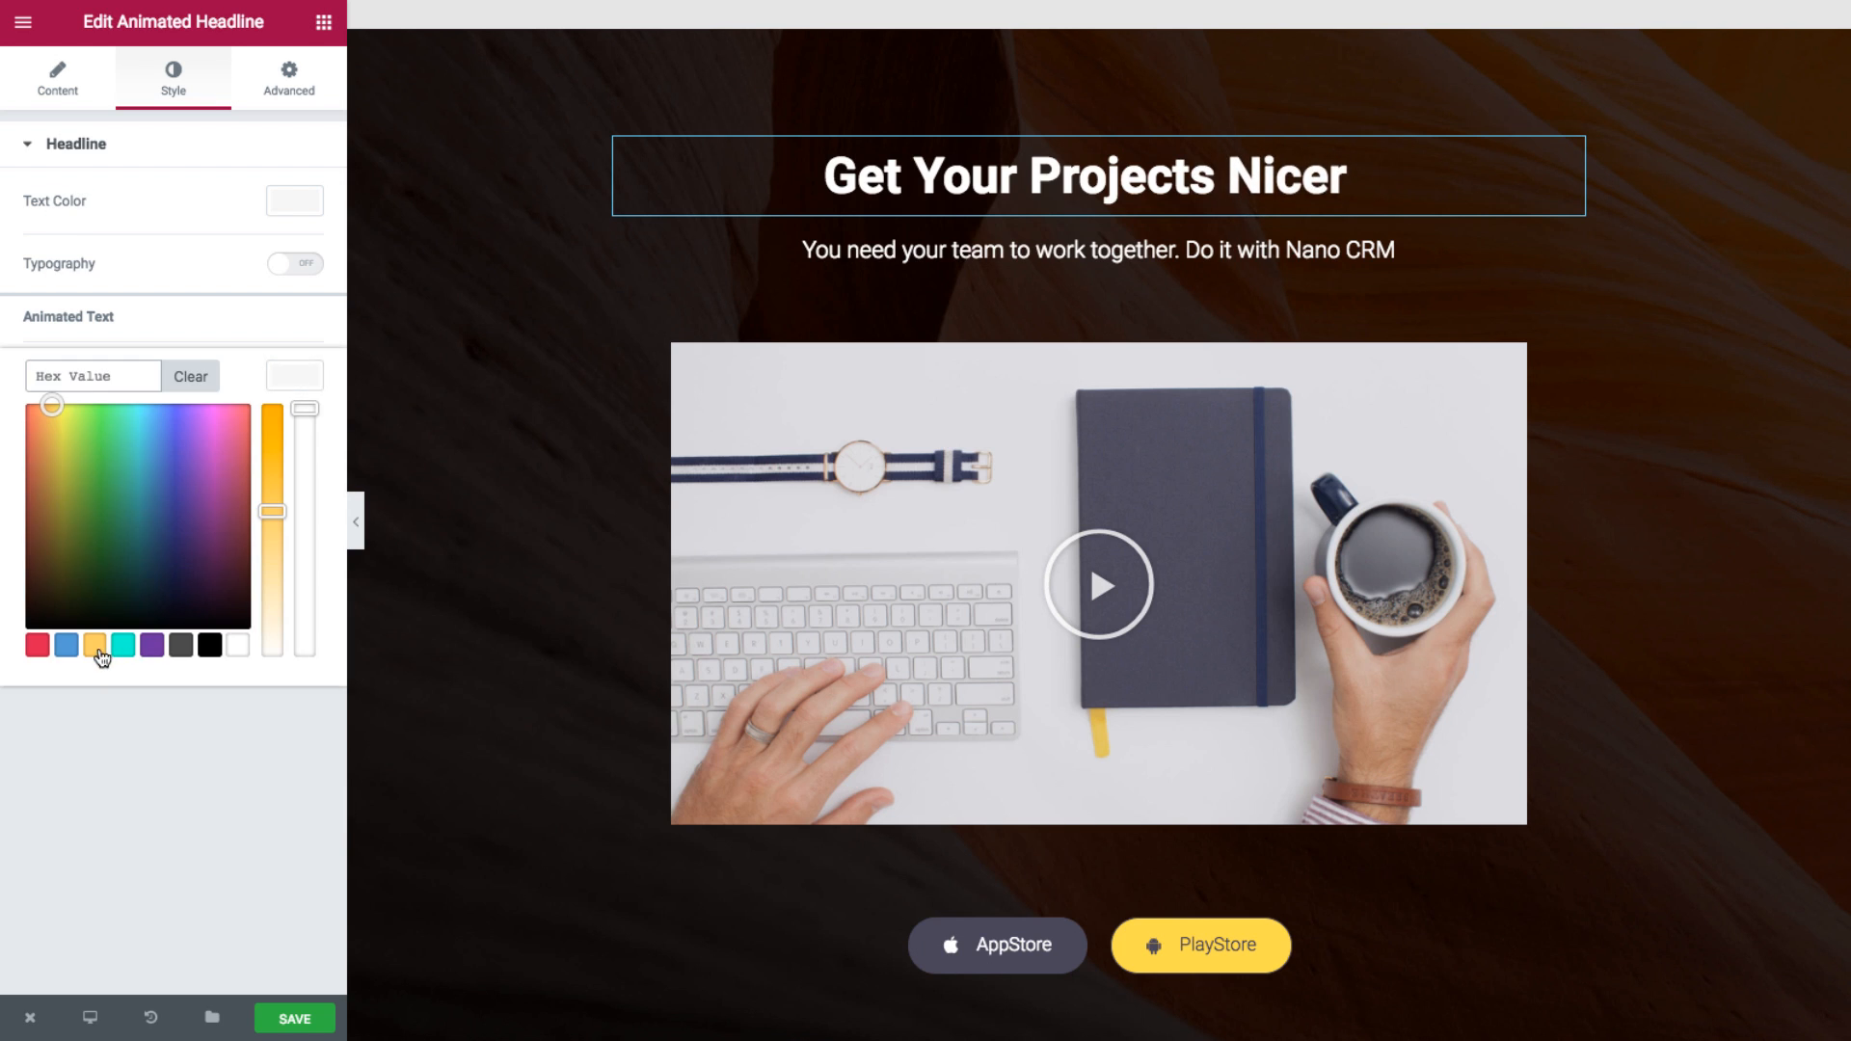
{"action": "left_click", "coordinate": [295, 264]}
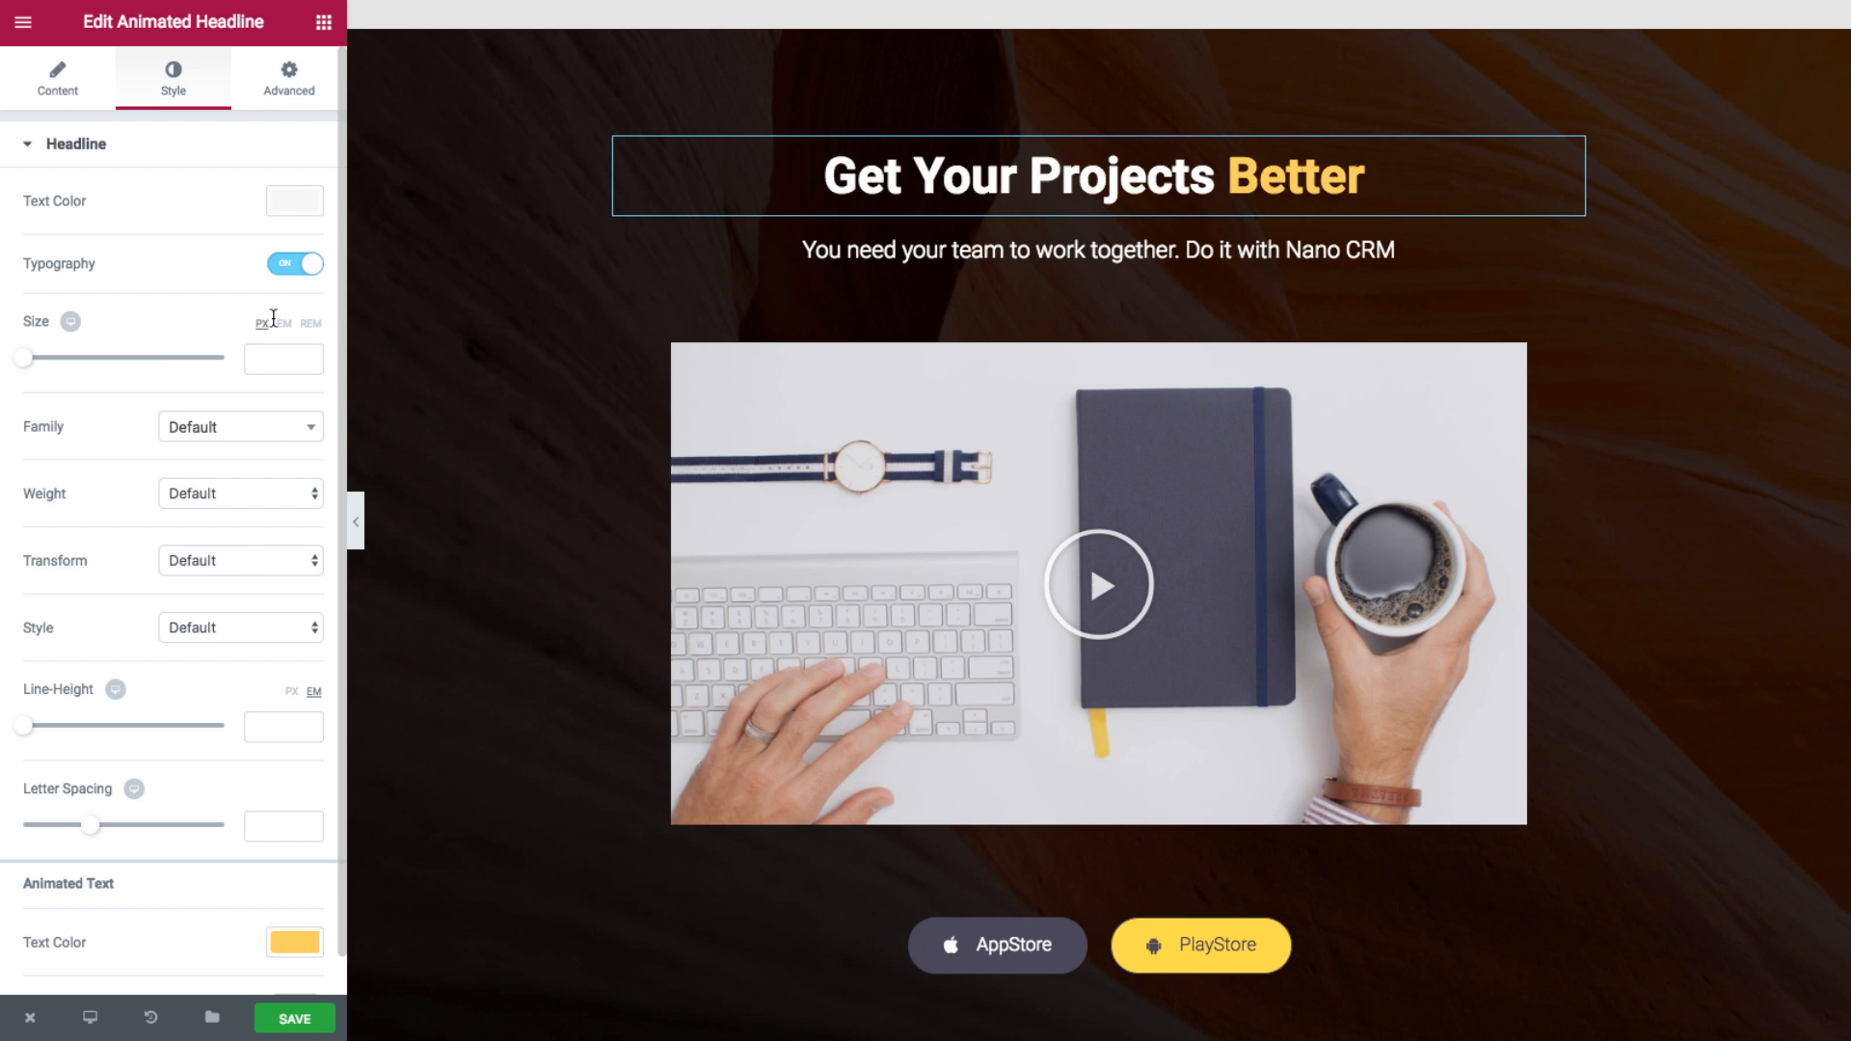
{"action": "left_click", "coordinate": [239, 491]}
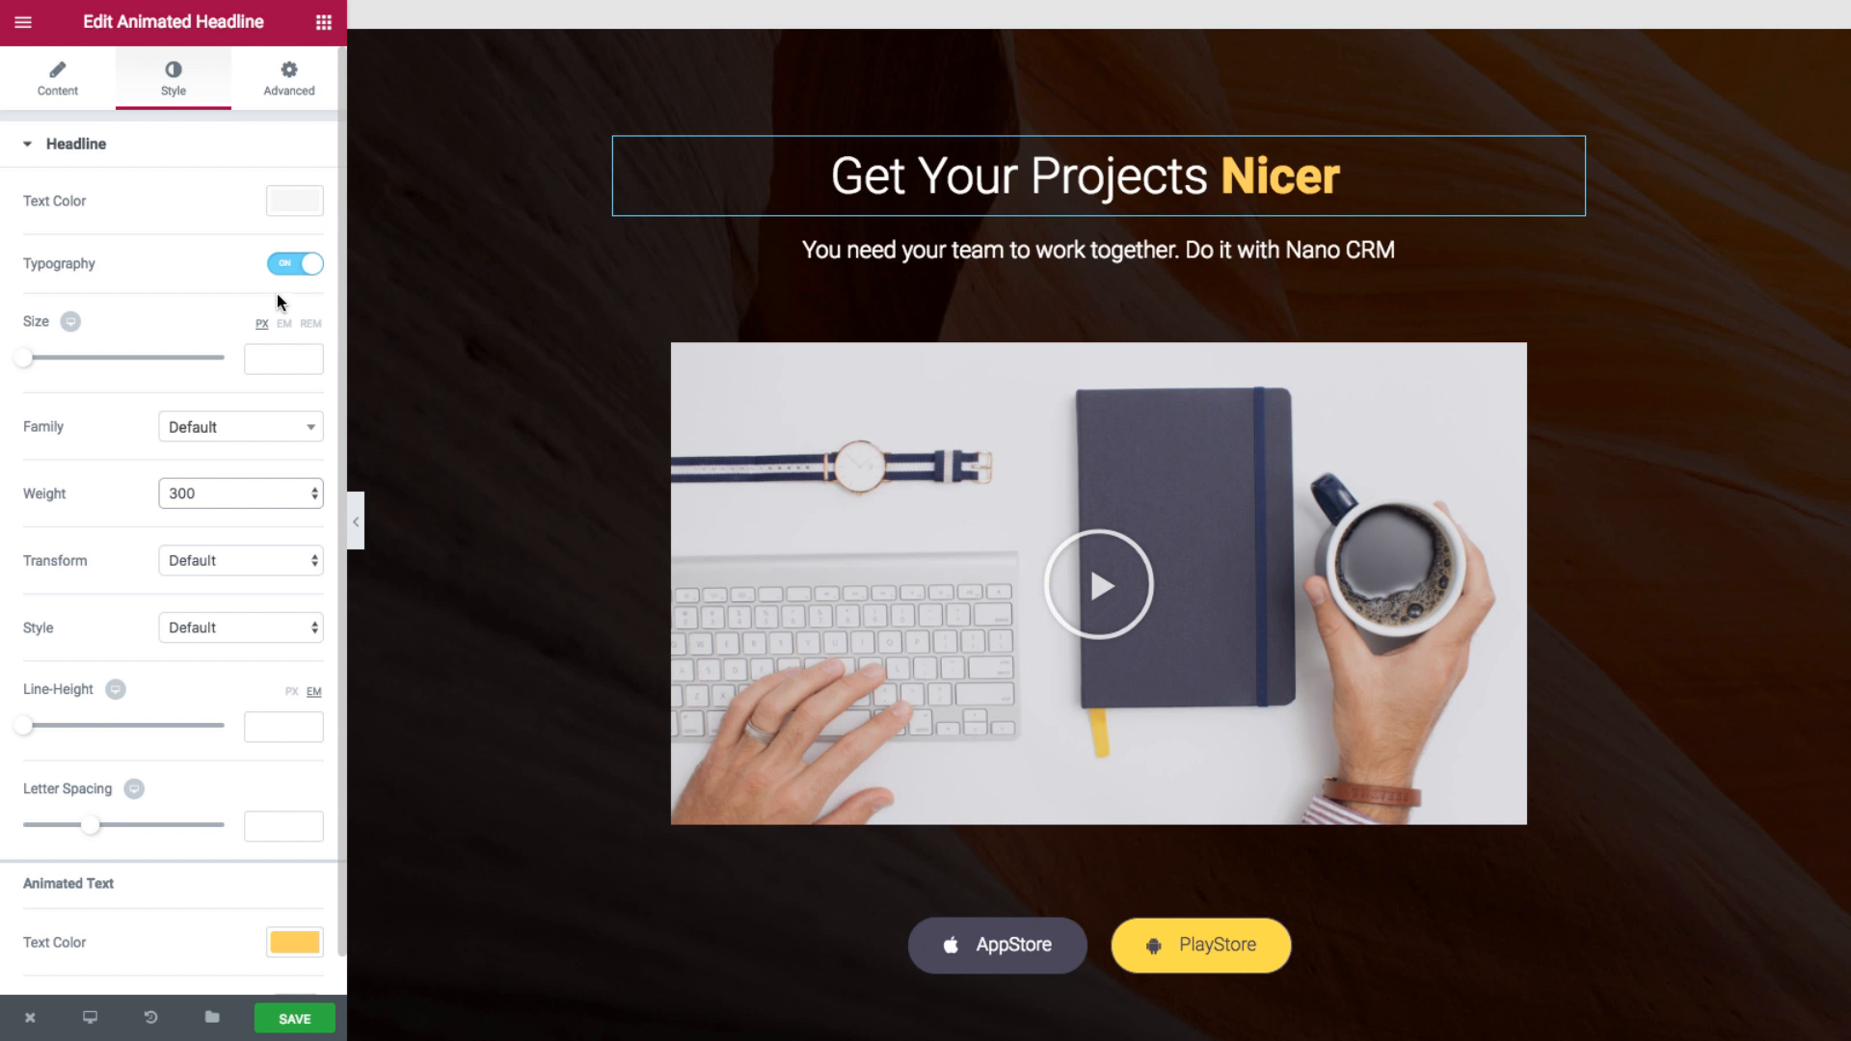
{"action": "left_click", "coordinate": [56, 79]}
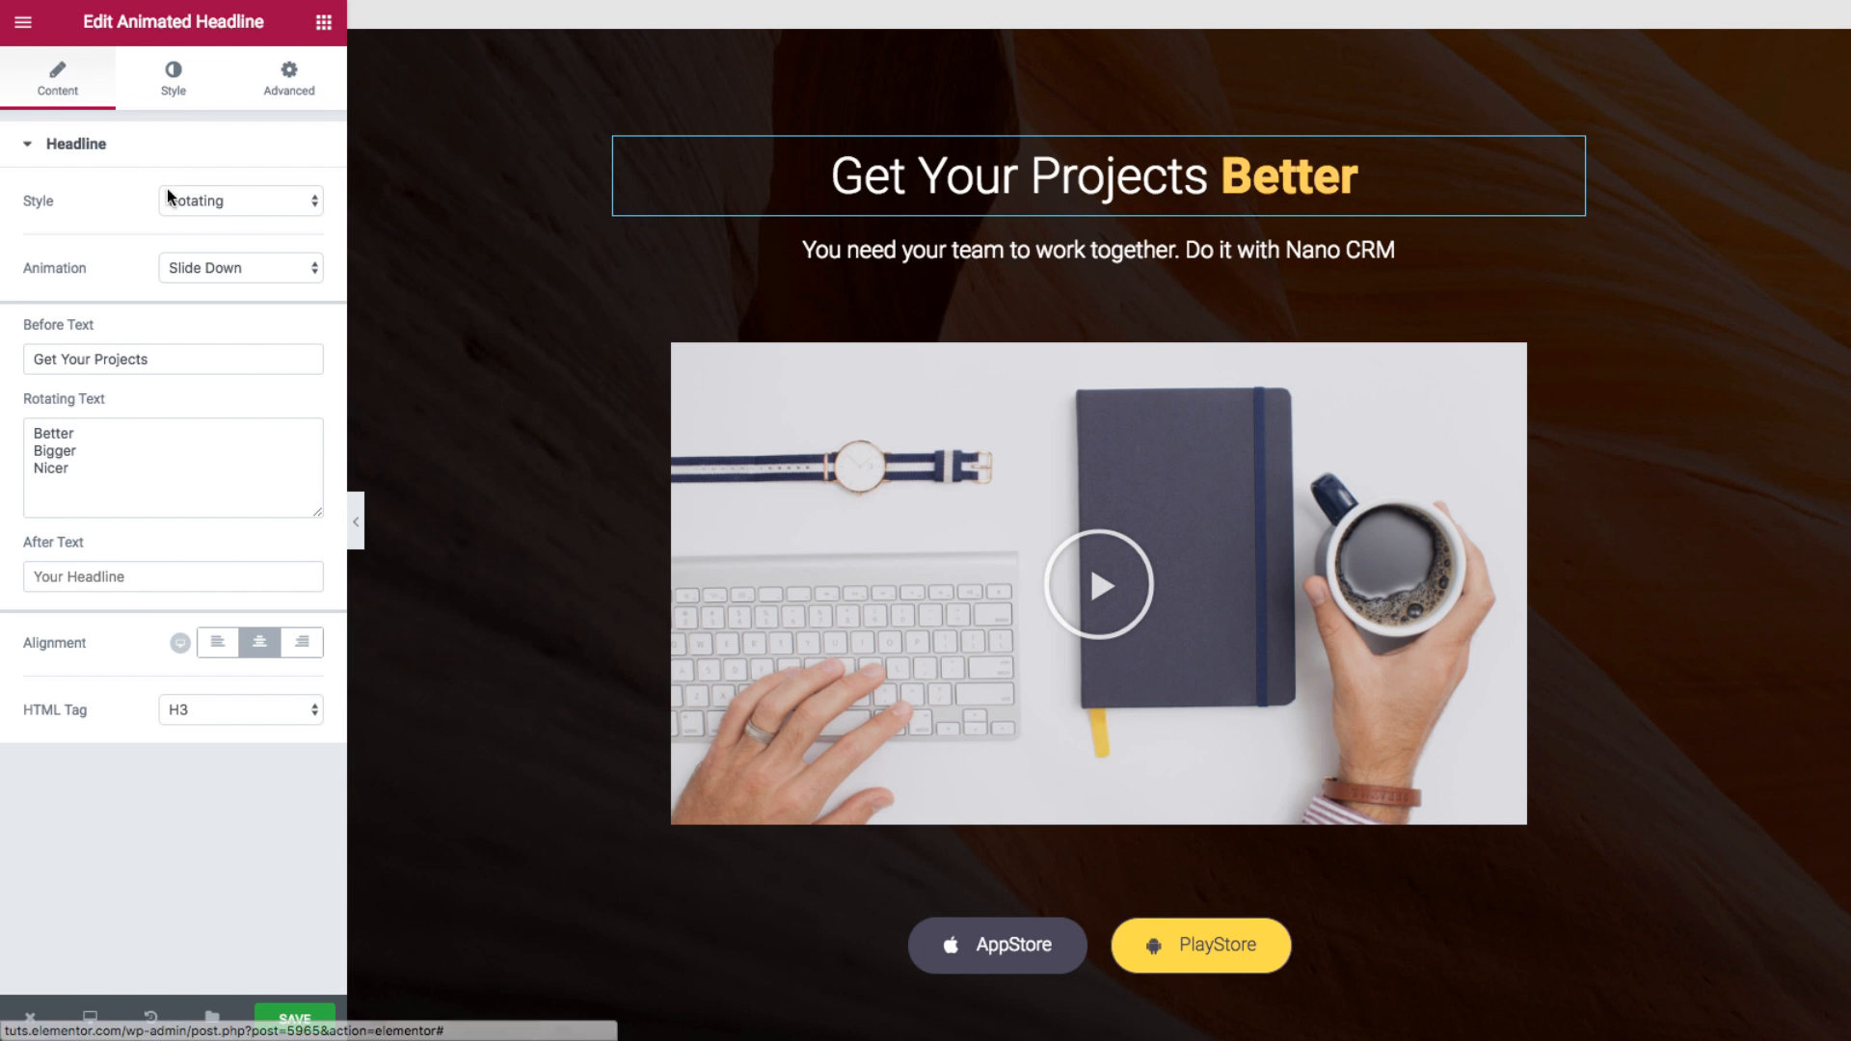
{"action": "left_click", "coordinate": [355, 521]}
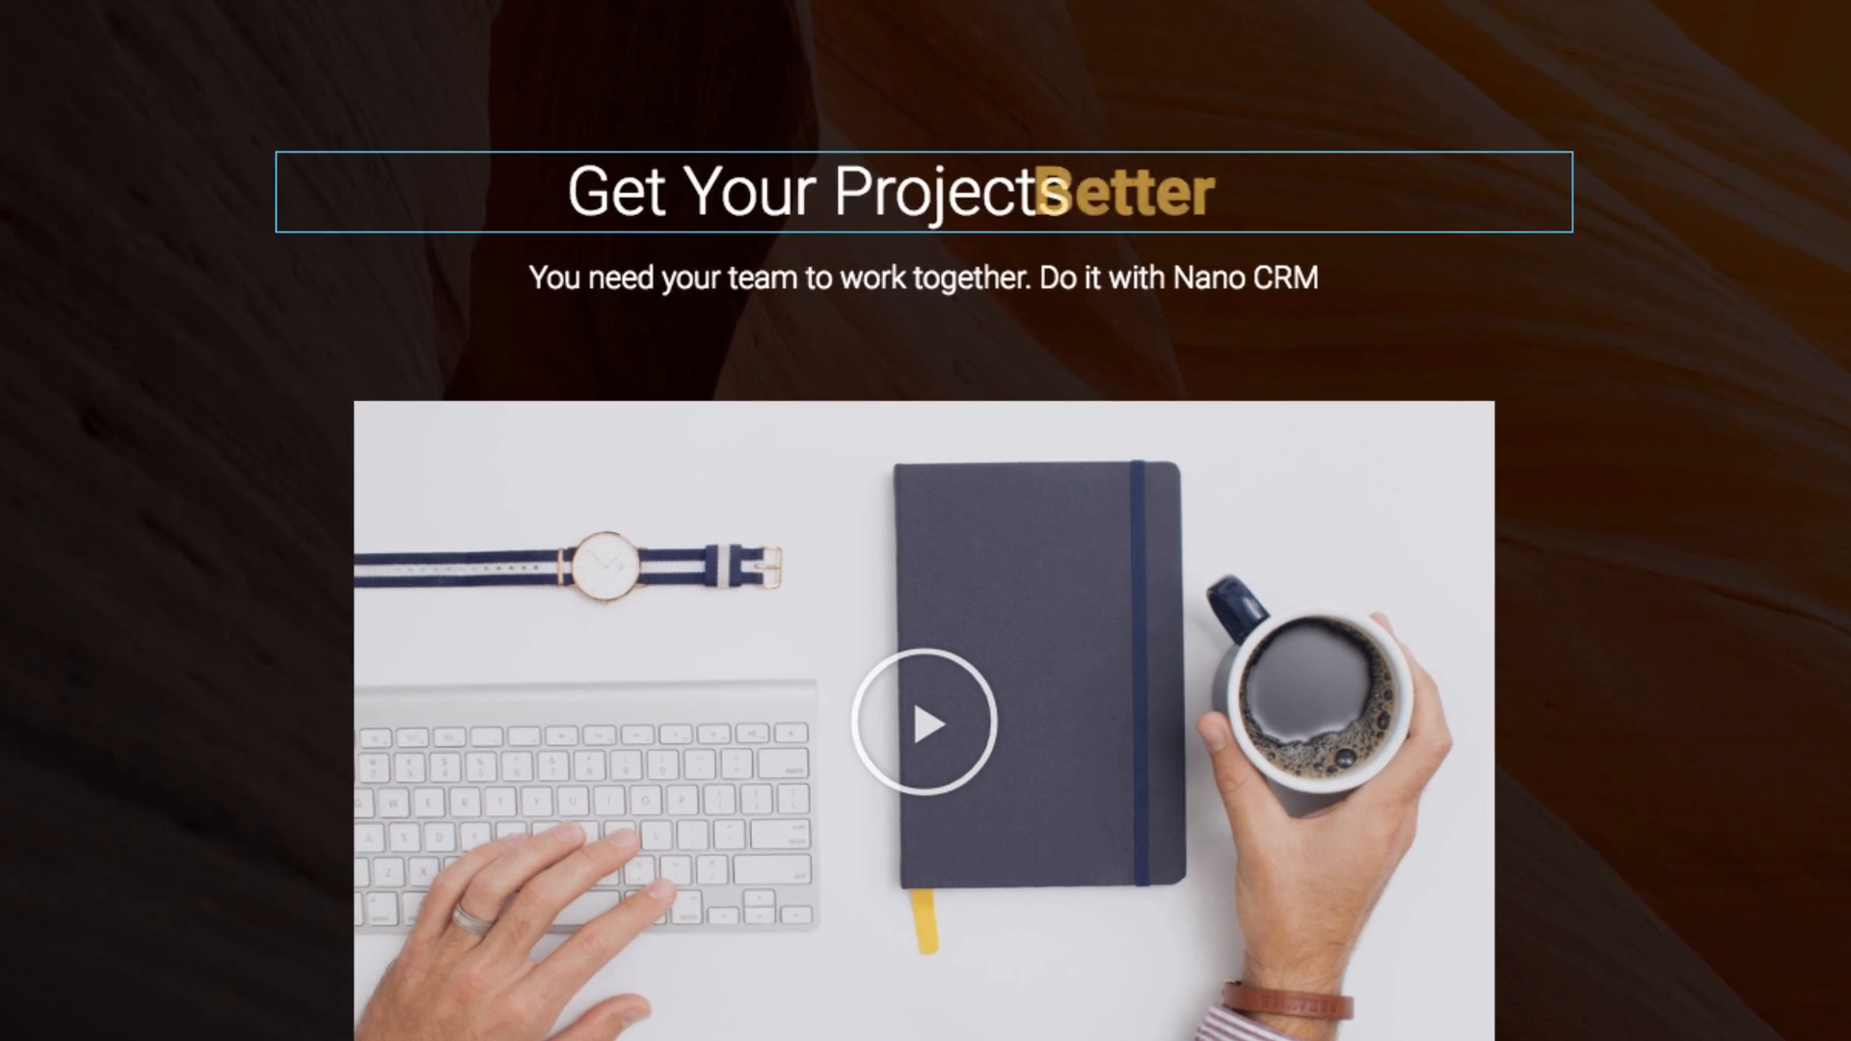